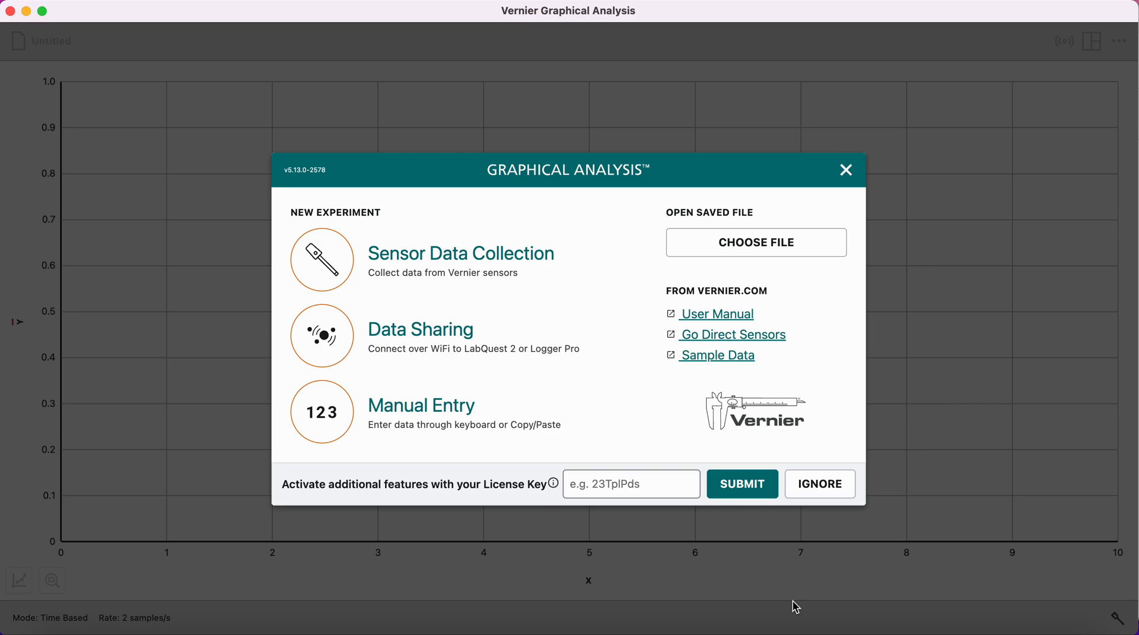
mouse_move(547, 241)
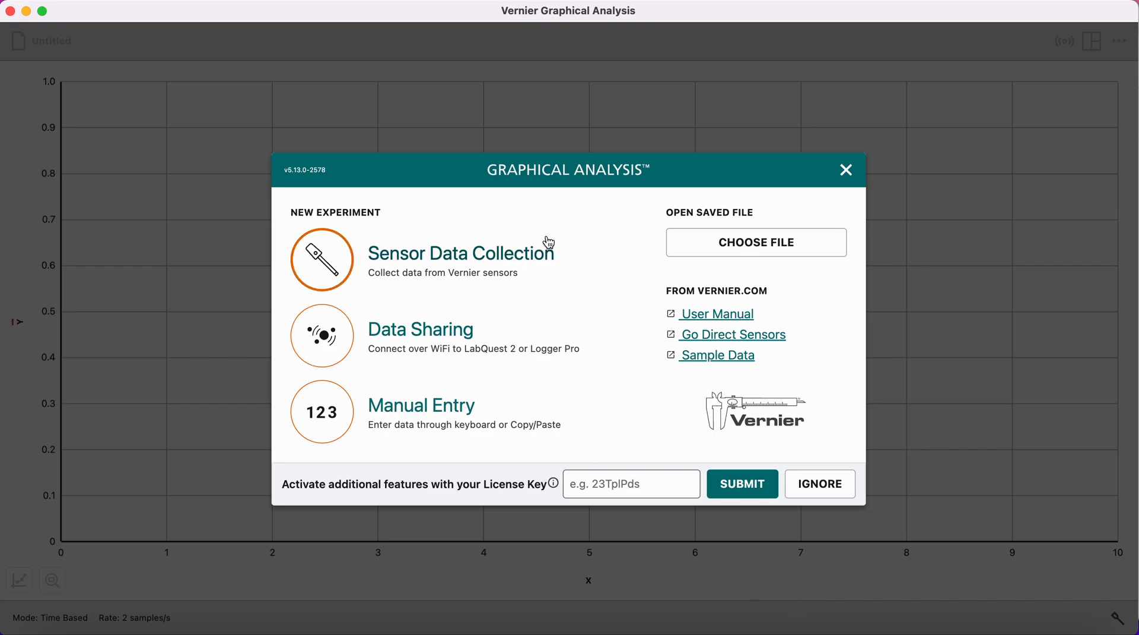
mouse_move(469, 264)
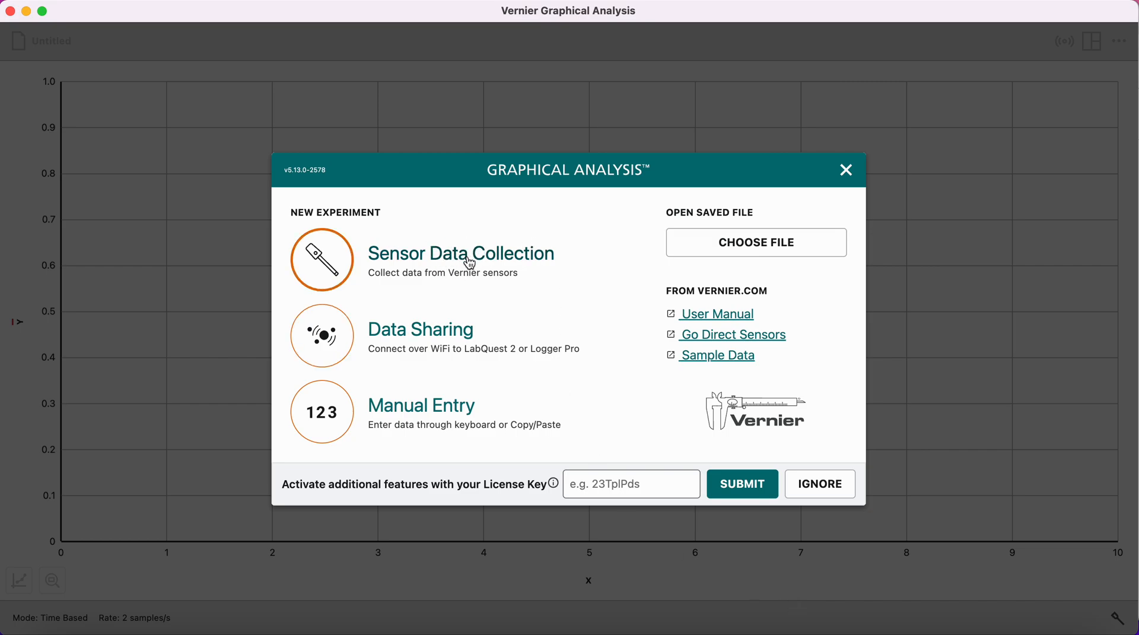
mouse_move(451, 346)
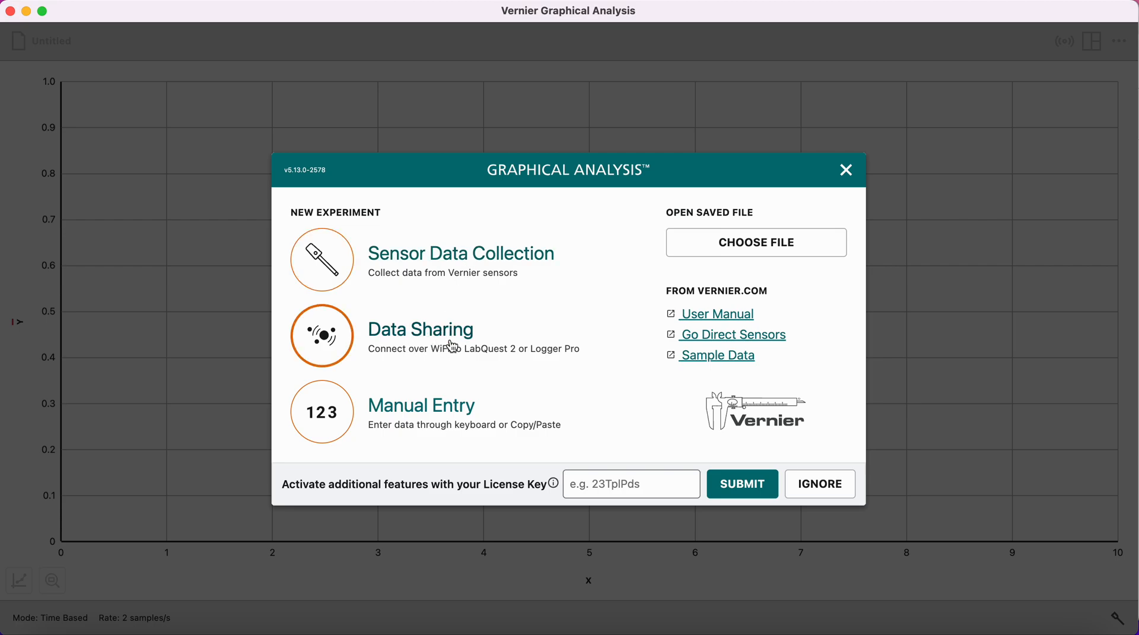
mouse_move(417, 418)
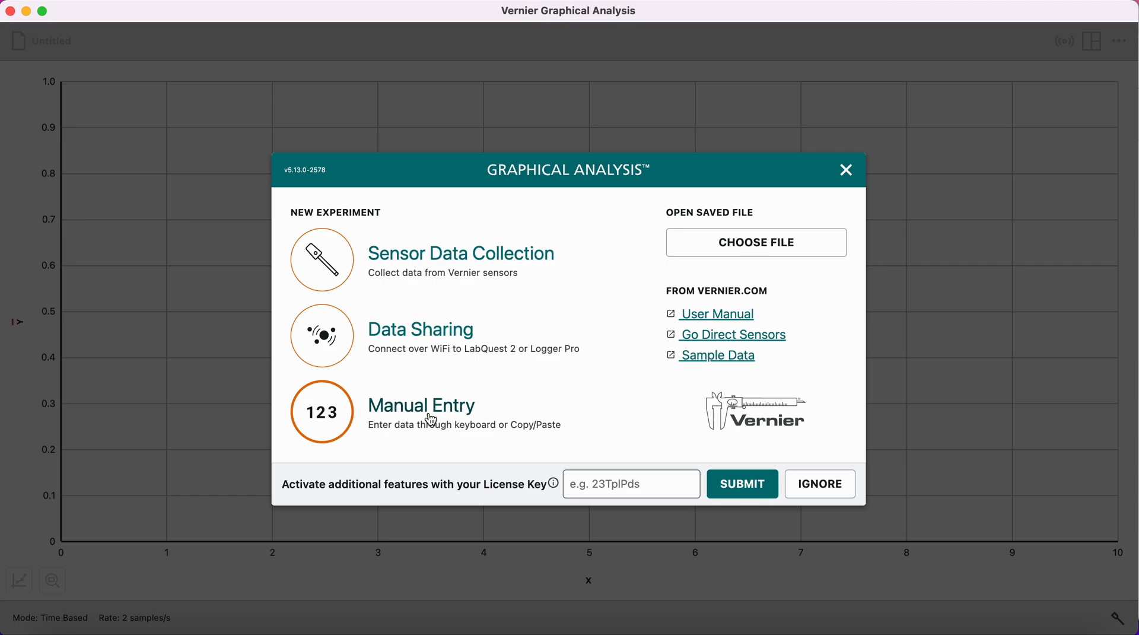
Choose Manual Entry as the new experiment type in the welcome dialog
click(420, 405)
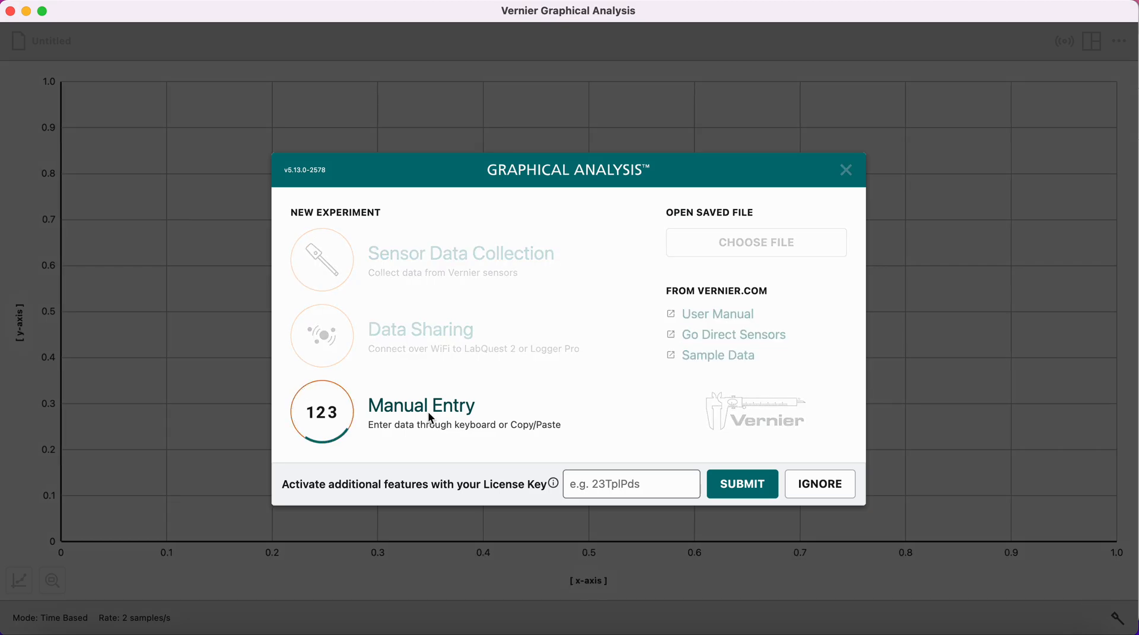
Confirm Manual Entry so an empty X–Y data table and blank graph load
click(420, 404)
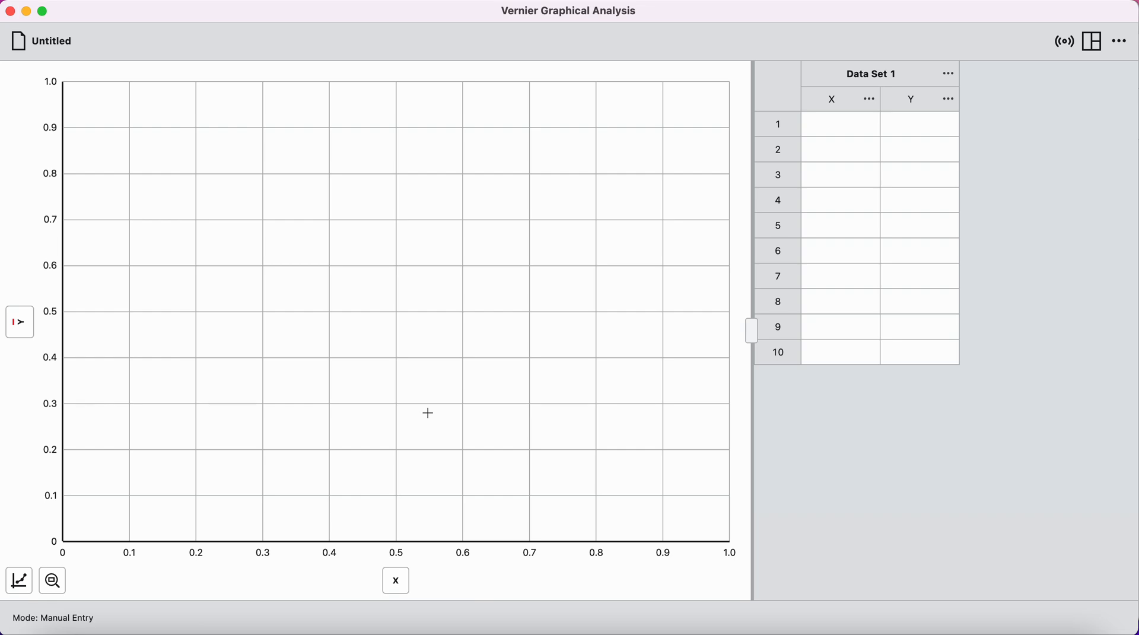
mouse_move(870, 131)
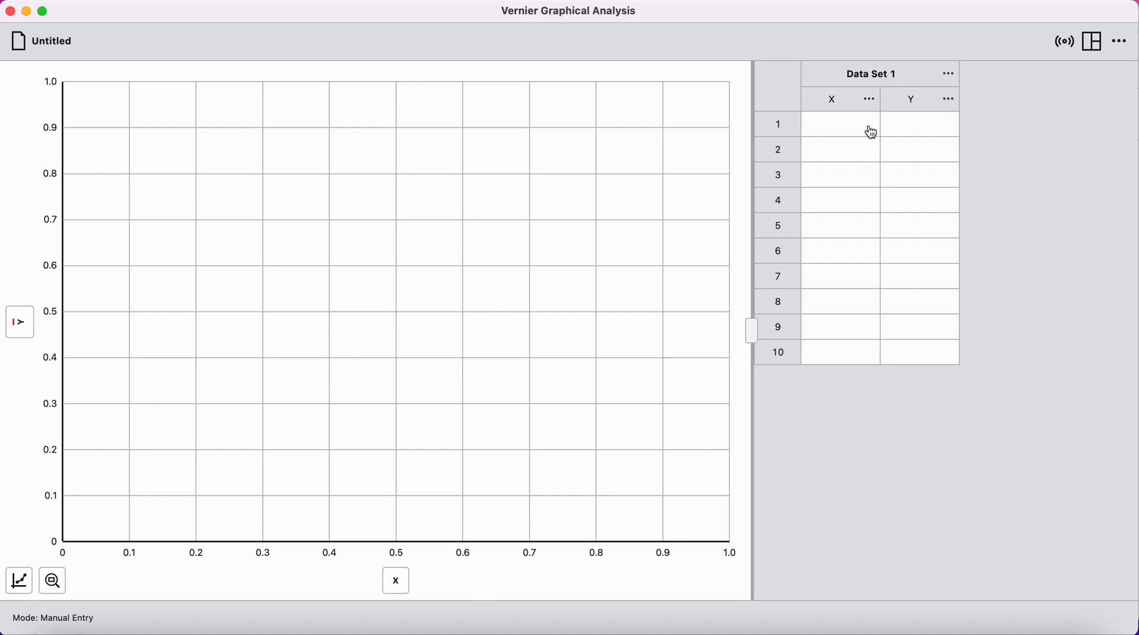
mouse_move(899, 220)
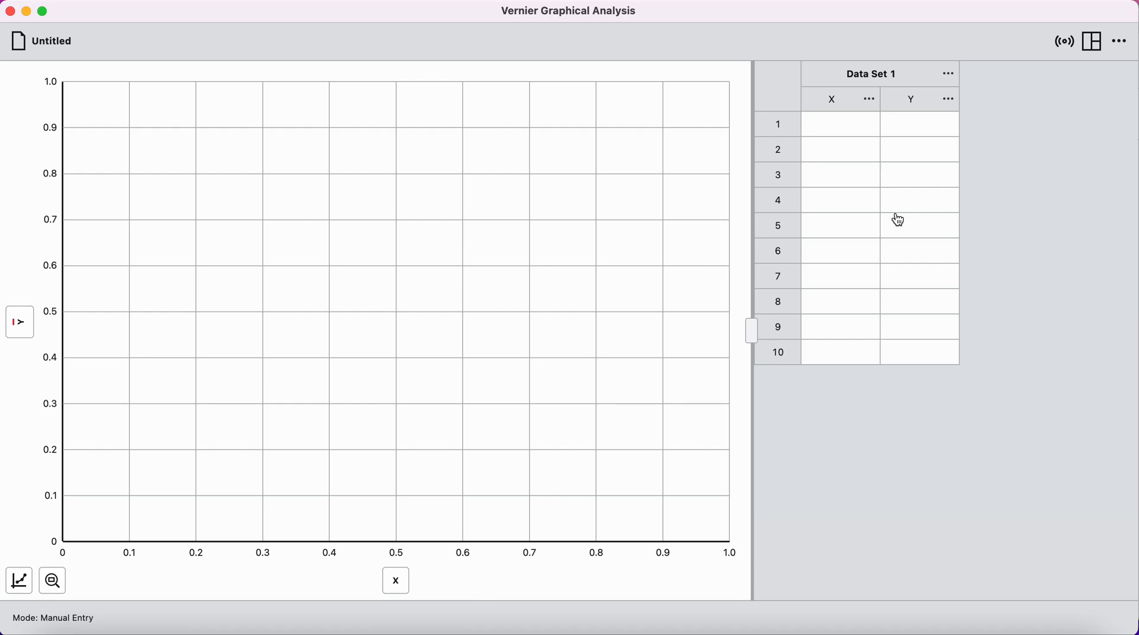
mouse_move(844, 134)
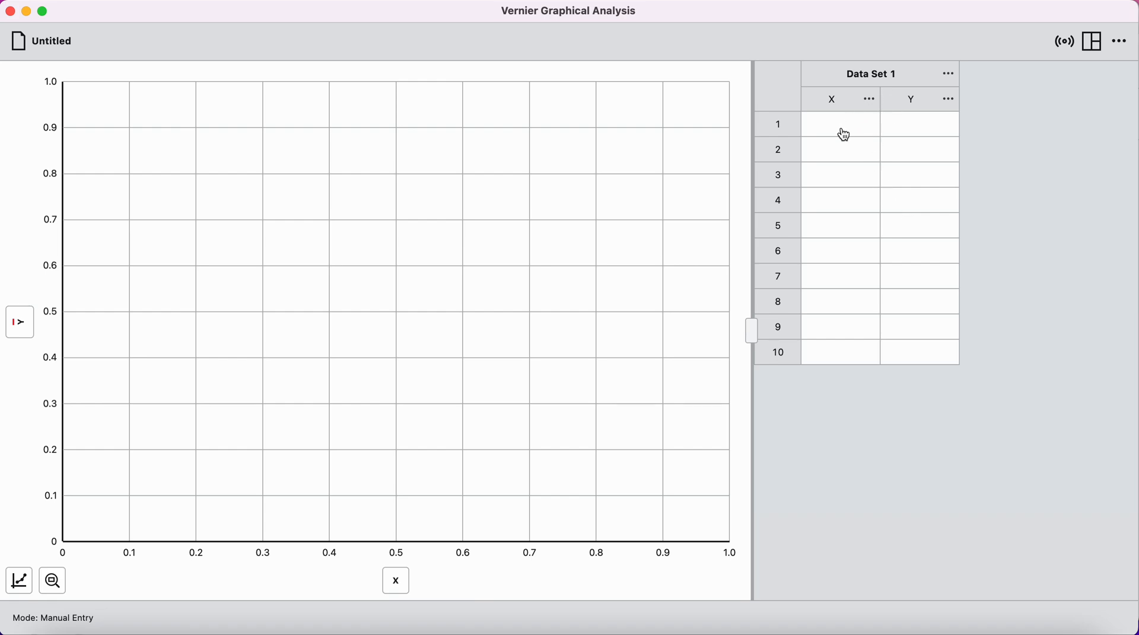
mouse_move(849, 90)
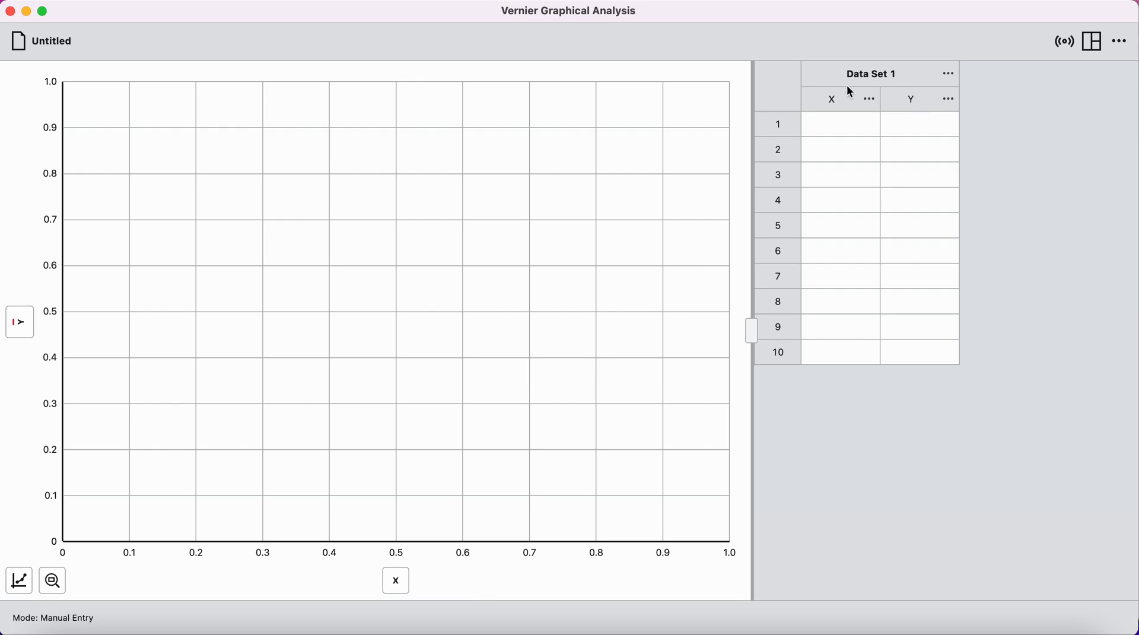
mouse_move(906, 199)
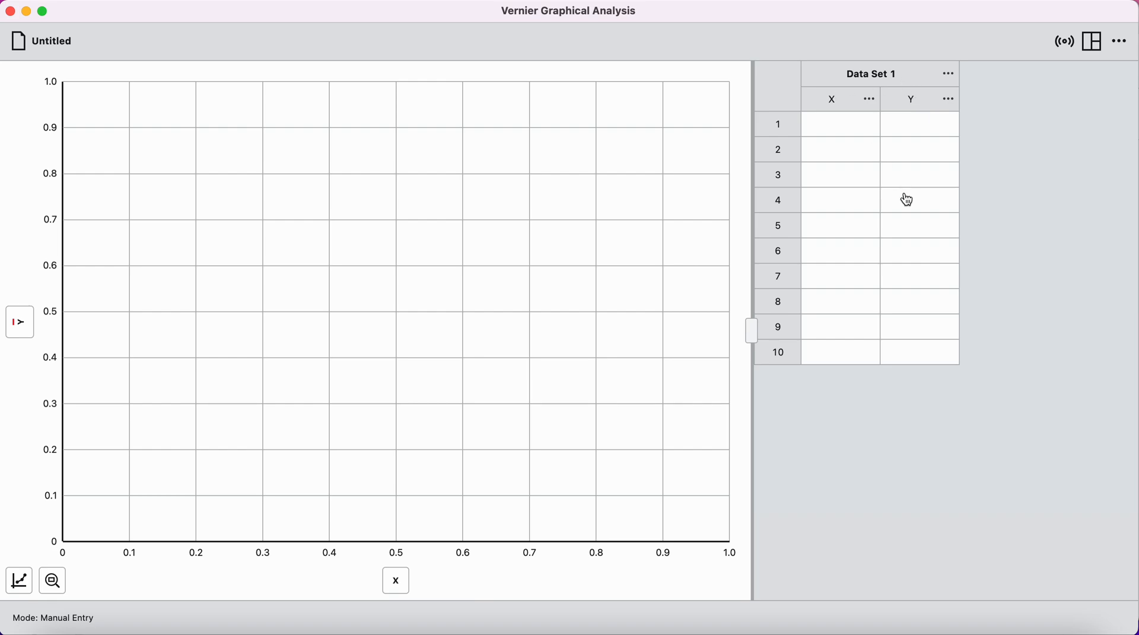
mouse_move(868, 99)
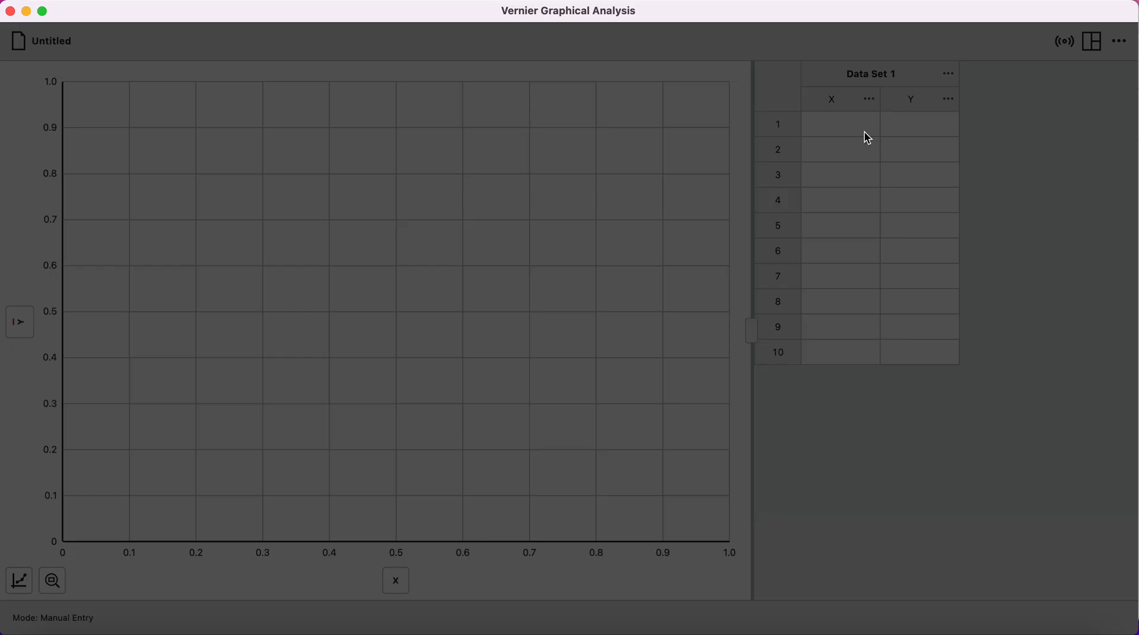
Name the X column 'volume of displaced fluid' with units m^3
click(869, 99)
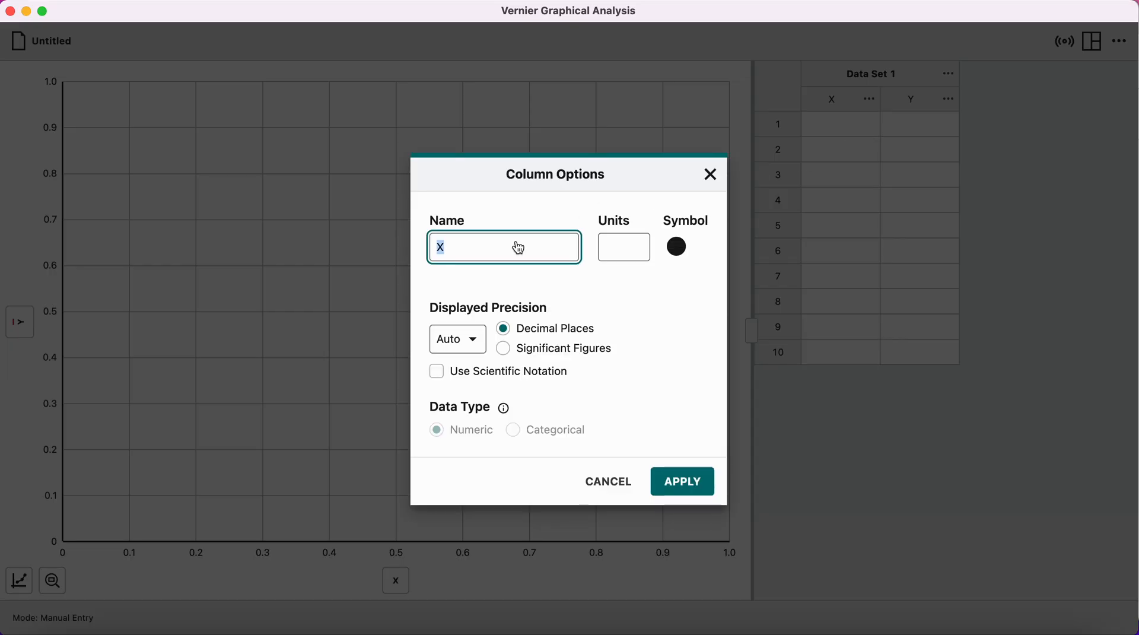
text(volume)
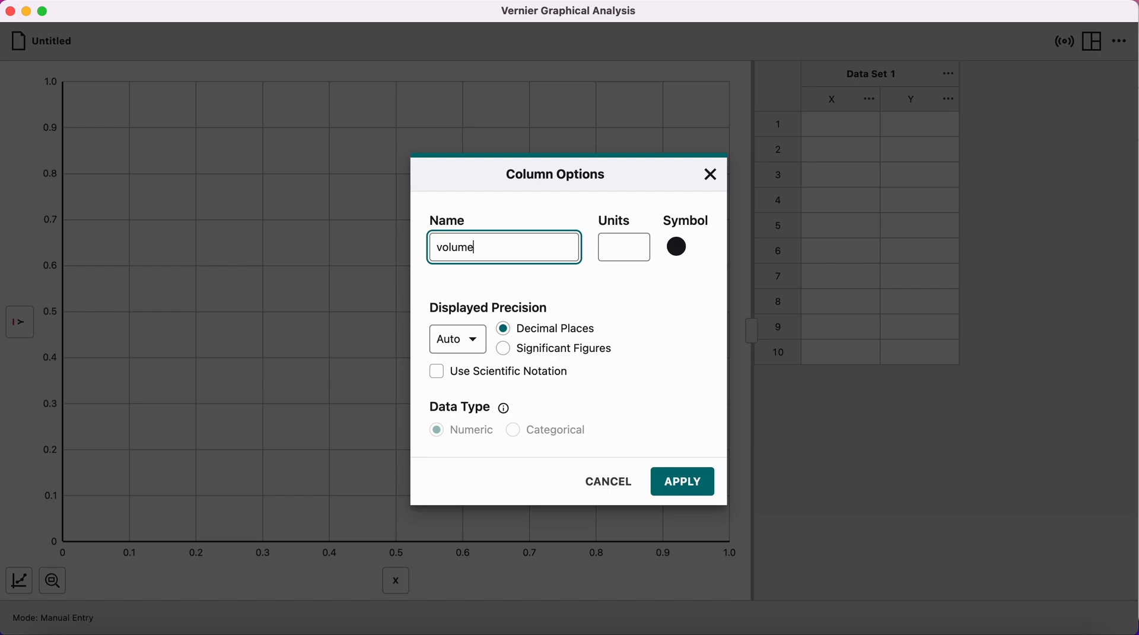
text(of a)
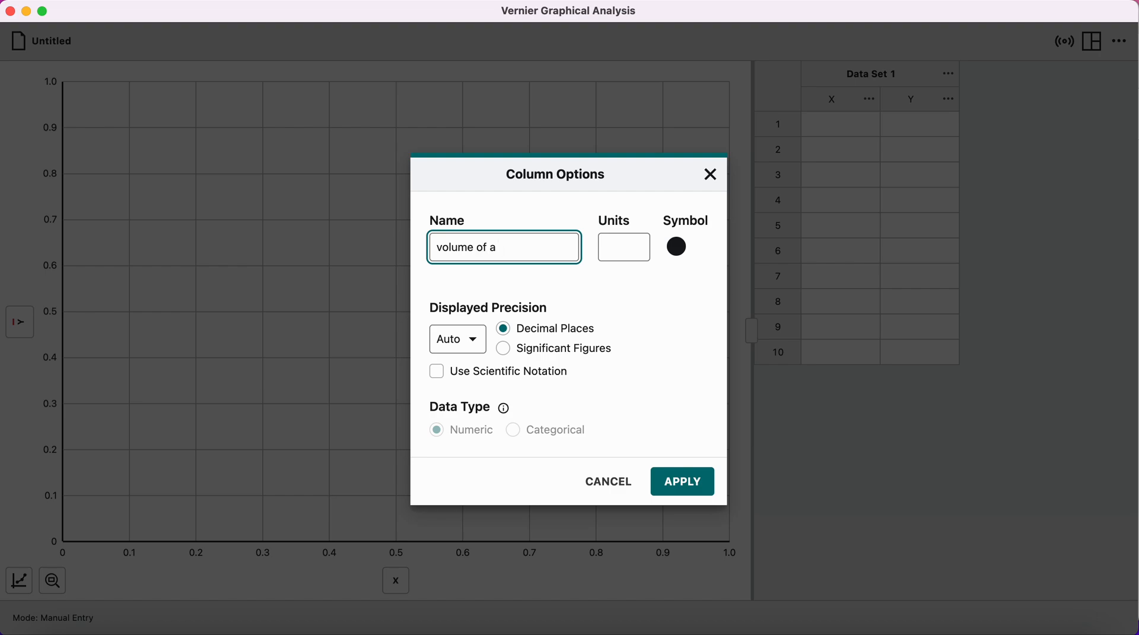
text(displaced)
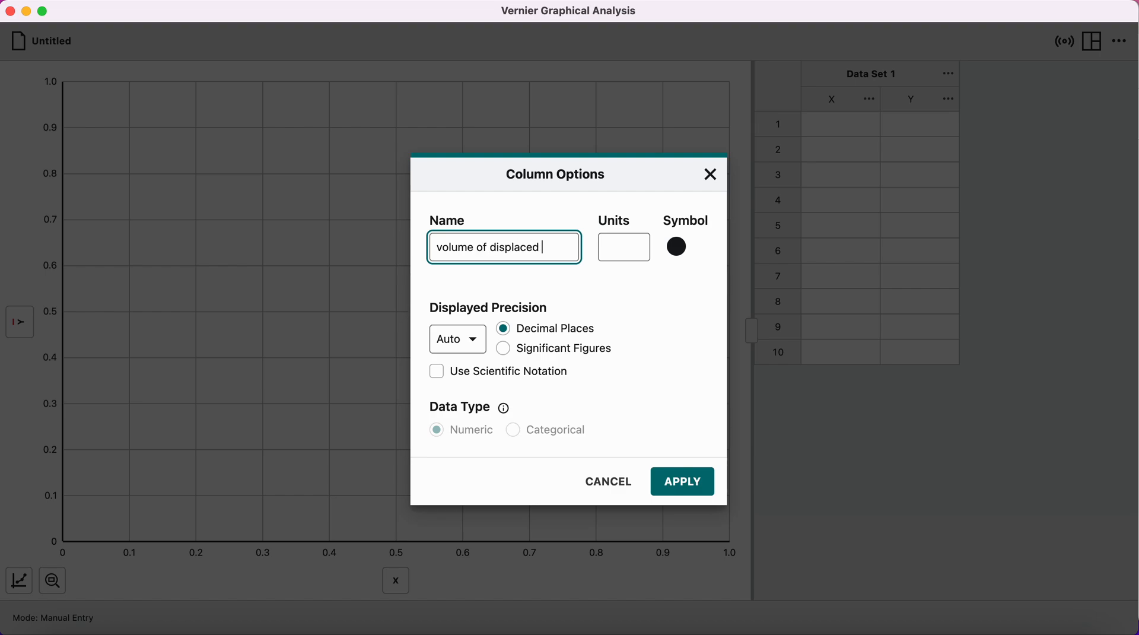
text(fluid)
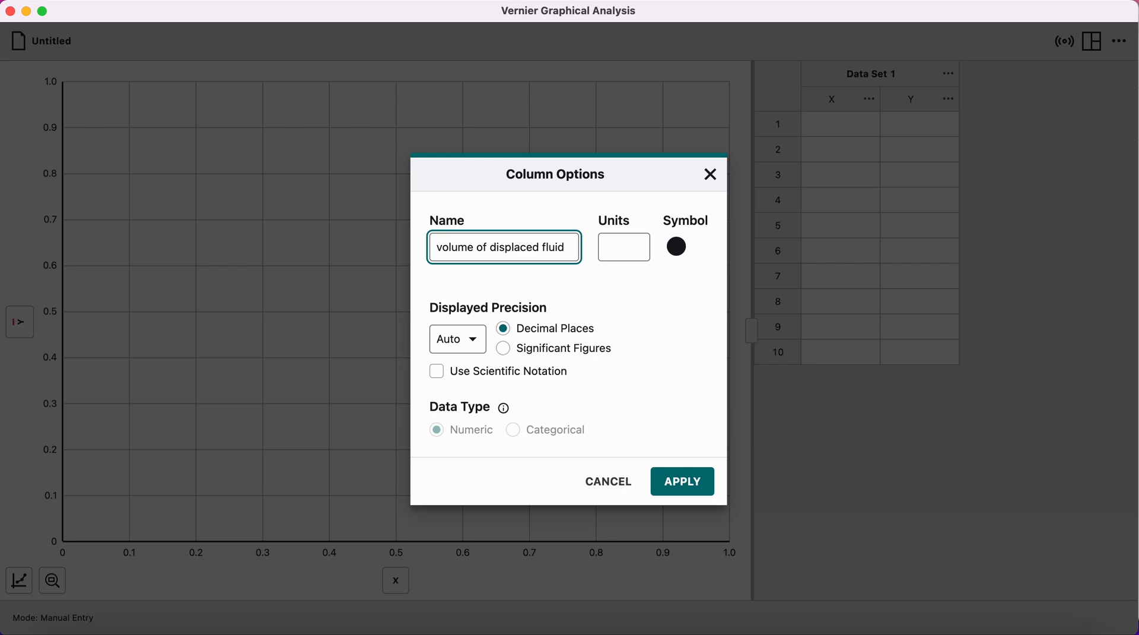
click(623, 247)
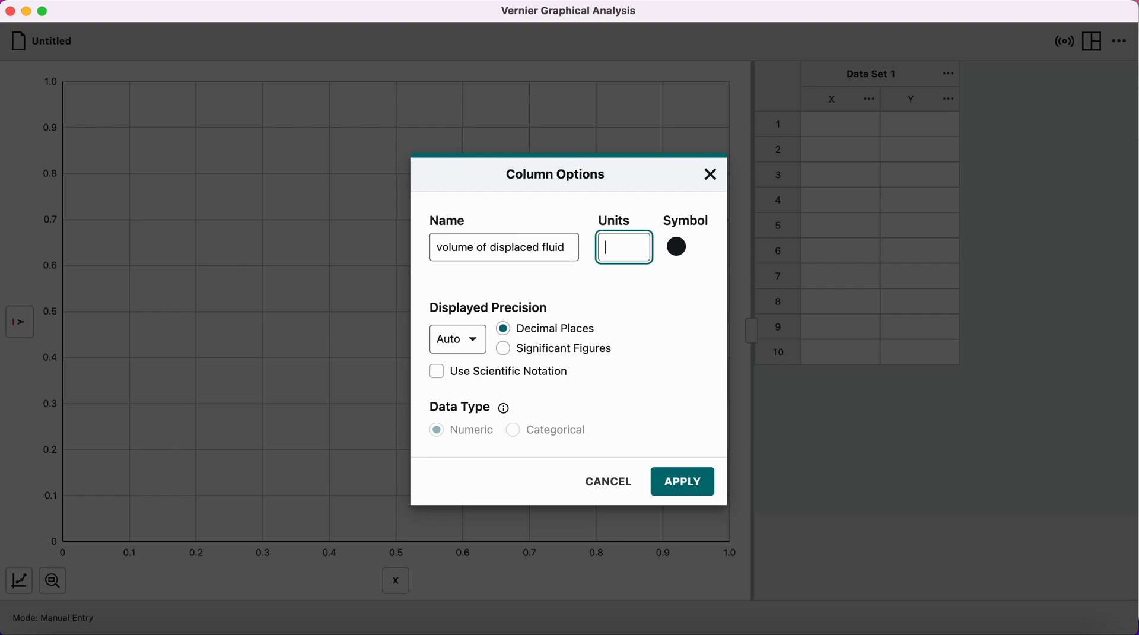
text(m^)
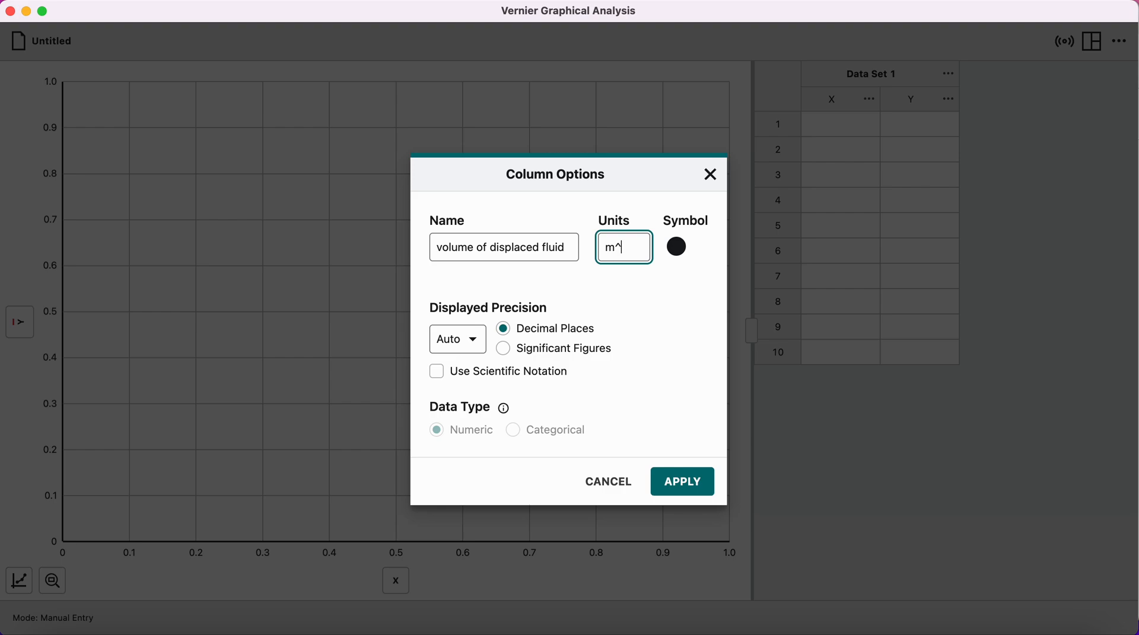
text(3)
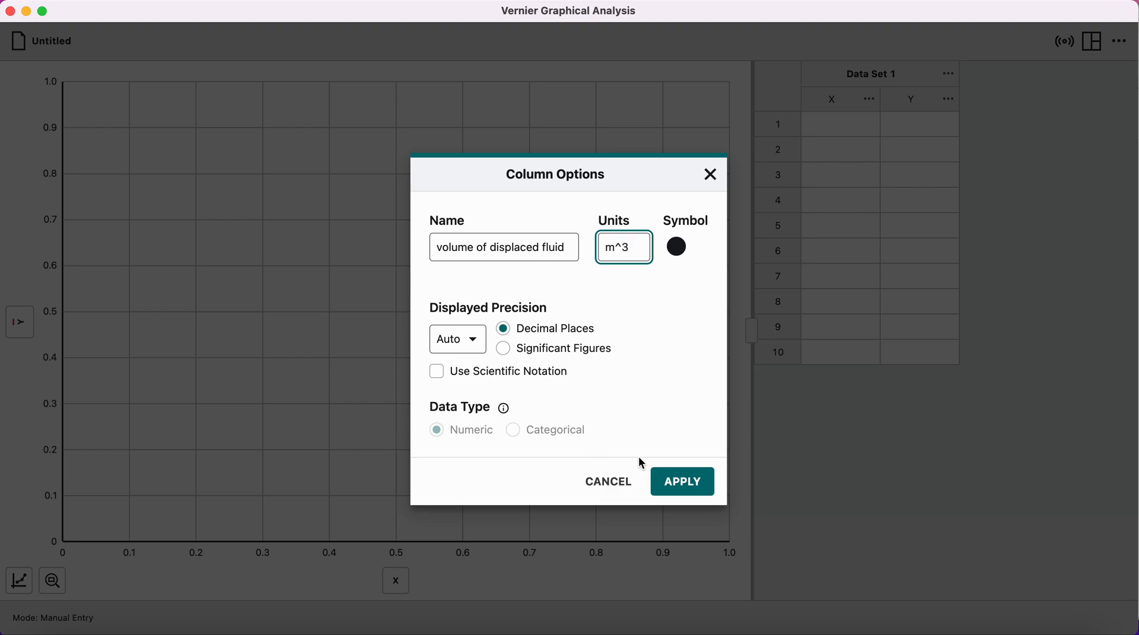
mouse_move(682, 481)
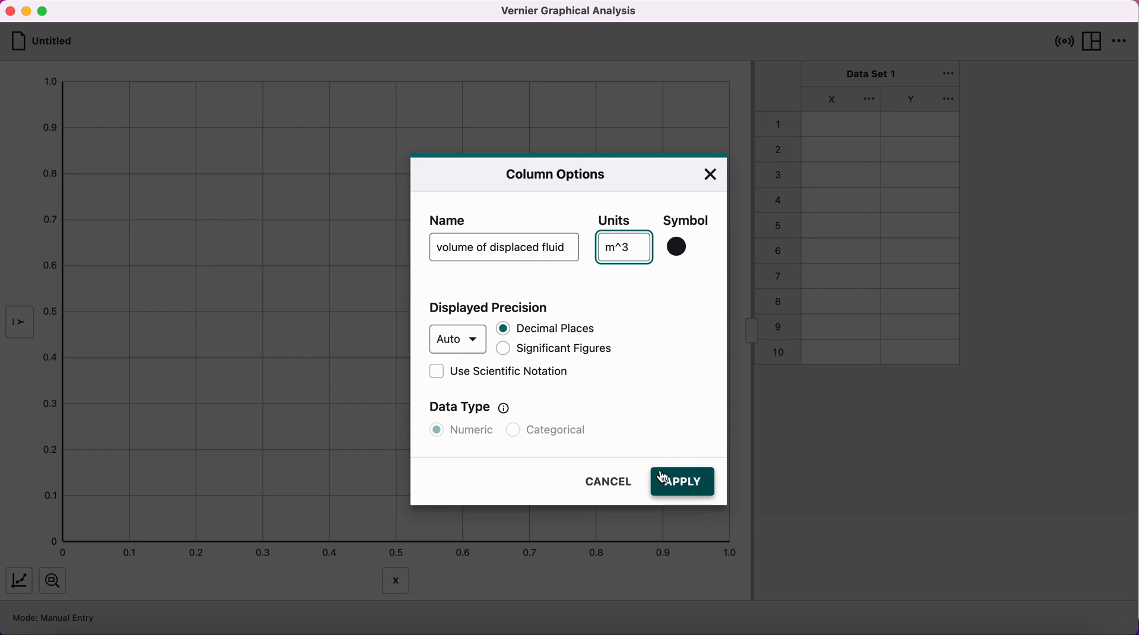
mouse_move(582, 311)
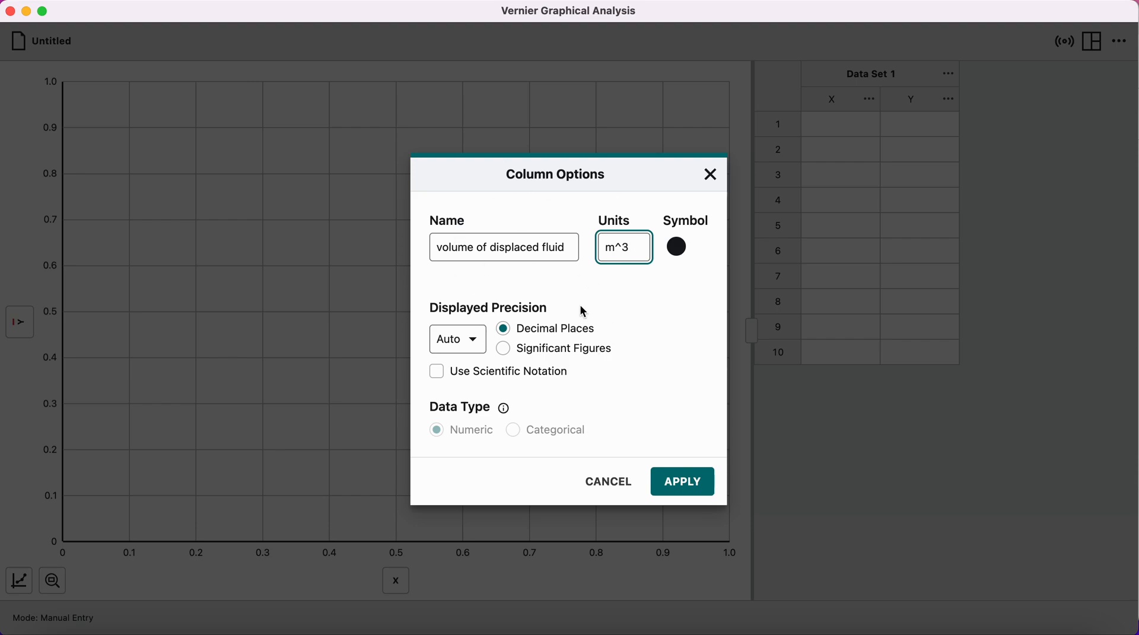
Review point style and decimal-place choices unchanged, then apply the new column settings
click(675, 247)
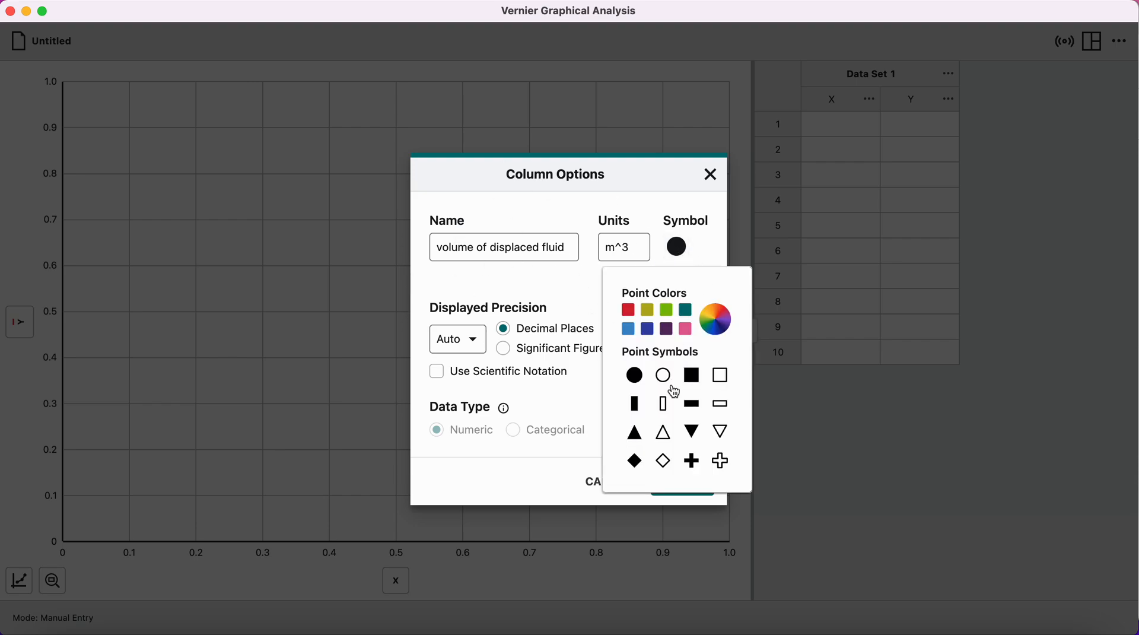
mouse_move(691, 430)
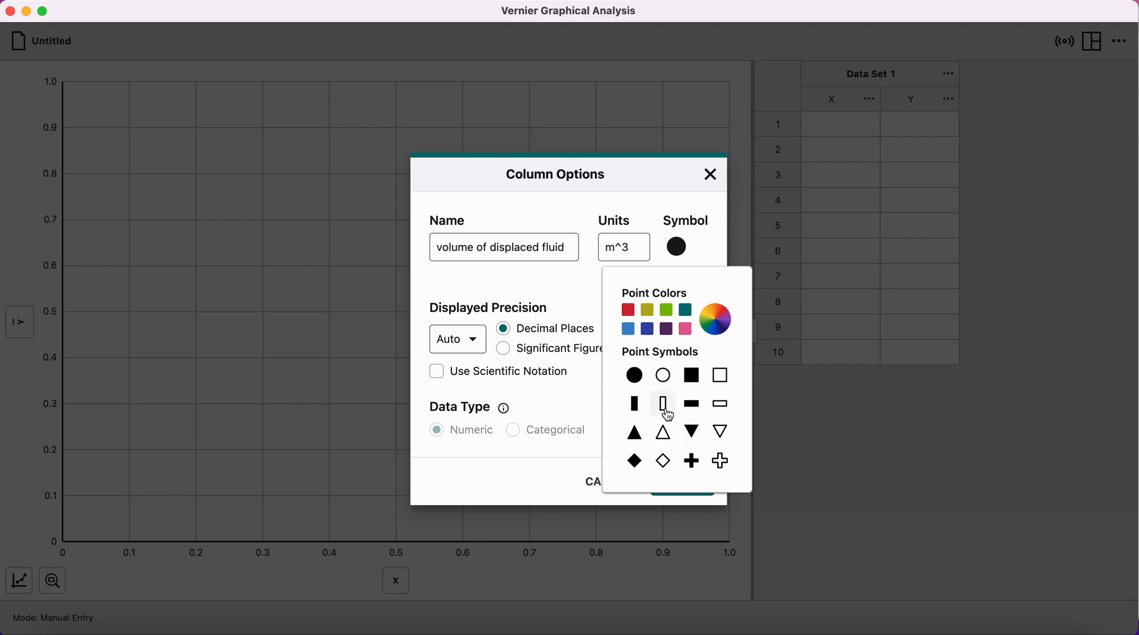
click(551, 310)
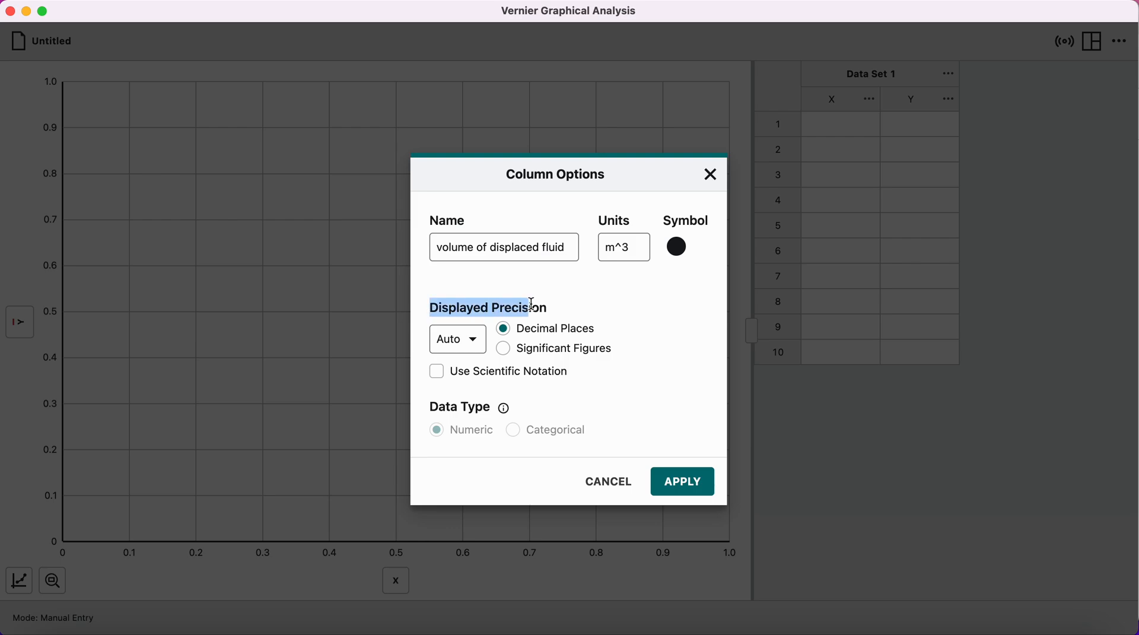
click(456, 338)
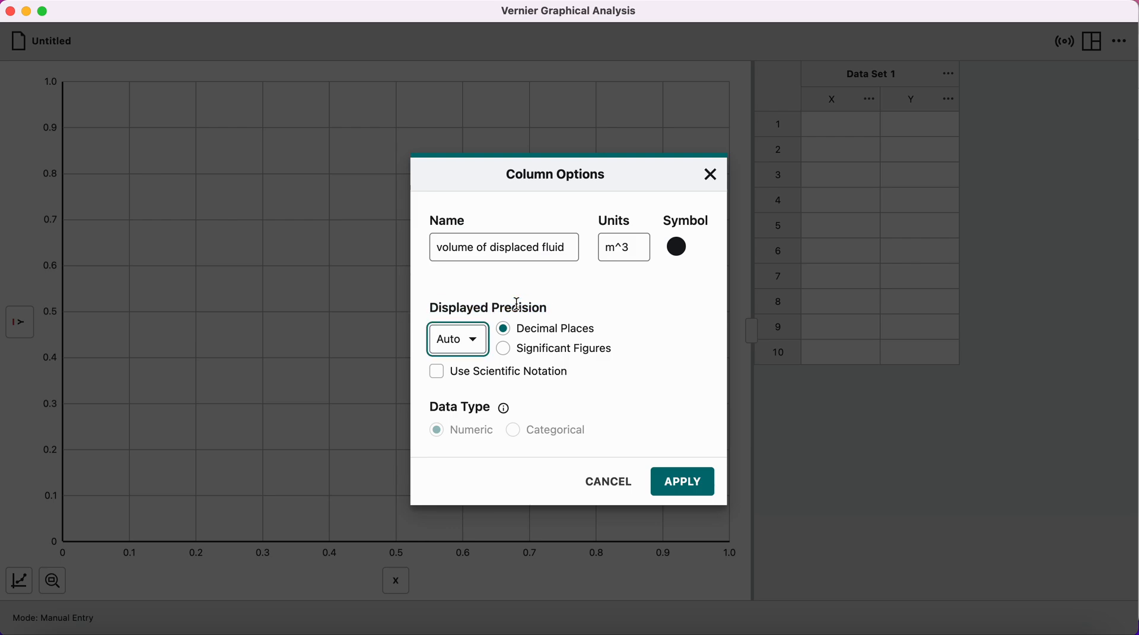
click(457, 338)
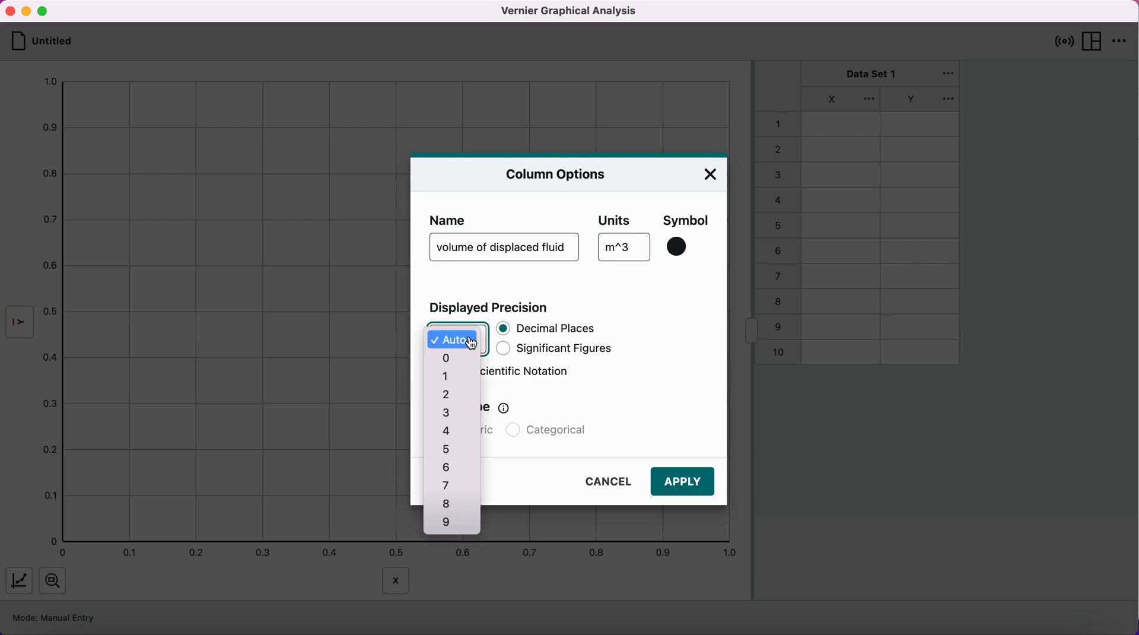
mouse_move(451, 449)
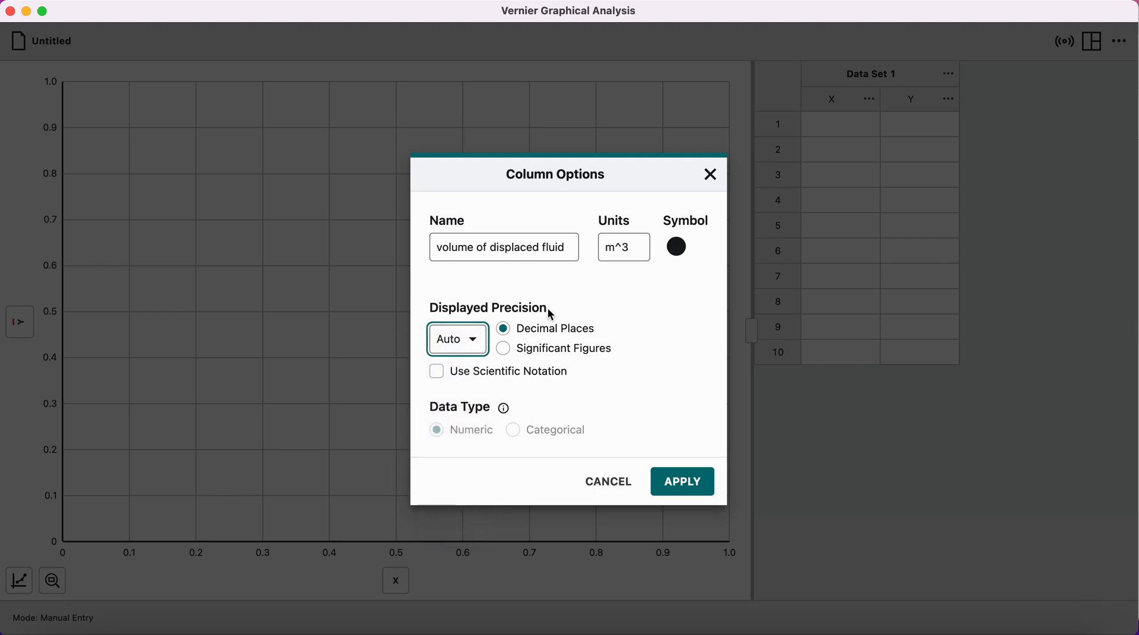
mouse_move(587, 314)
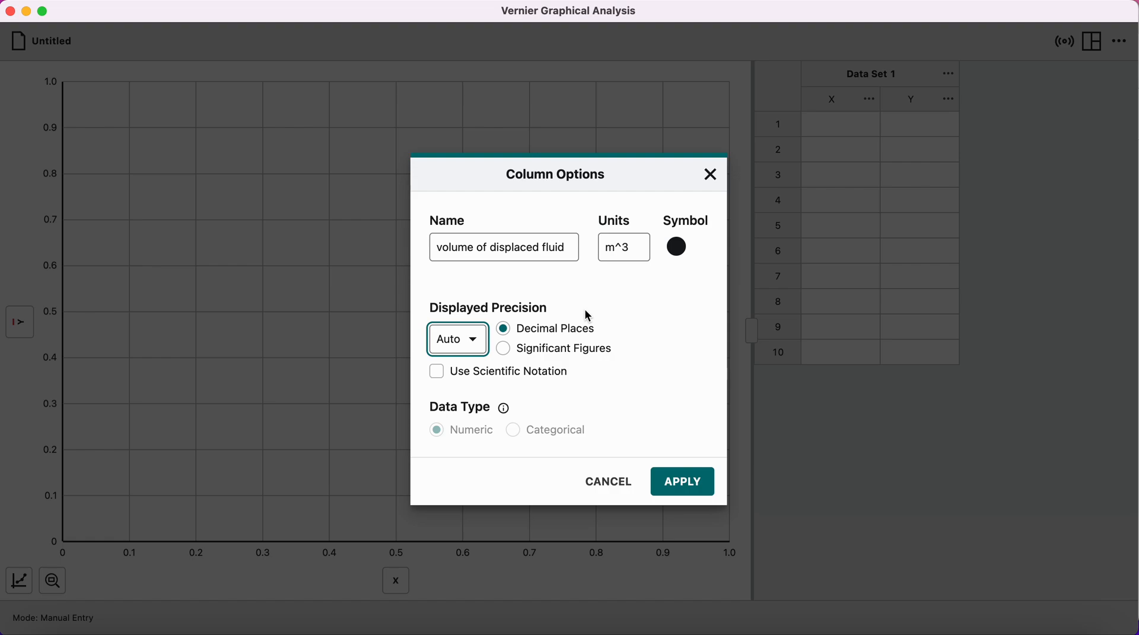
mouse_move(676, 247)
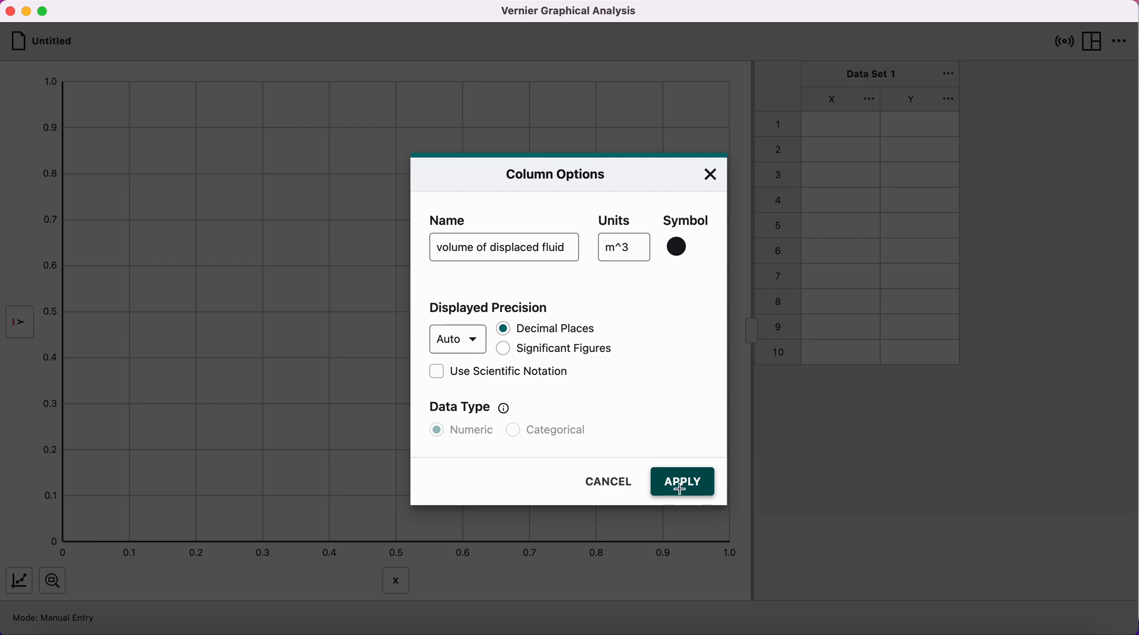
click(682, 481)
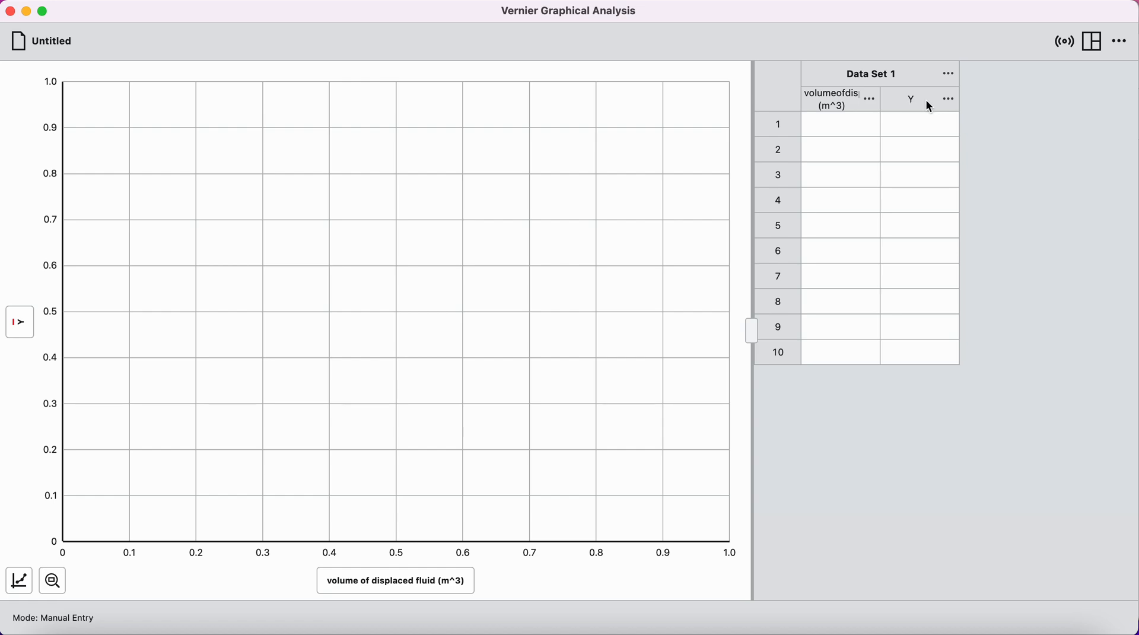
Name the Y column 'buoyant force' in N shown to 3 significant figures and apply
click(947, 99)
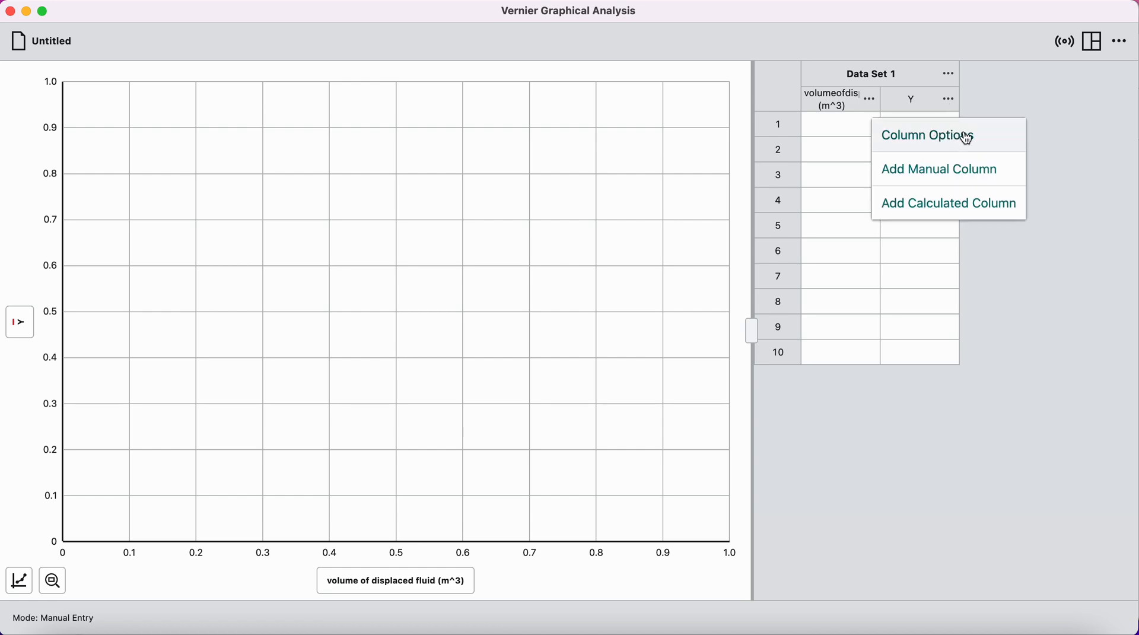
click(925, 135)
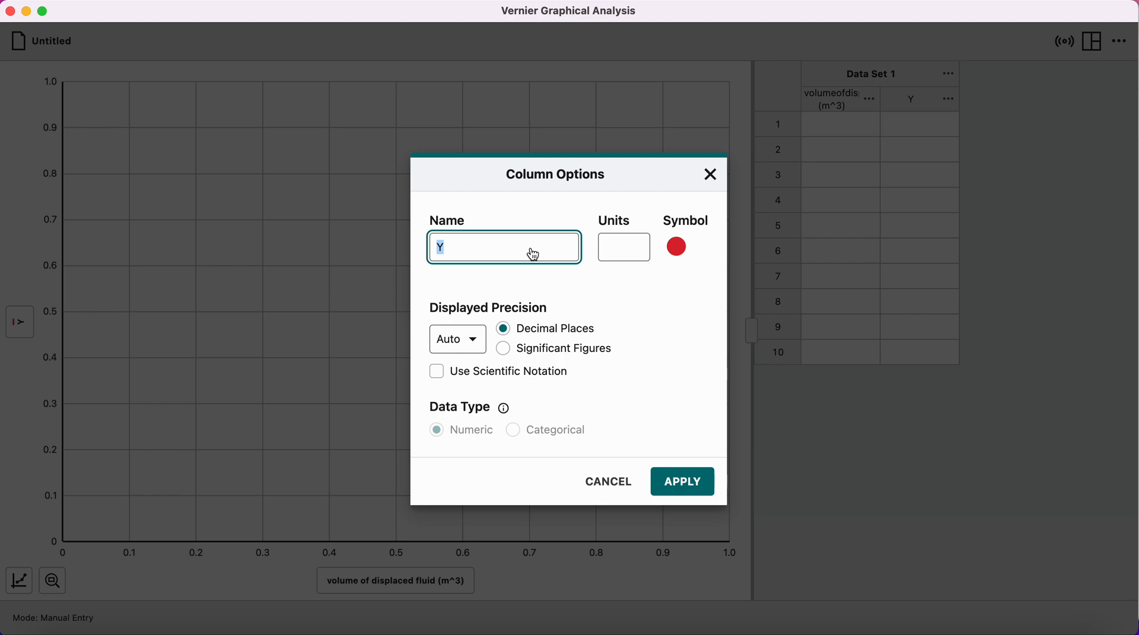
text(buoyant force)
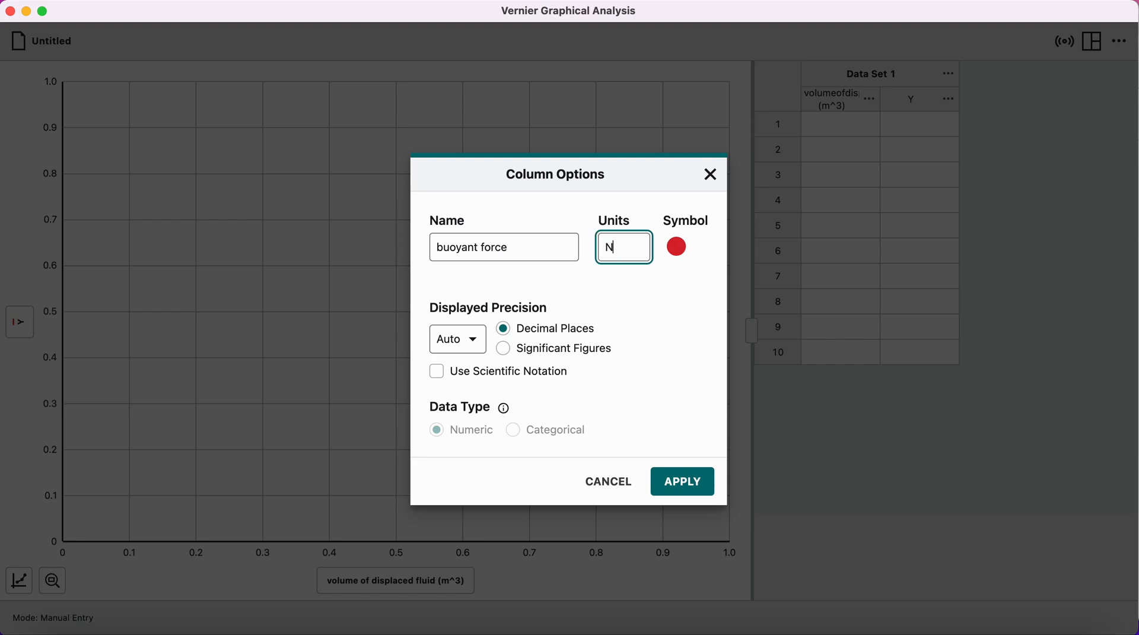
click(675, 247)
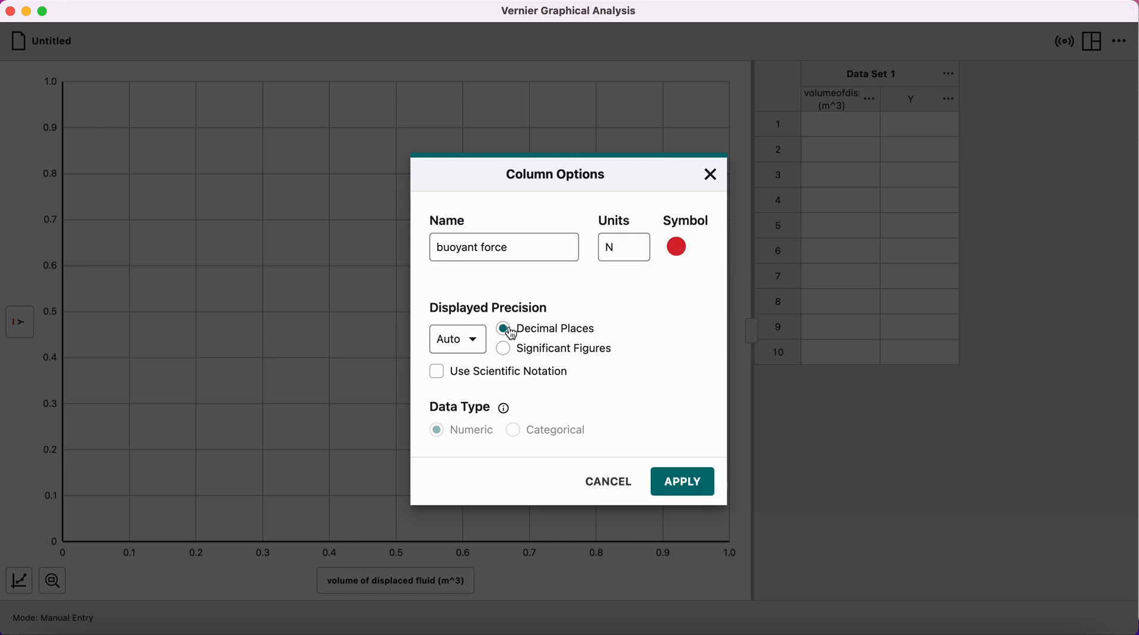
click(503, 348)
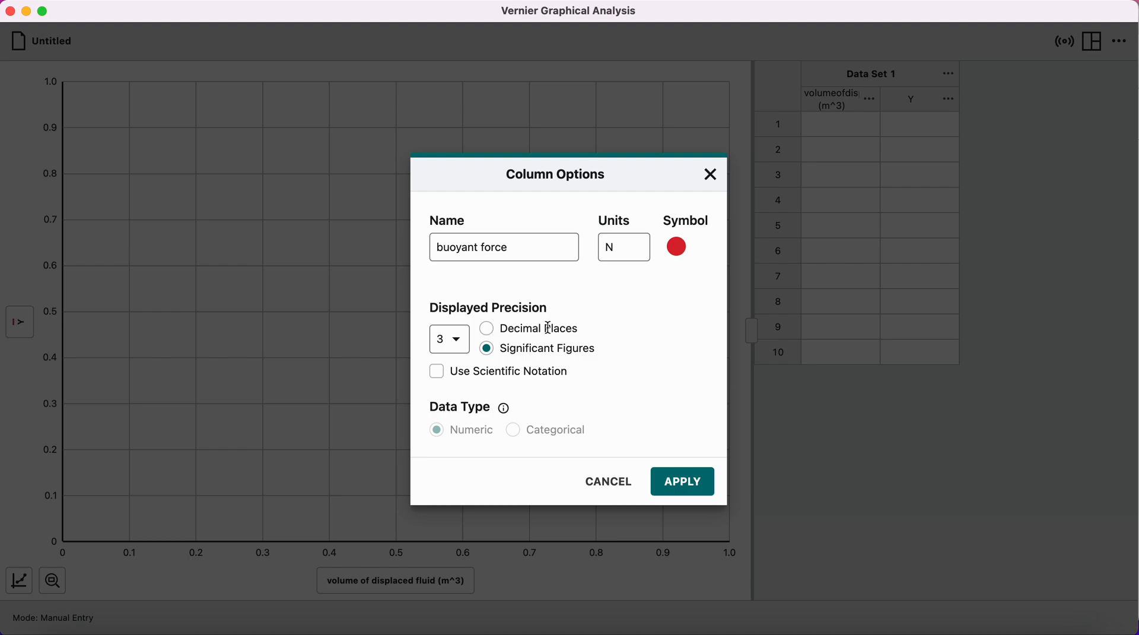
mouse_move(674, 402)
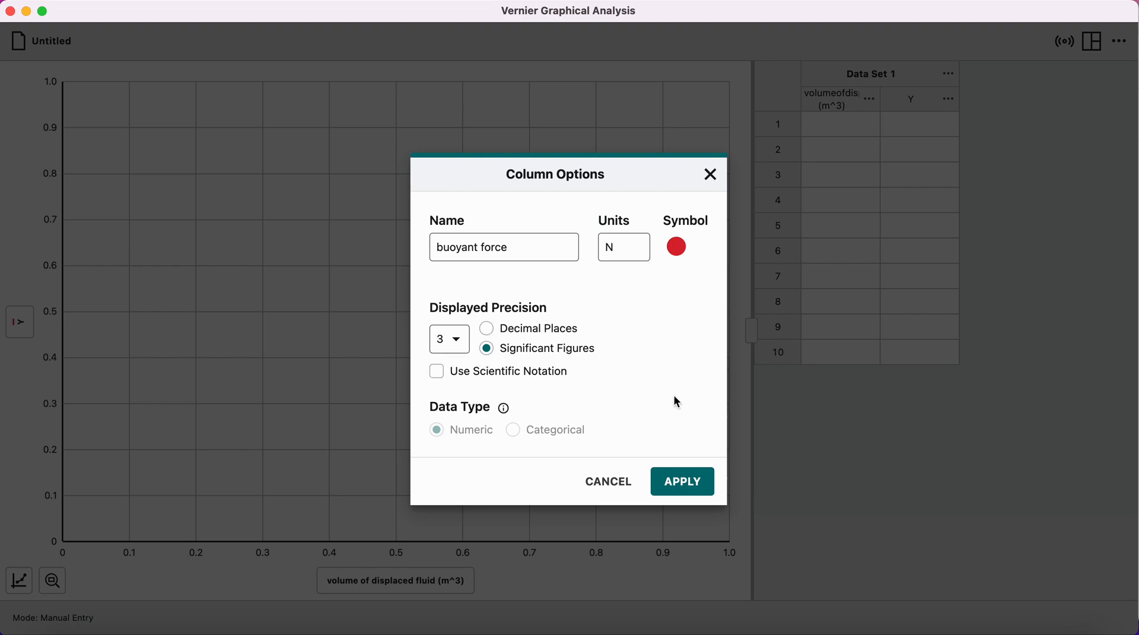
click(681, 481)
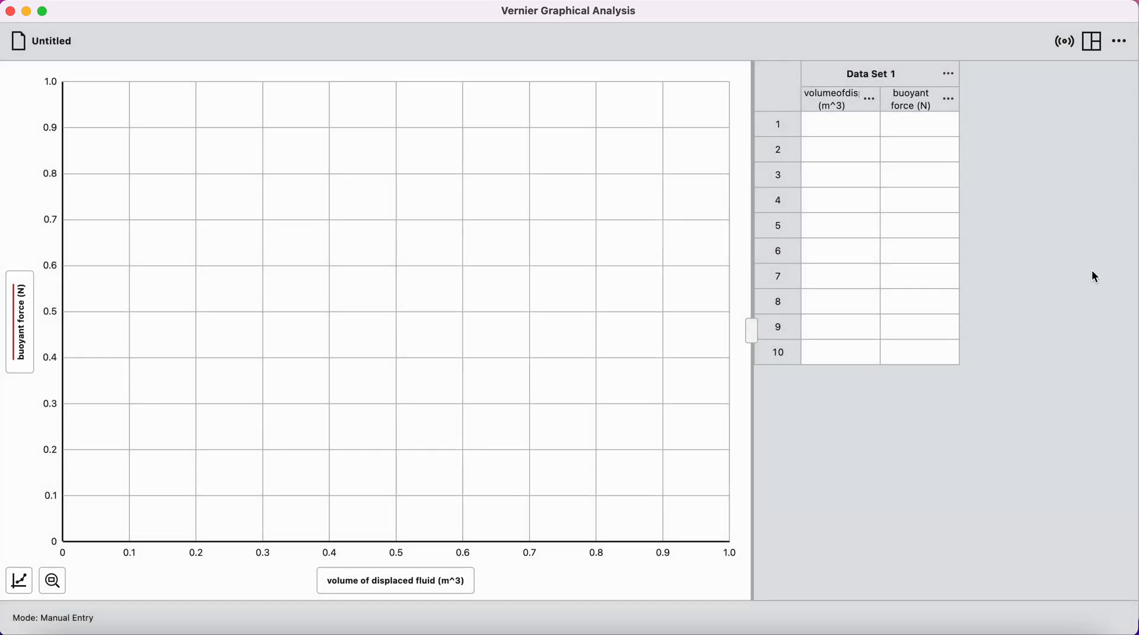
mouse_move(1017, 158)
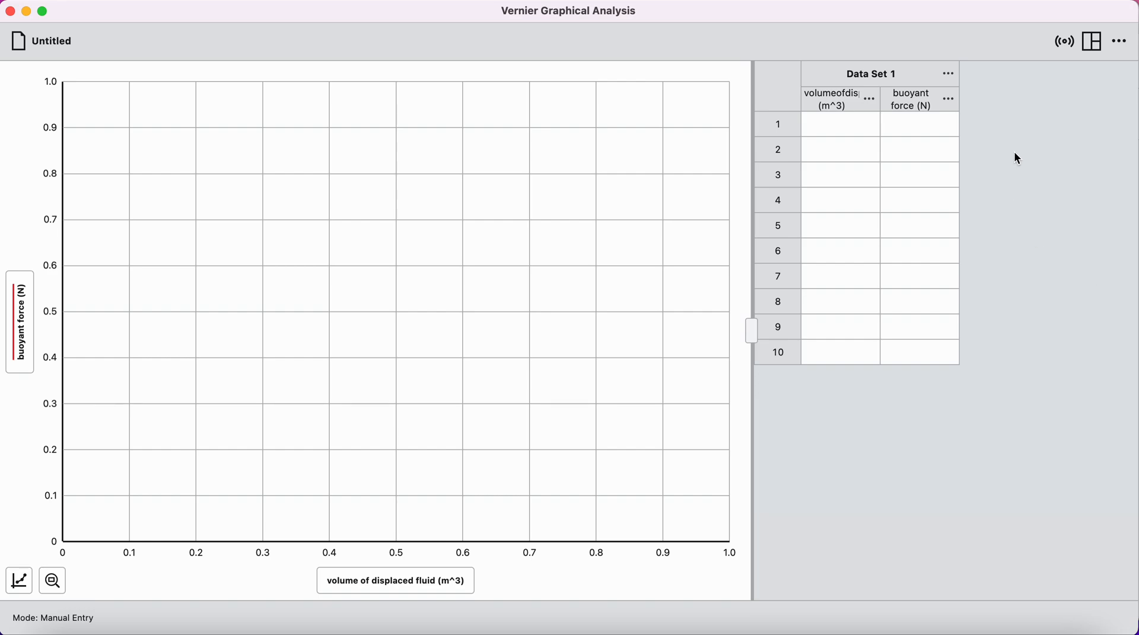
Rename Data Set 1 to 'tap water + brass rod'
click(948, 74)
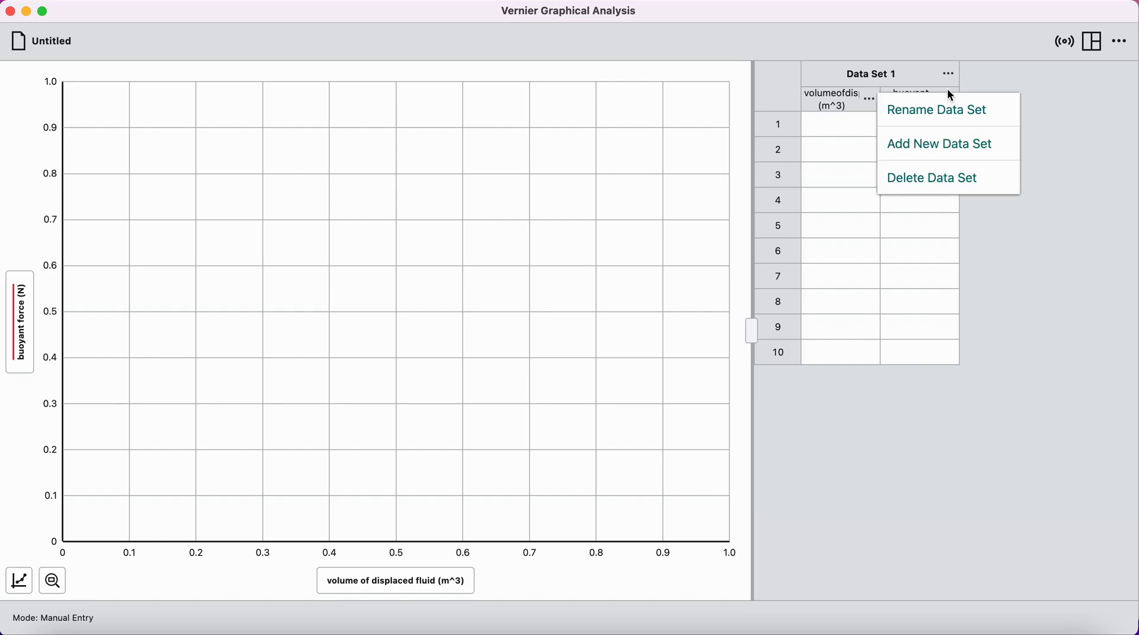
click(937, 109)
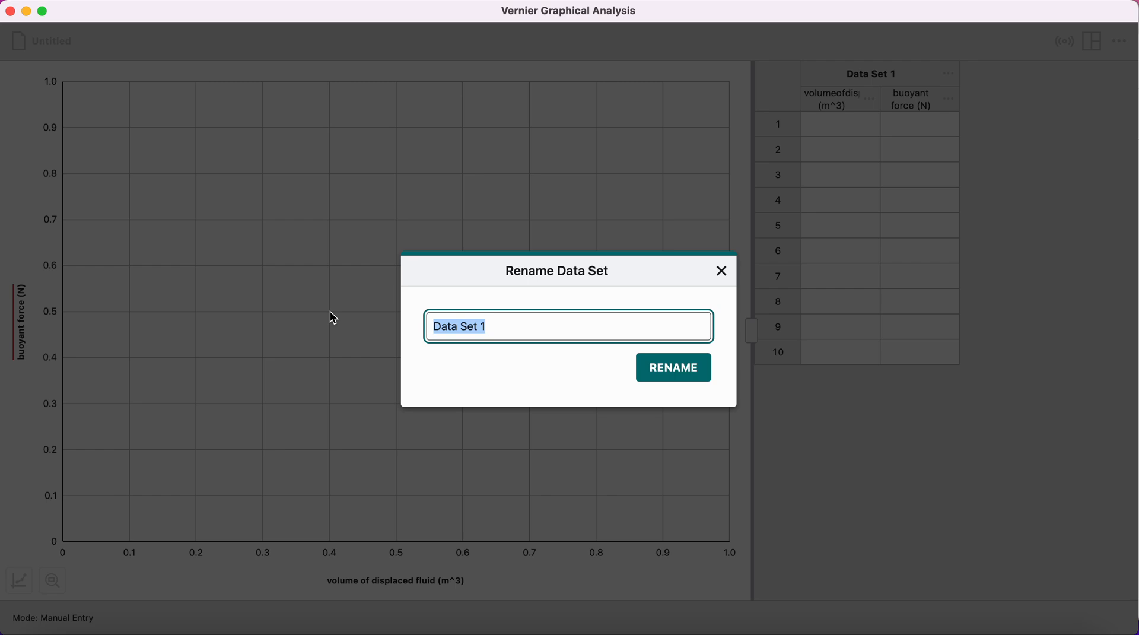
text(tap)
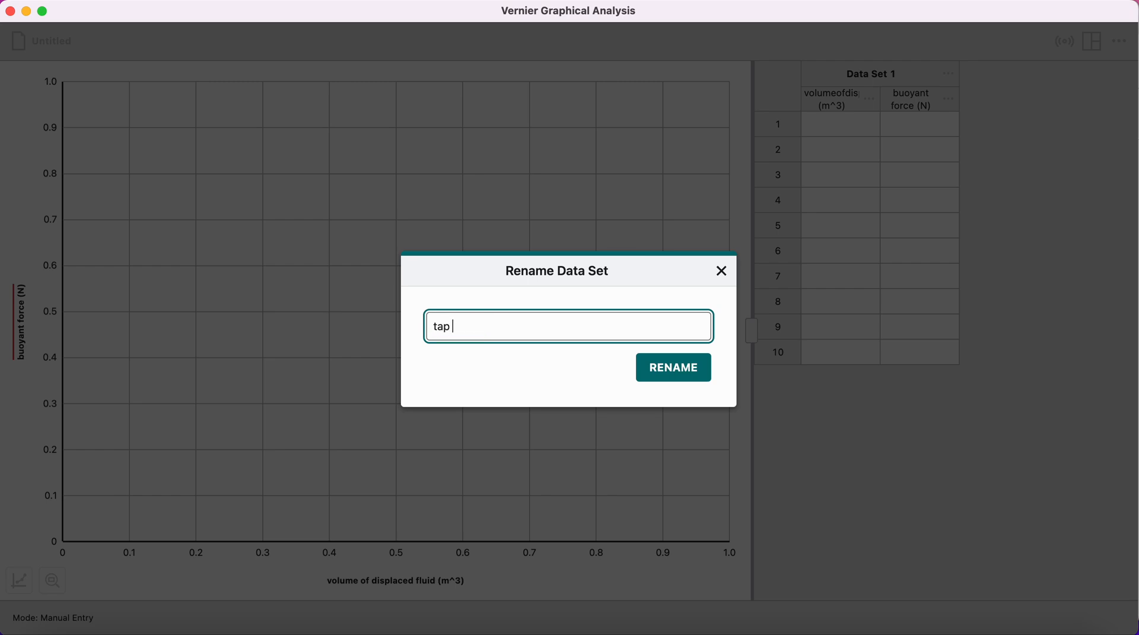
text(water +)
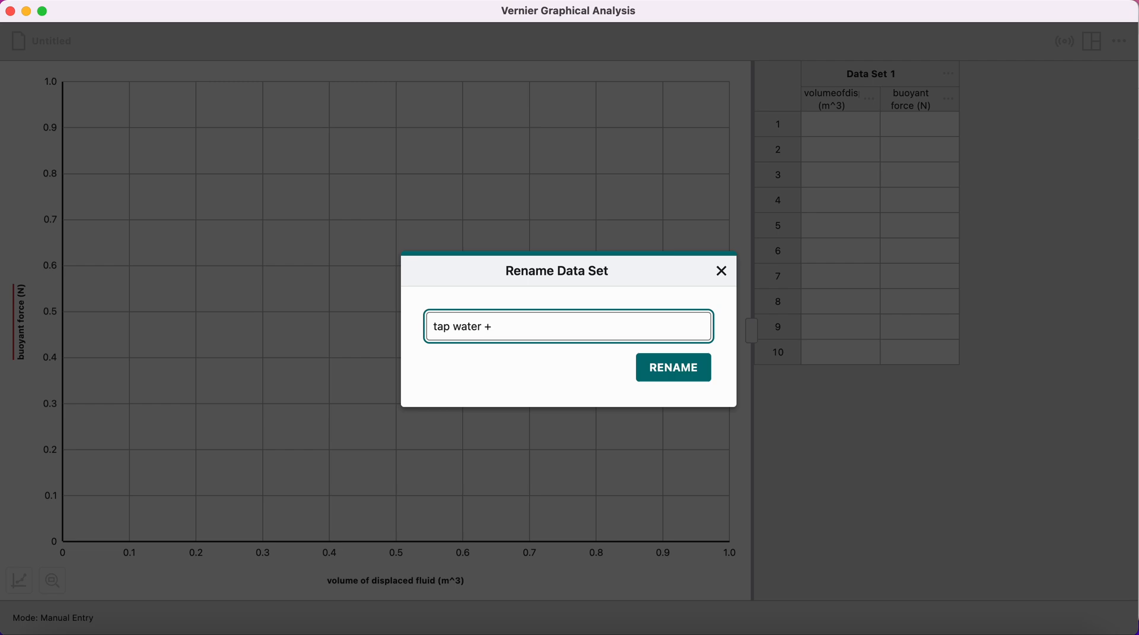
text(brass rod)
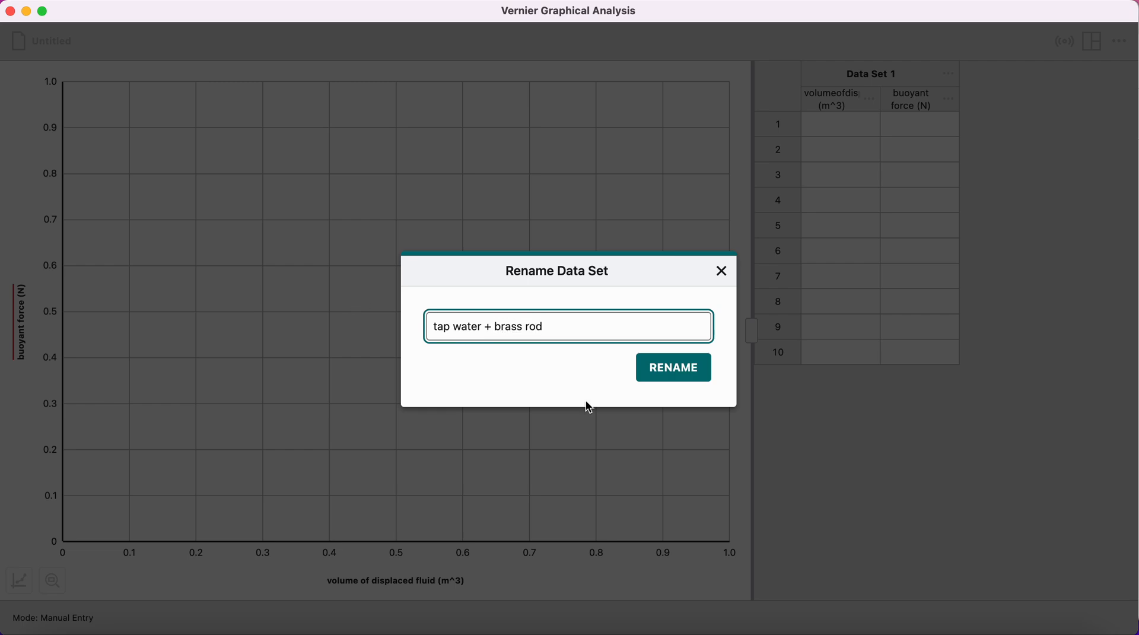
click(671, 367)
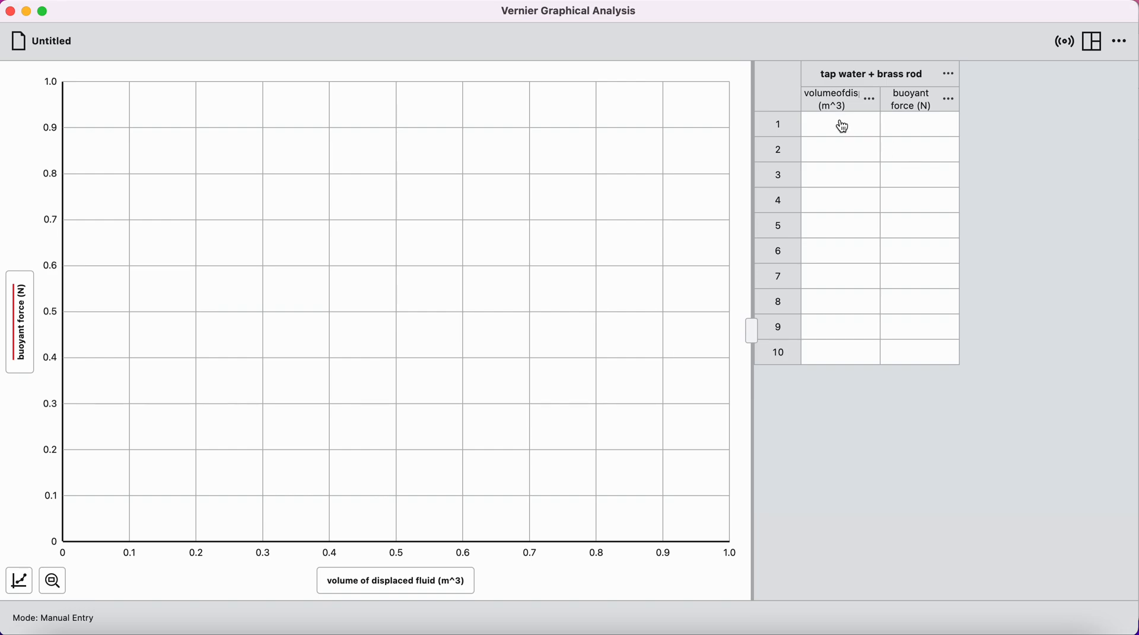
Enter volumes 1–5 and buoyant forces 2, 4, 6, 8, 10 into the table
click(840, 124)
text(1)
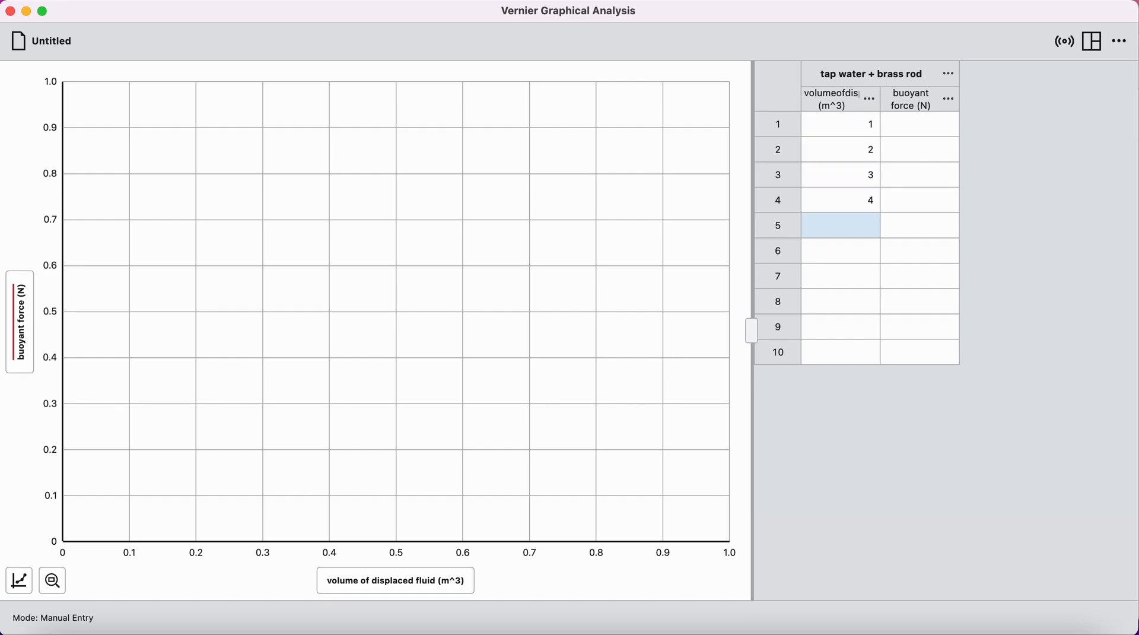
text(5)
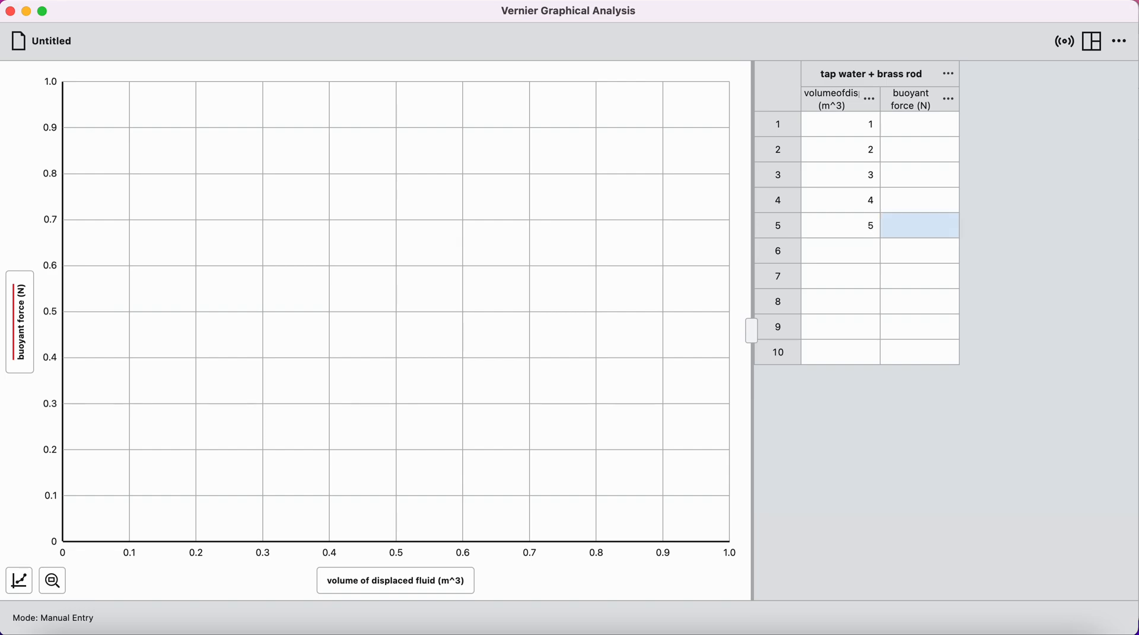
click(919, 124)
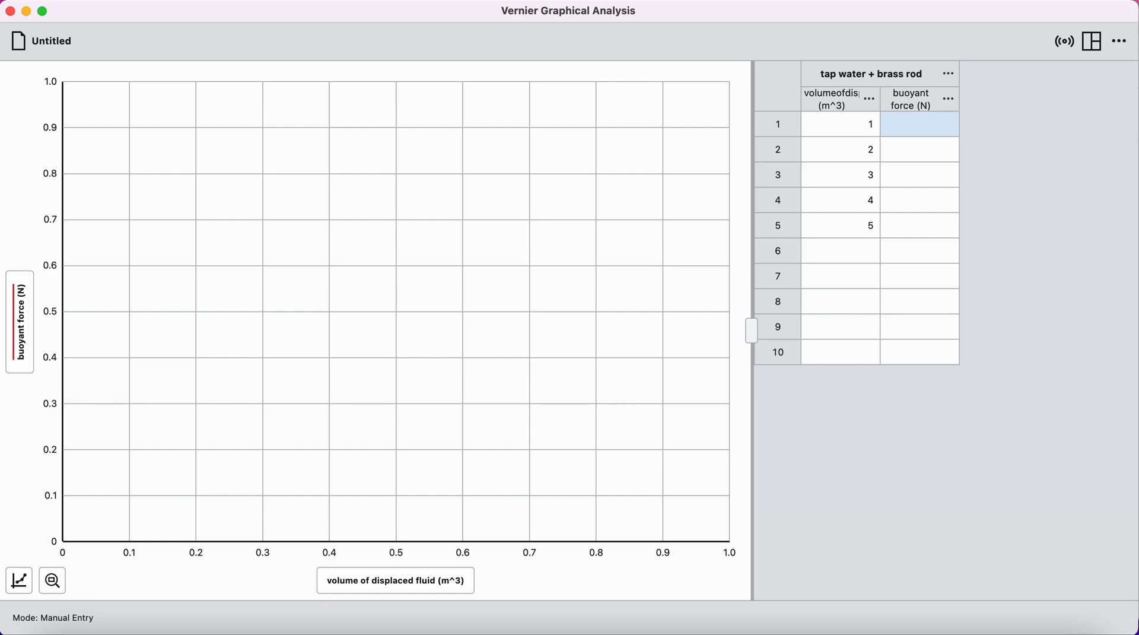
text(6)
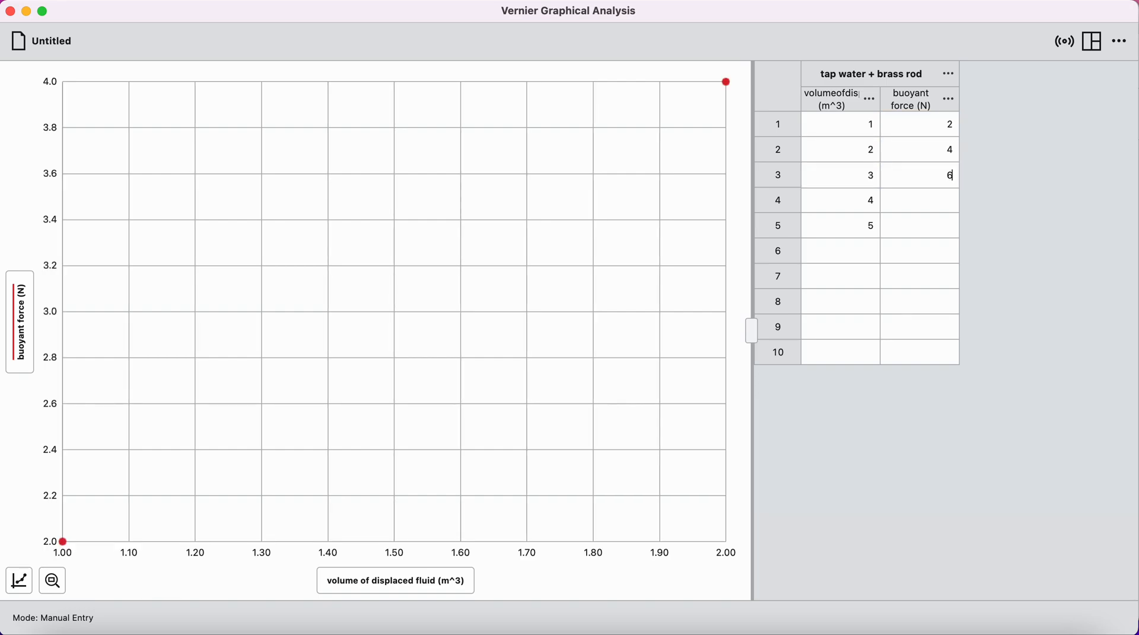
text(10)
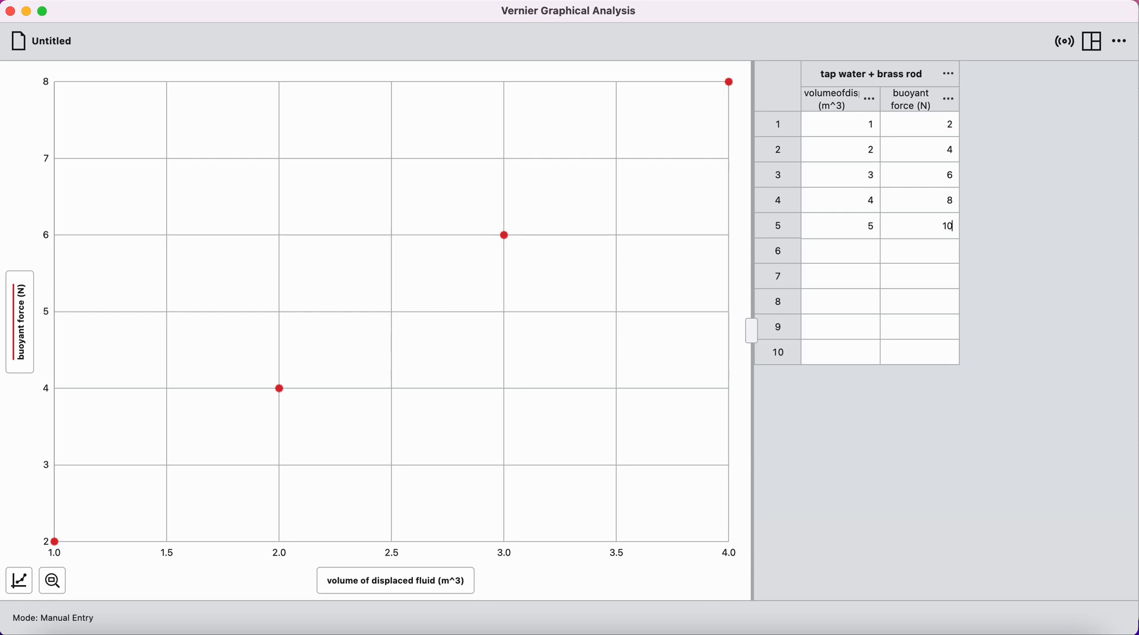
mouse_move(388, 596)
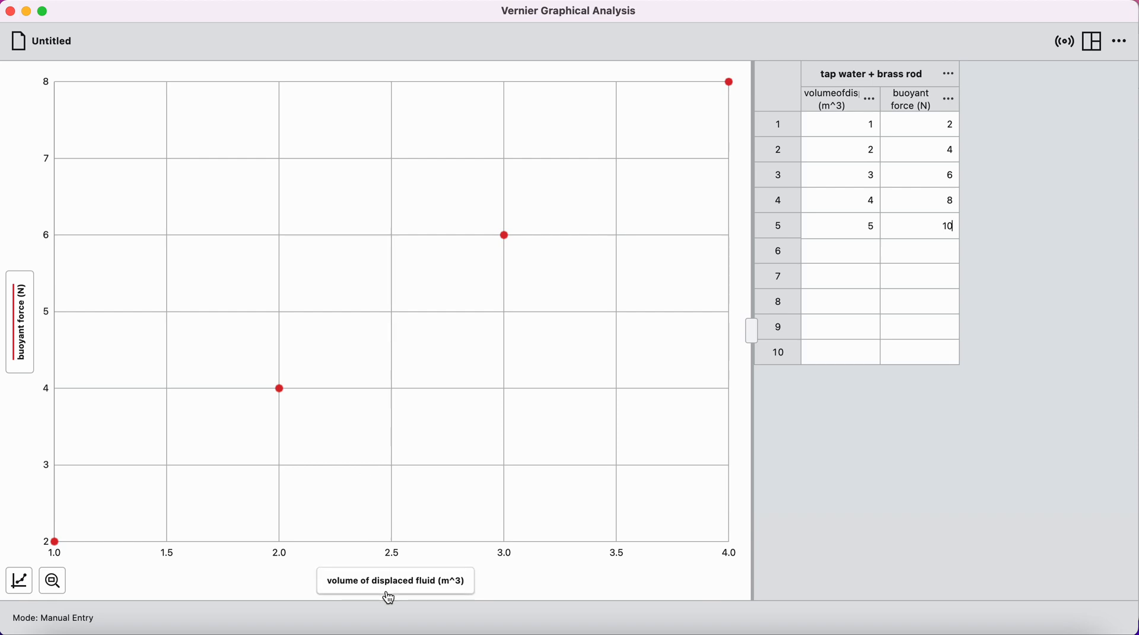
mouse_move(451, 587)
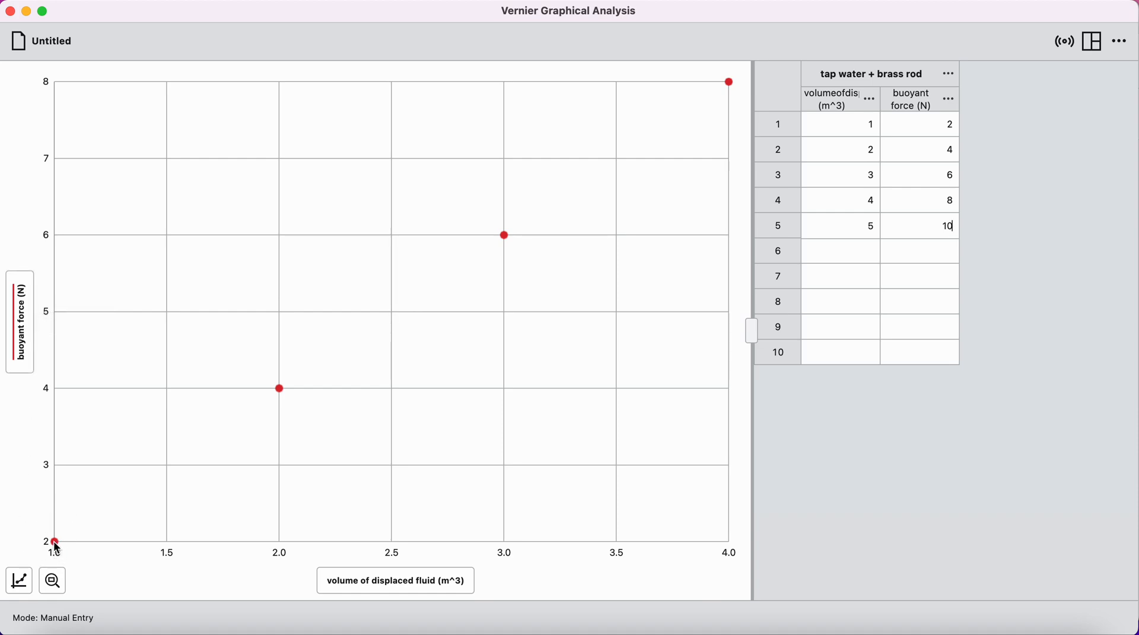
mouse_move(61, 529)
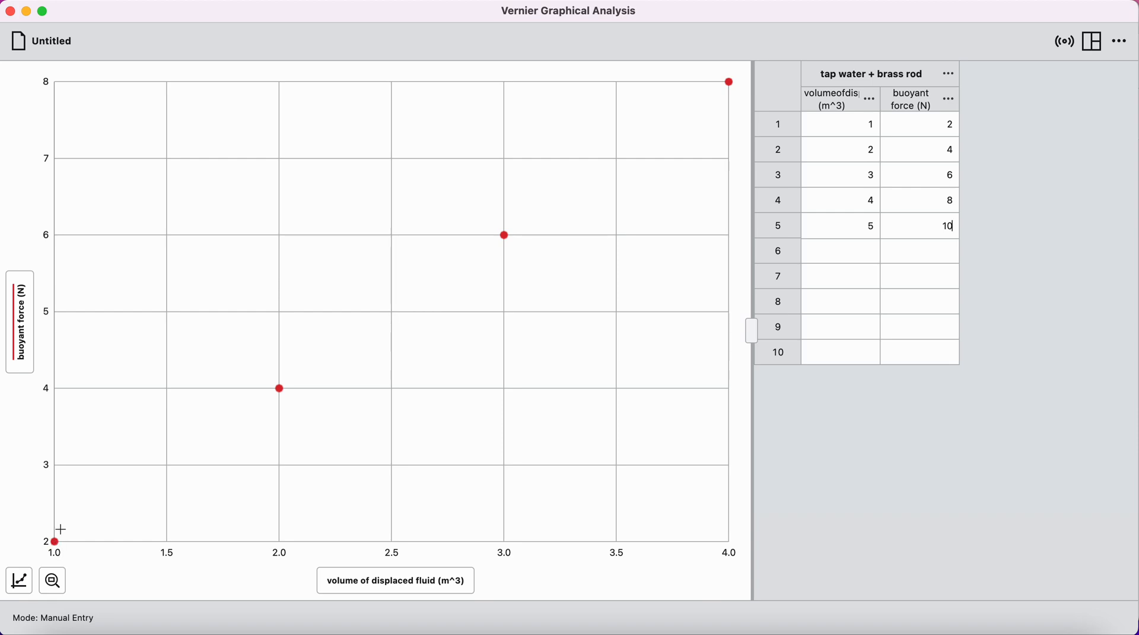
mouse_move(58, 550)
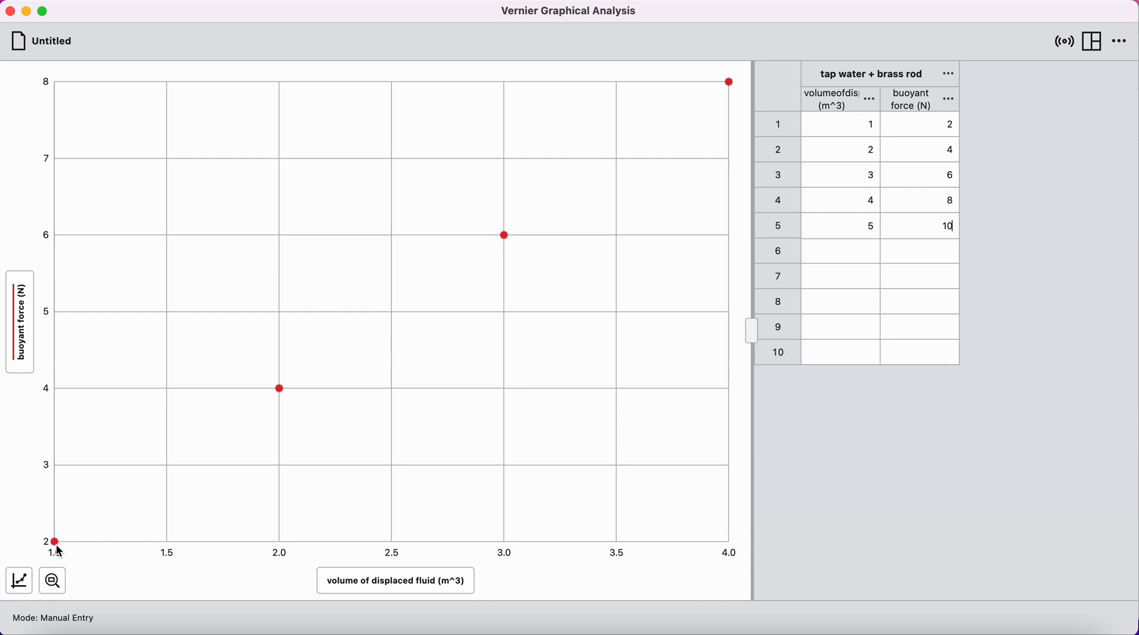
mouse_move(404, 63)
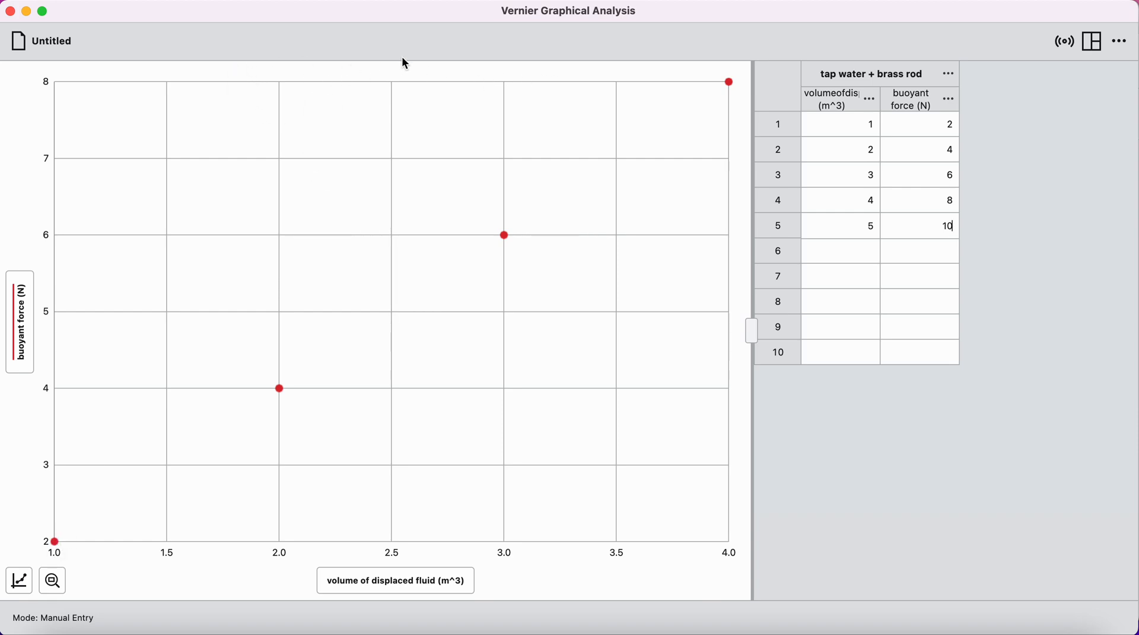
mouse_move(420, 77)
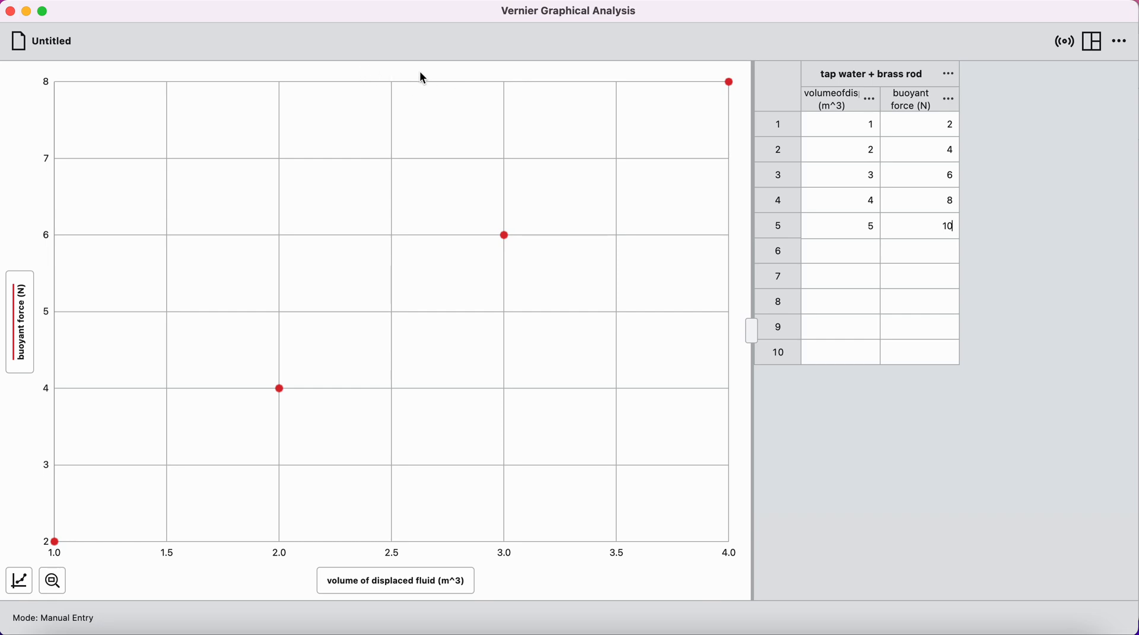
mouse_move(19, 580)
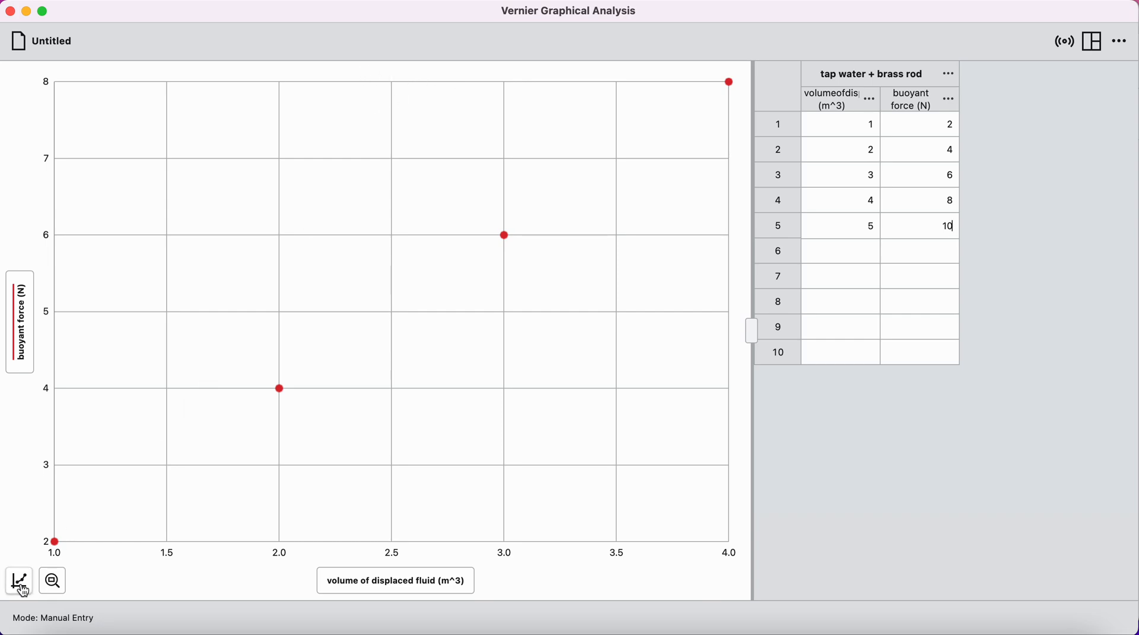
mouse_move(19, 581)
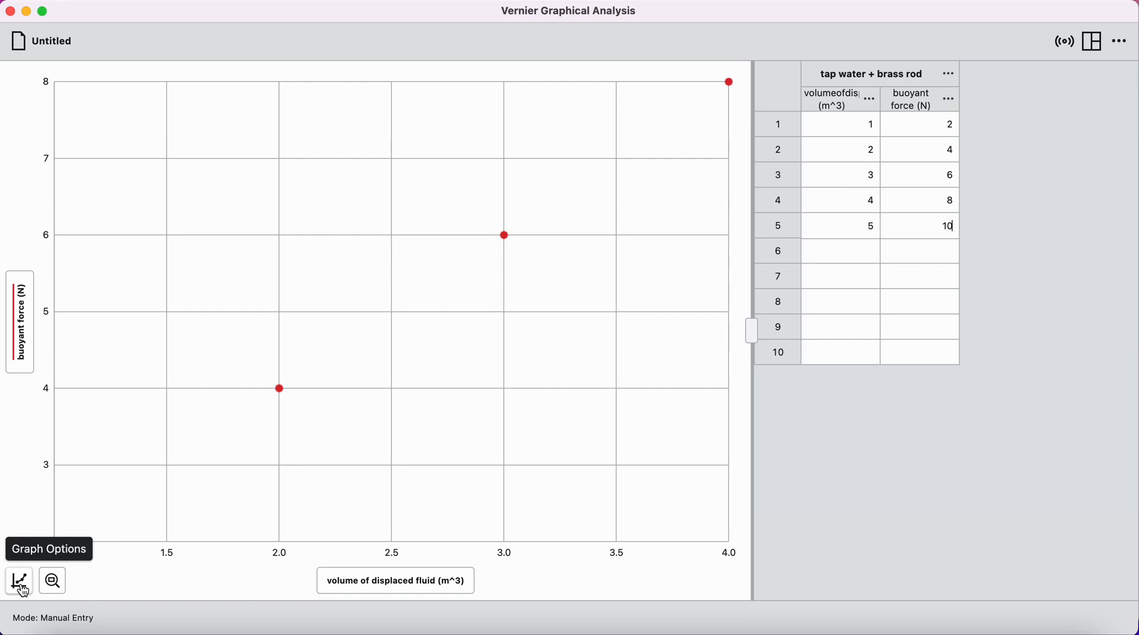
Title the graph 'buoyant force vs volume of displaced fluid in tap water' in Graph Options
click(19, 580)
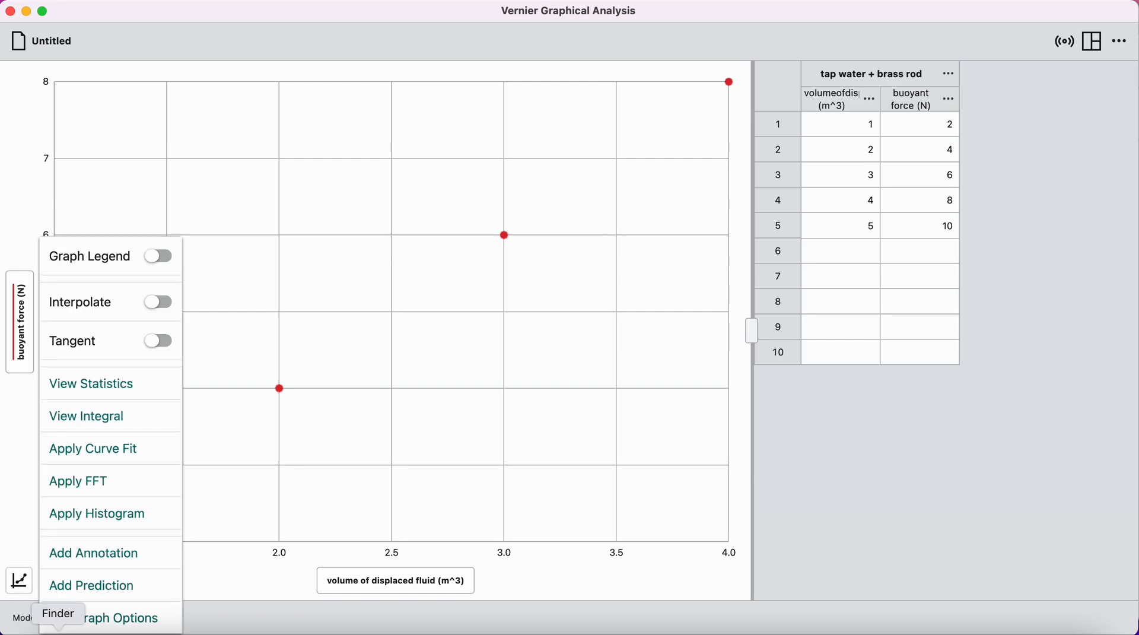
mouse_move(105, 617)
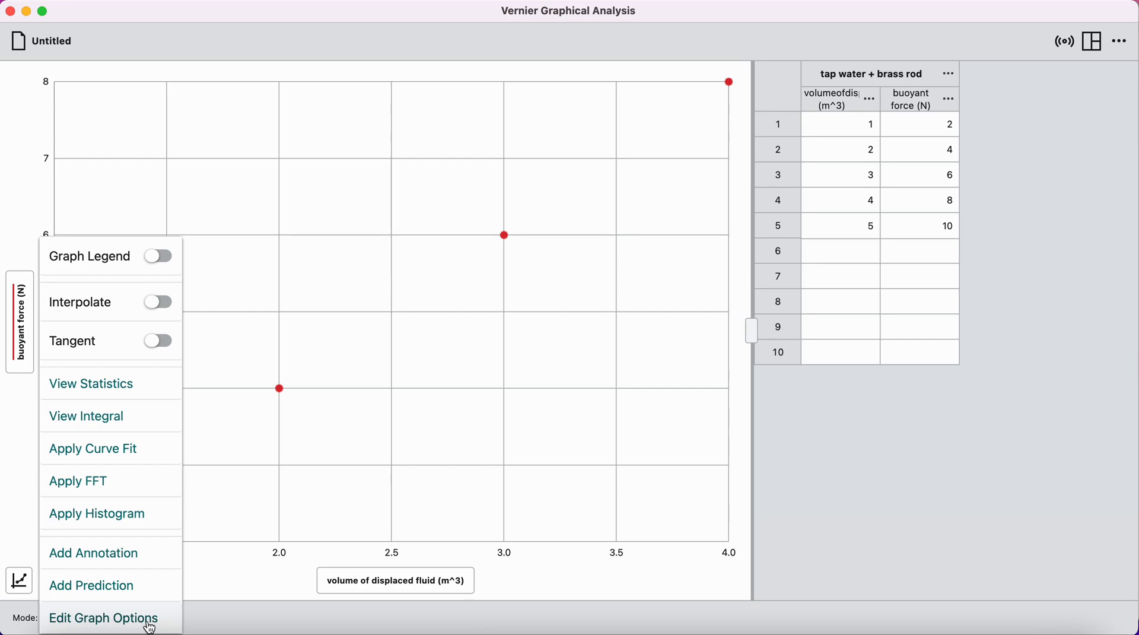
click(103, 617)
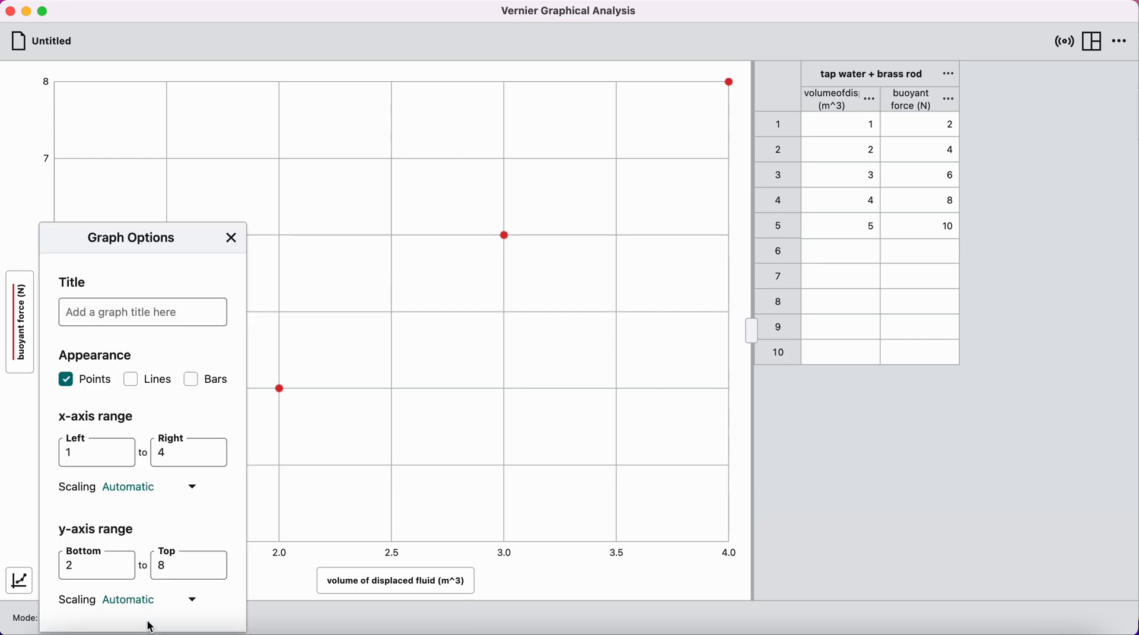
click(142, 312)
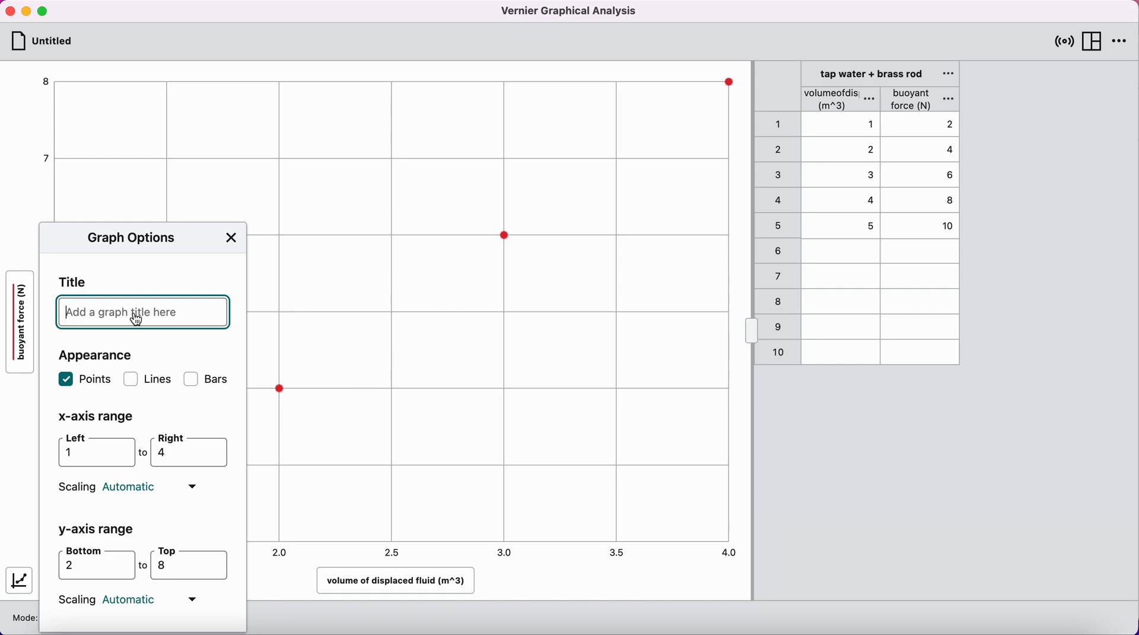
text(buyoant fo)
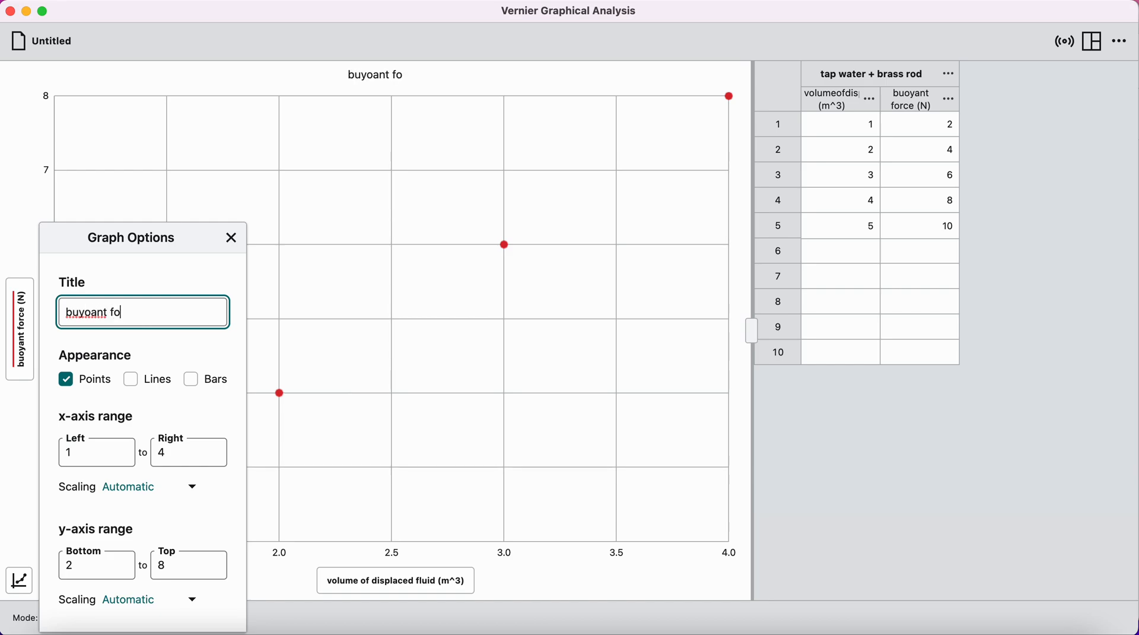
text(rce)
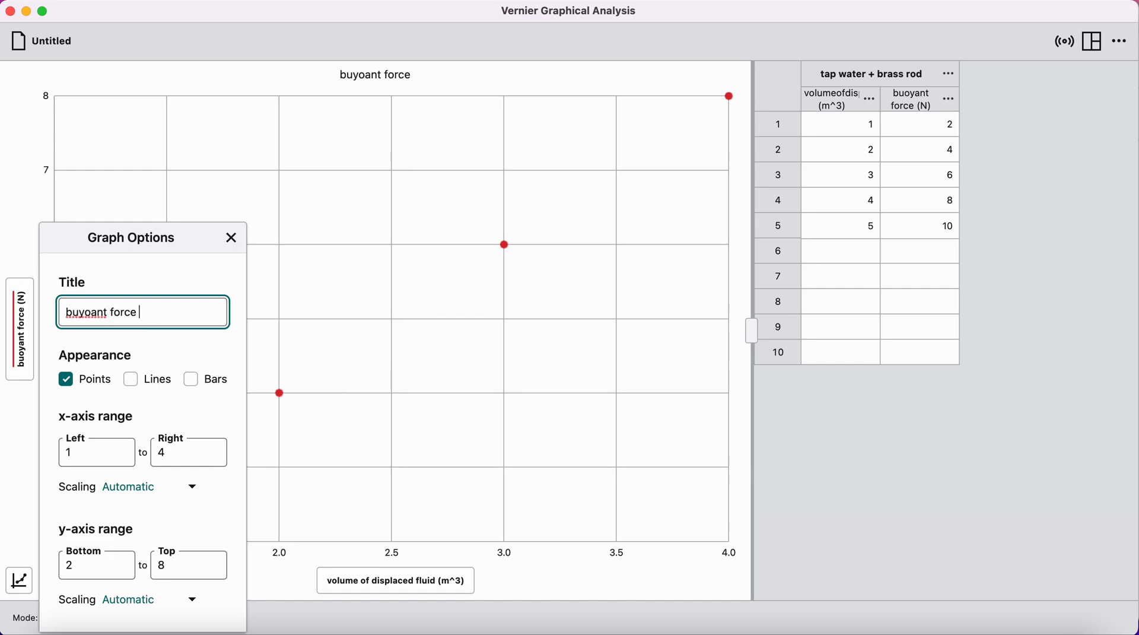
text(vs volume of displaced fluid)
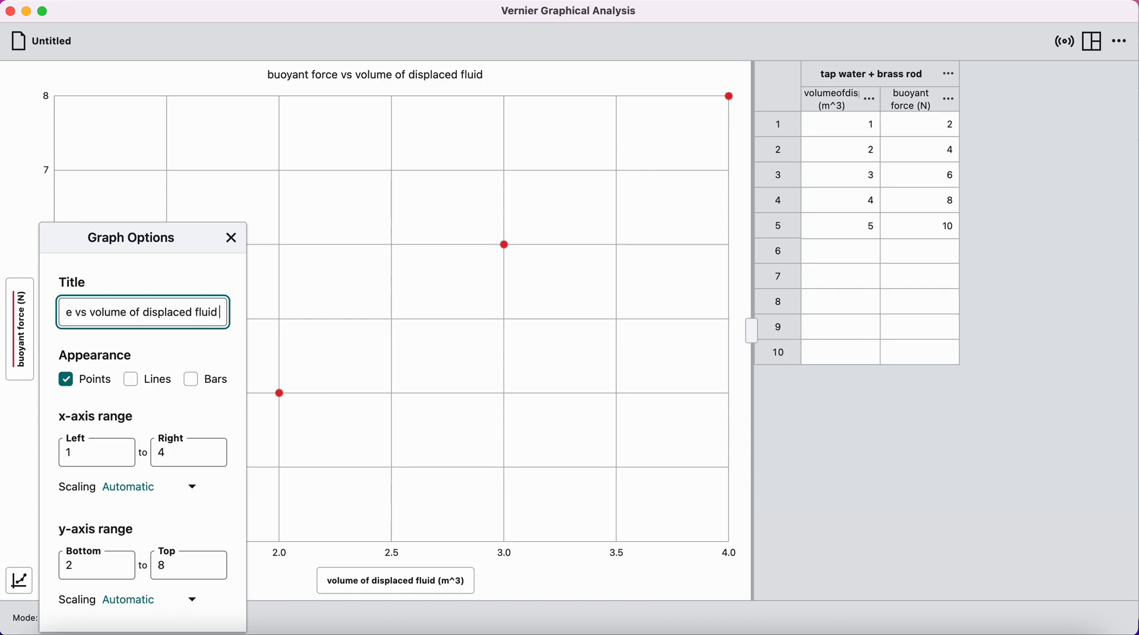
text(in tap water)
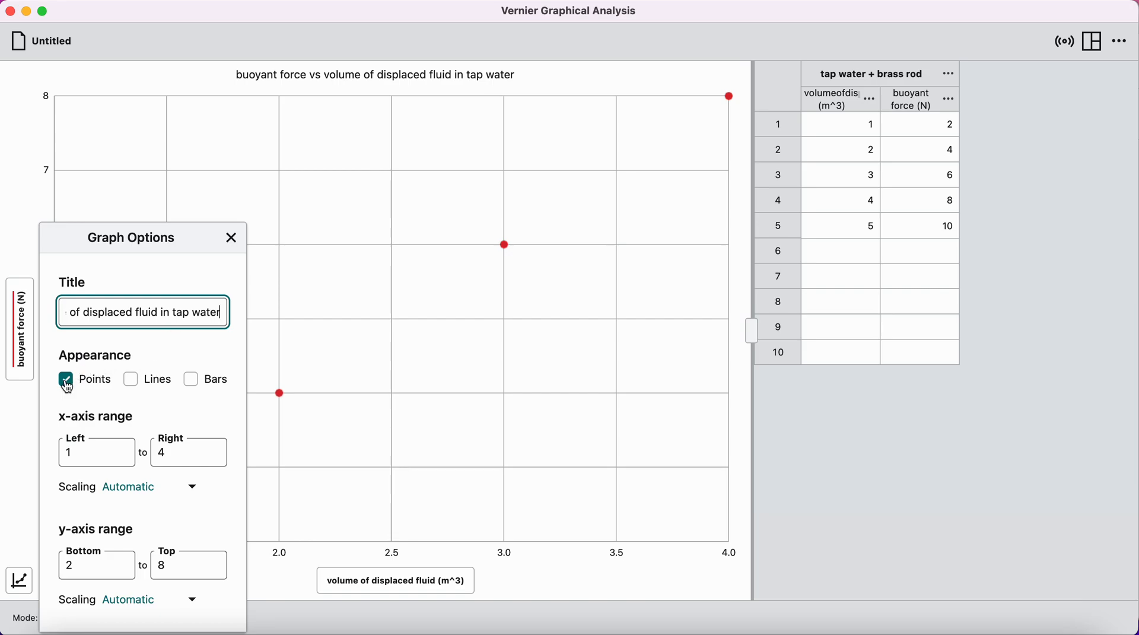
click(131, 379)
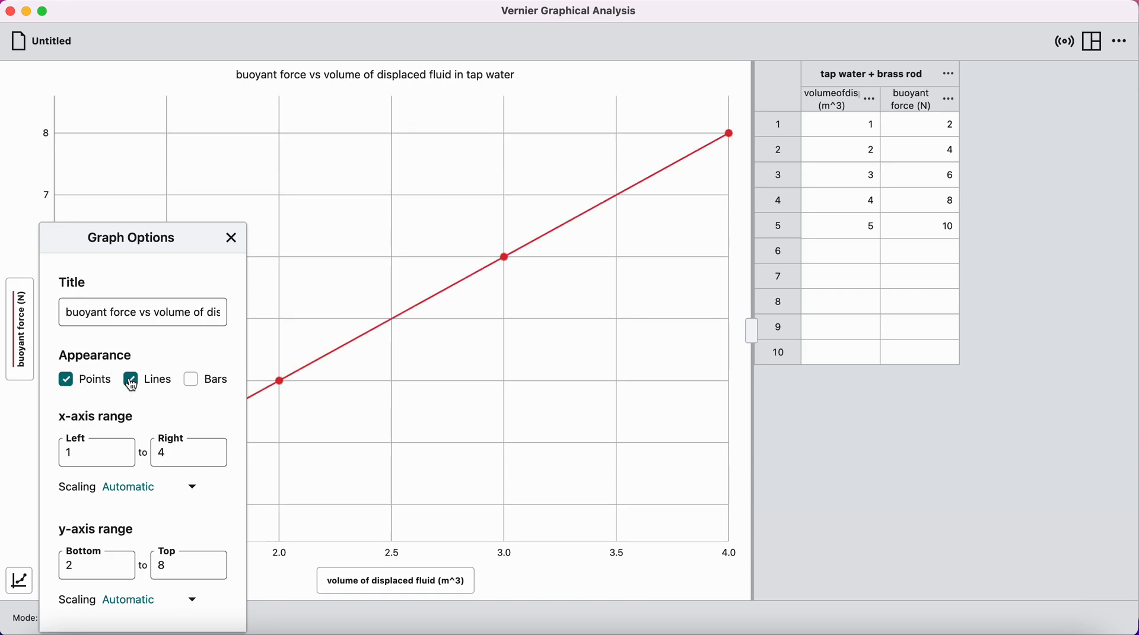
click(130, 378)
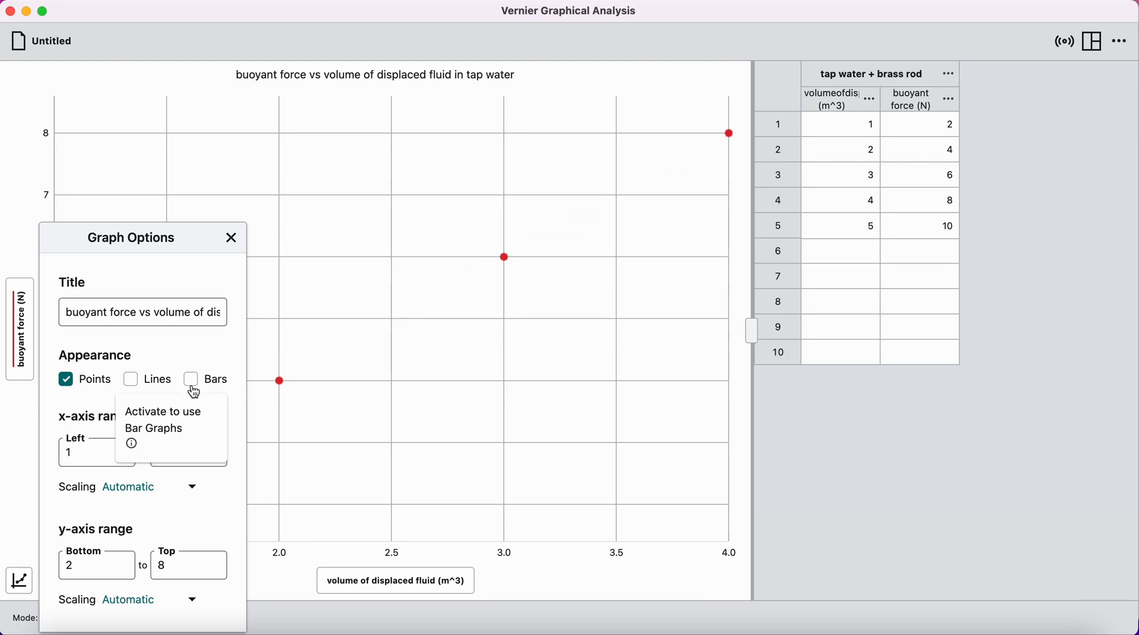
mouse_move(82, 390)
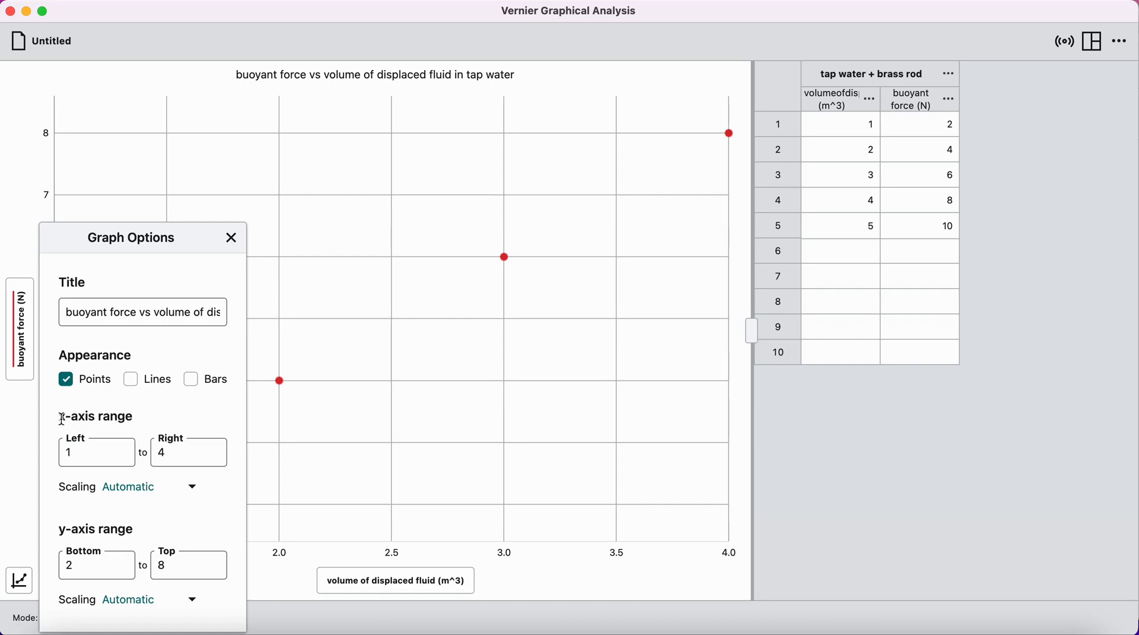
mouse_move(150, 494)
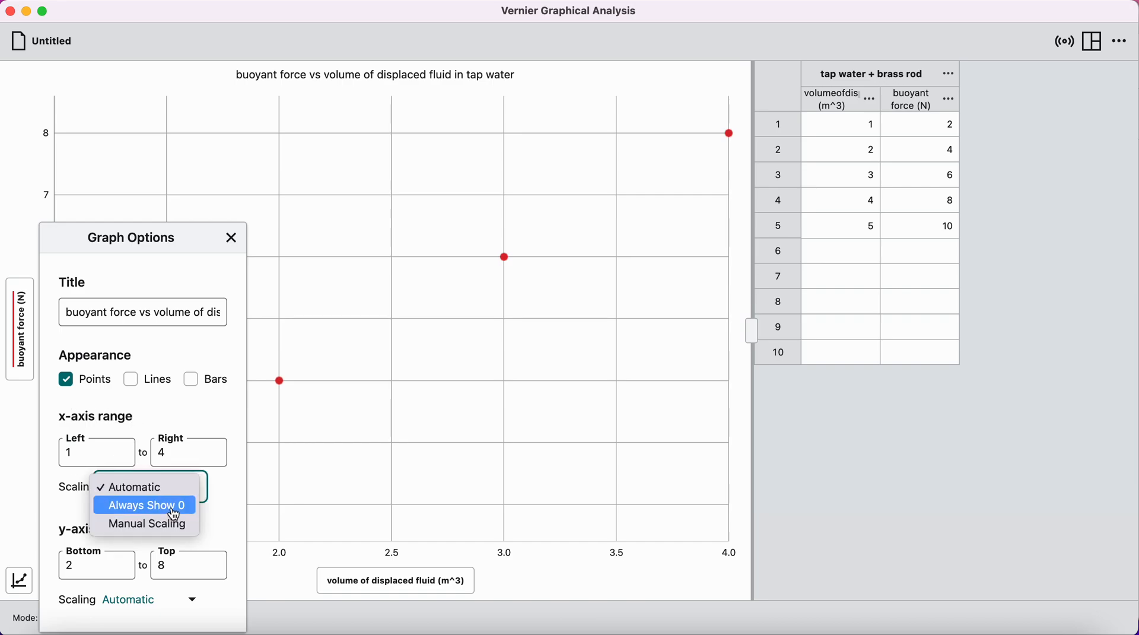
Set both x-axis and y-axis scaling to Always Show 0 and close Graph Options
click(144, 505)
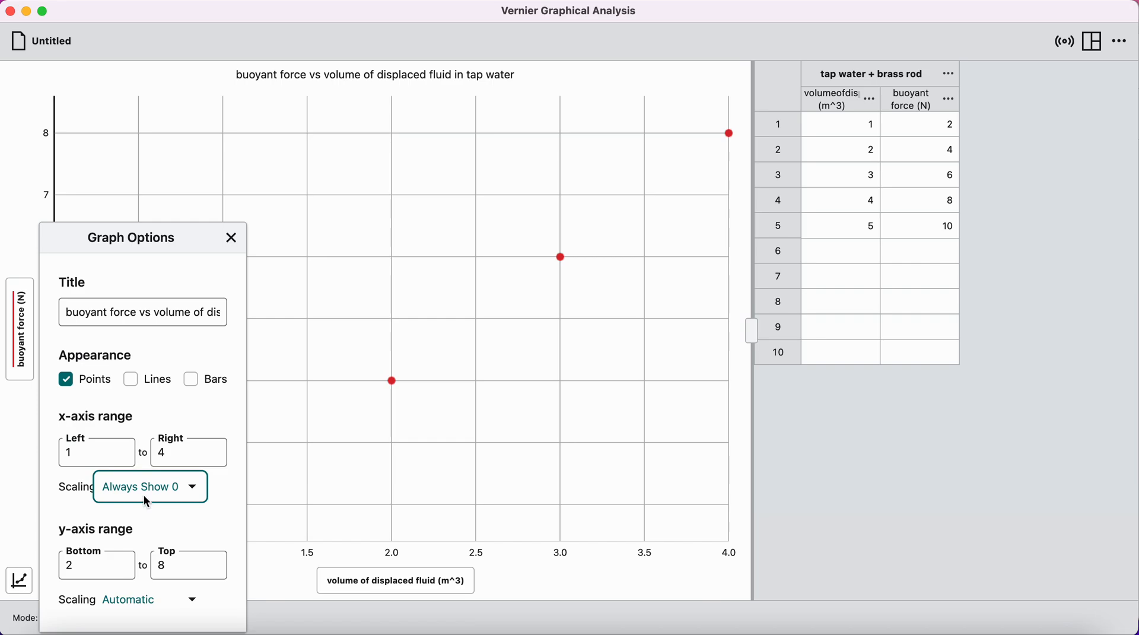
mouse_move(132, 604)
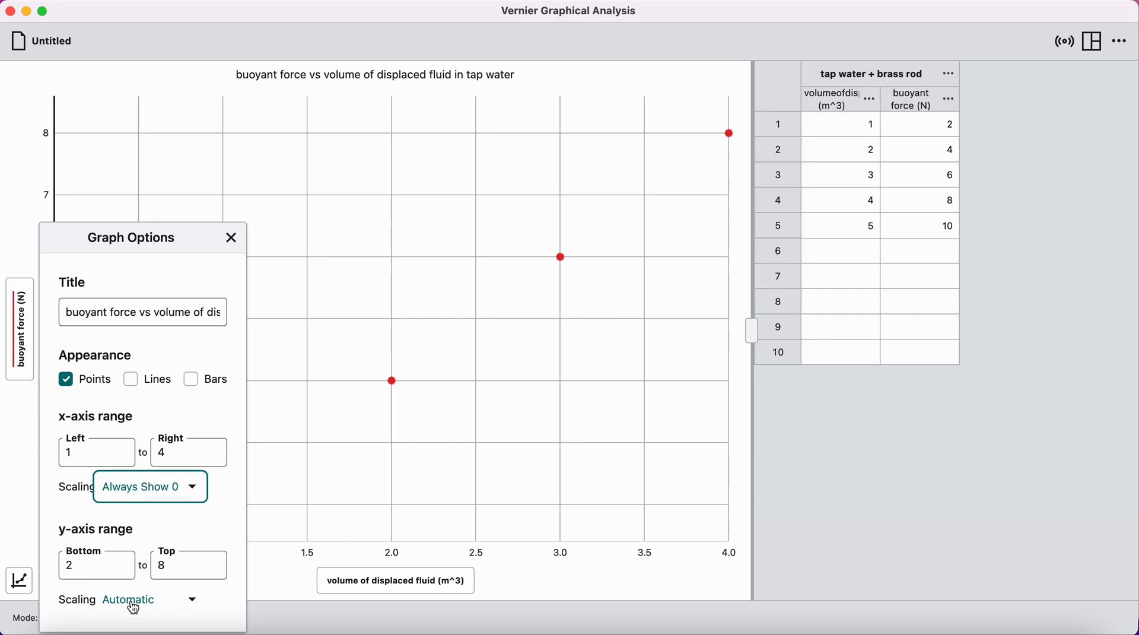
click(149, 600)
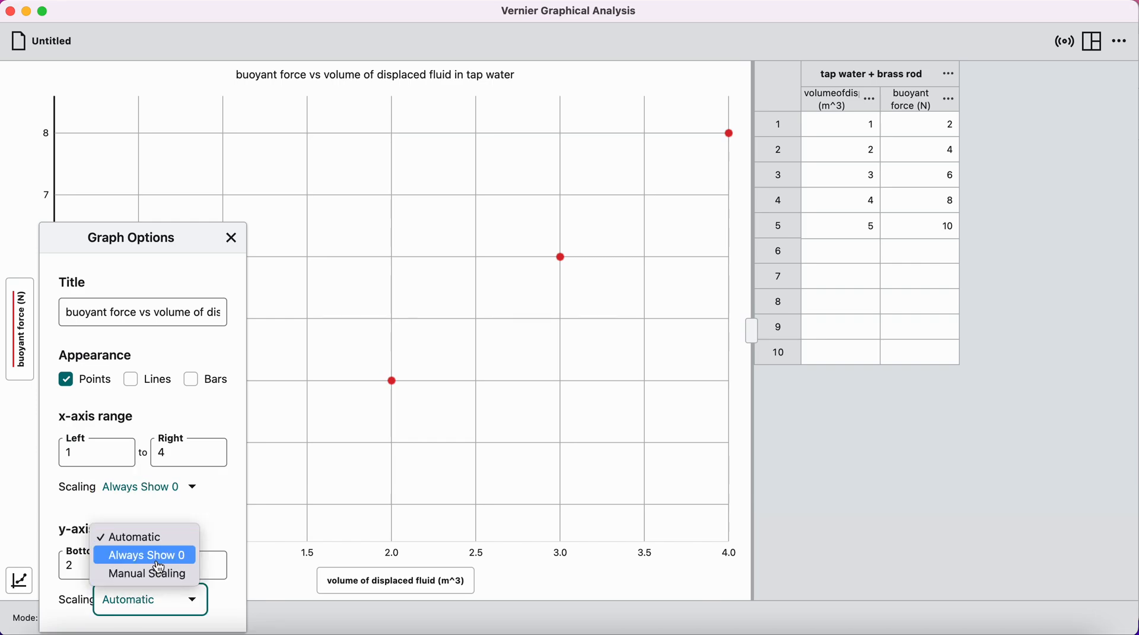
click(145, 555)
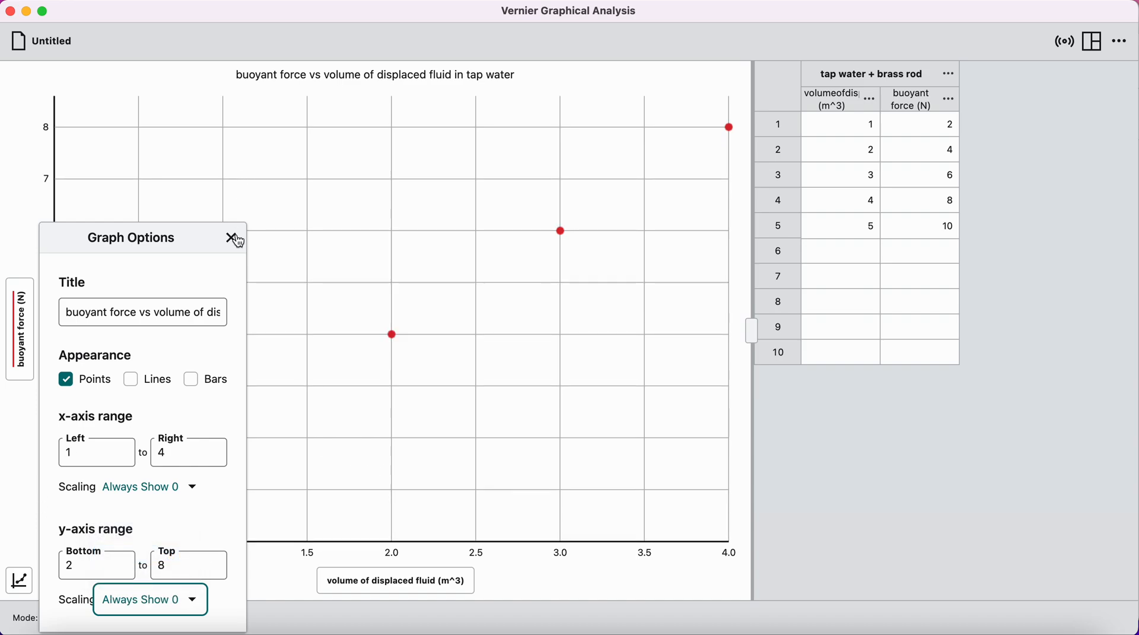
click(234, 238)
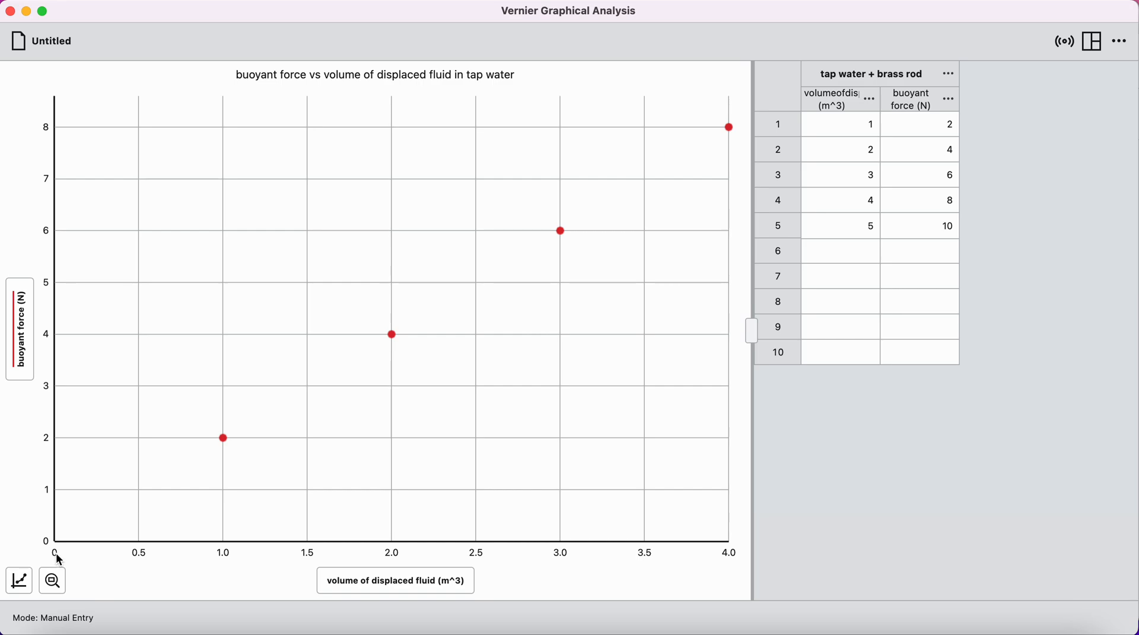
mouse_move(186, 213)
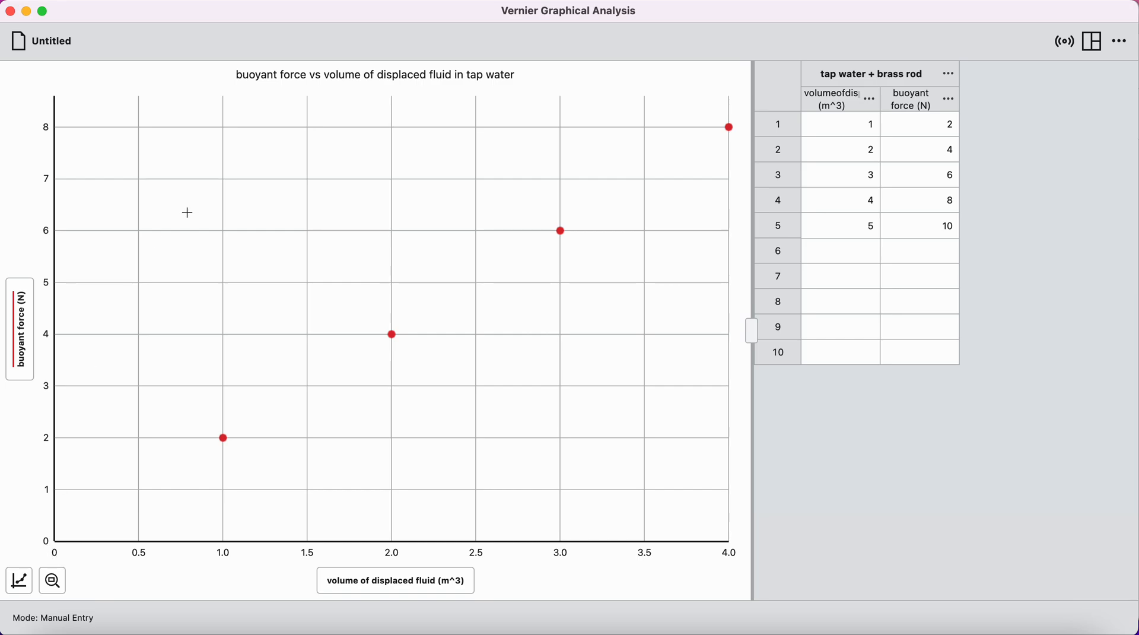
mouse_move(433, 80)
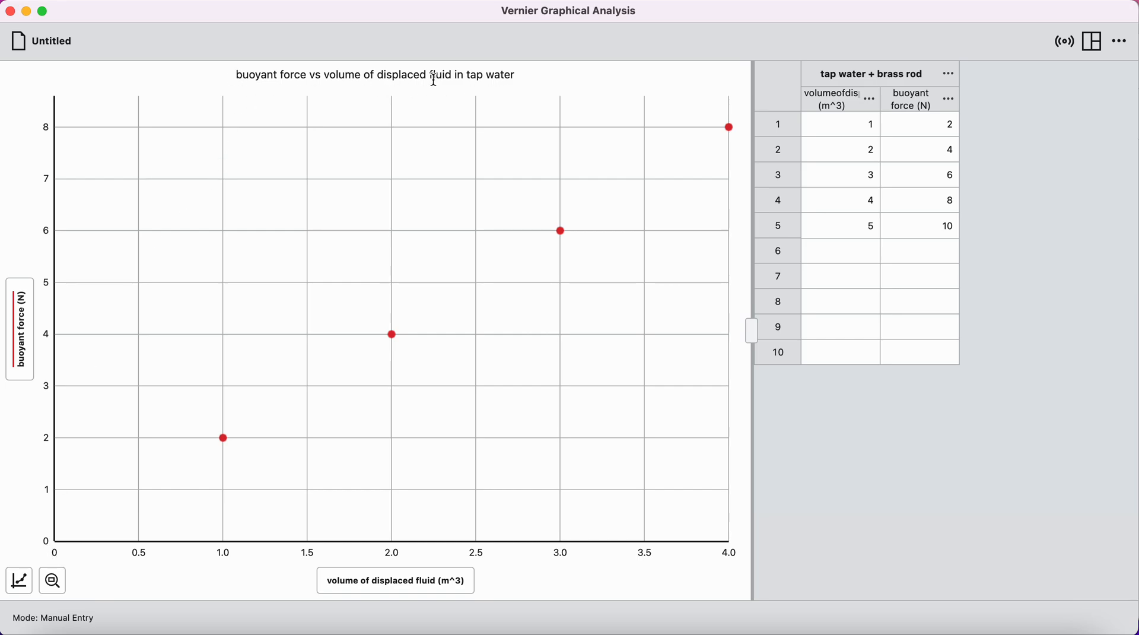
mouse_move(373, 102)
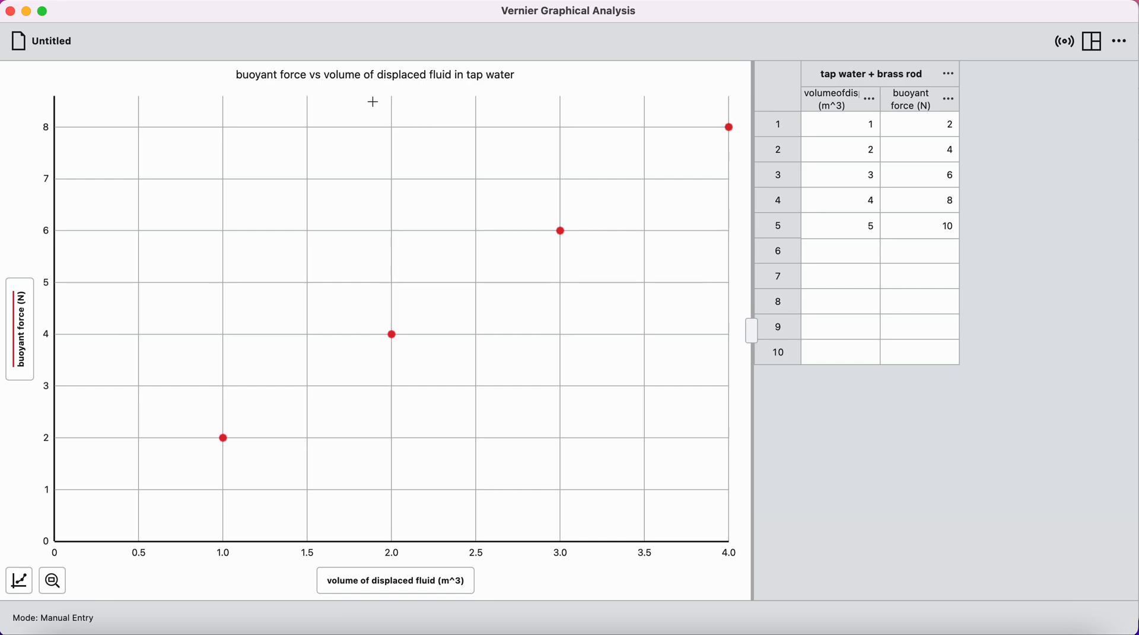
mouse_move(476, 77)
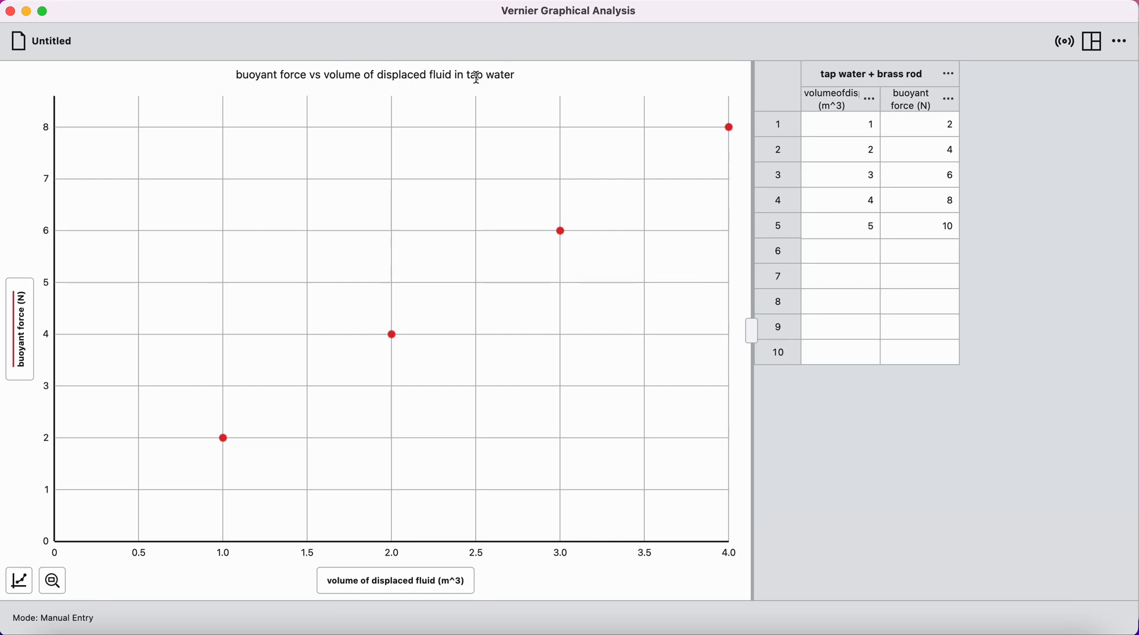
Briefly select and deselect the word 'tap' in the graph title
double_click(489, 73)
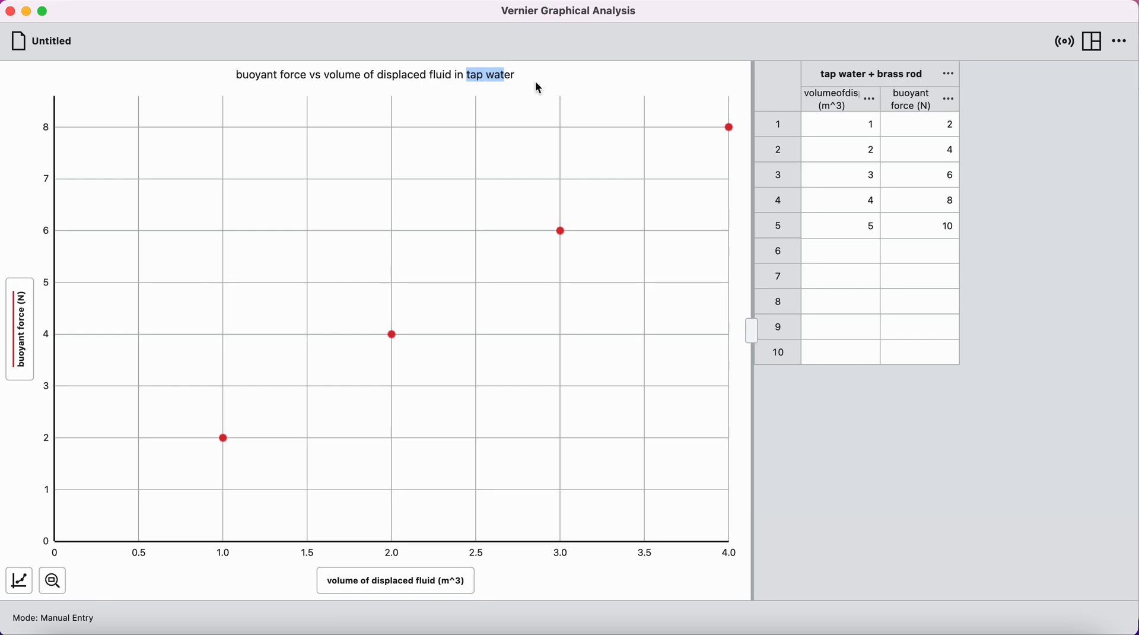
click(533, 75)
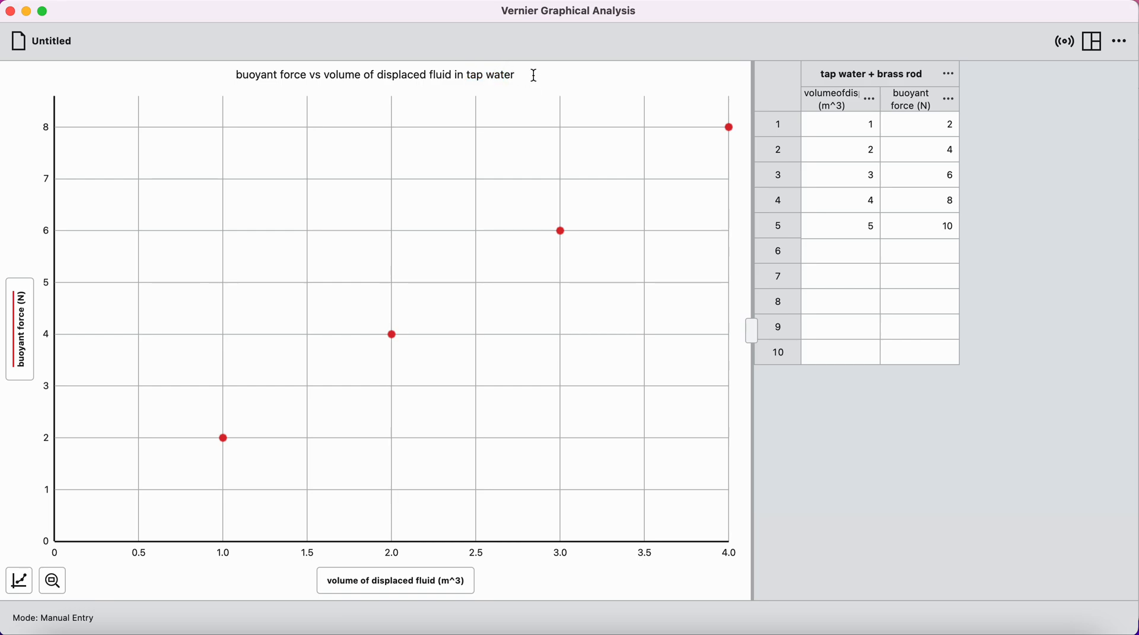
click(19, 580)
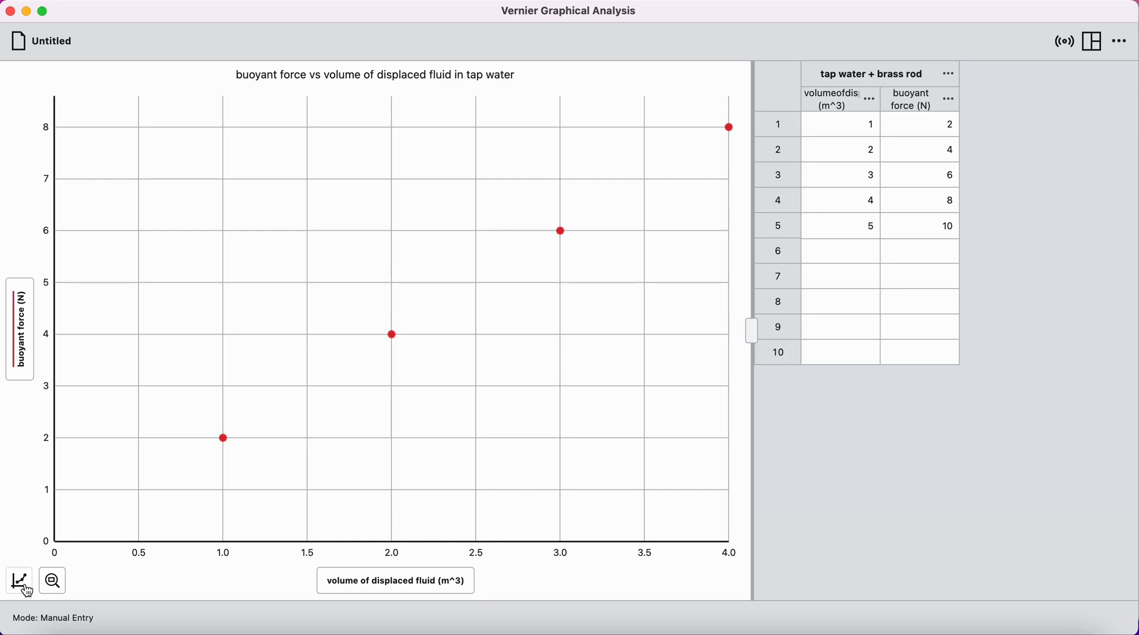
Apply a linear curve fit to the brass rod data (slope 2, intercept 0, r = 1)
click(19, 579)
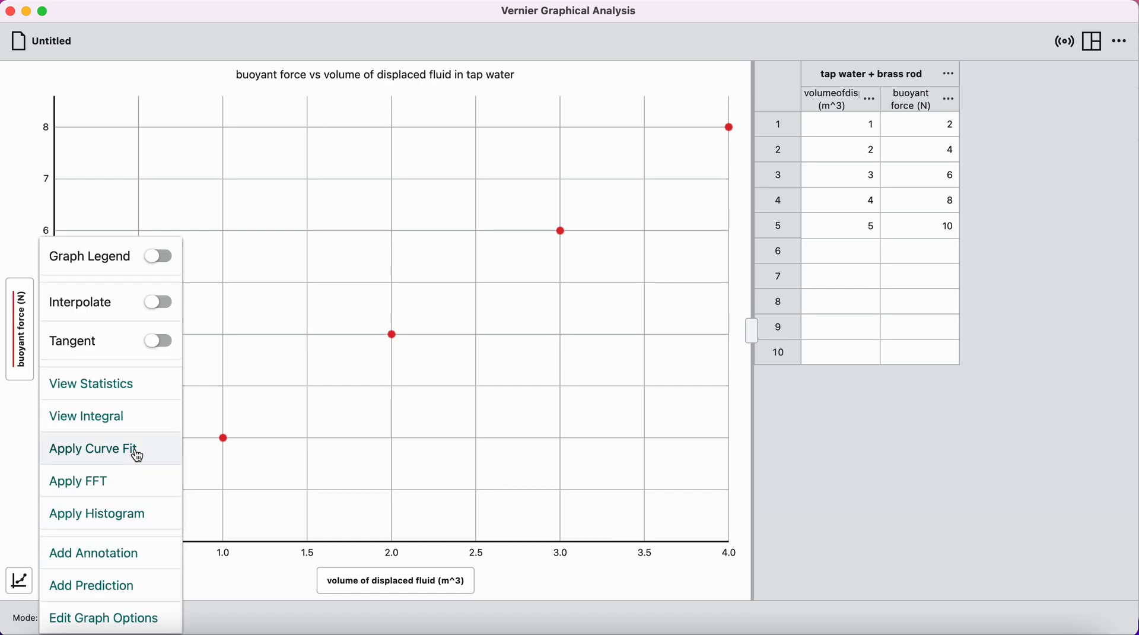
click(91, 449)
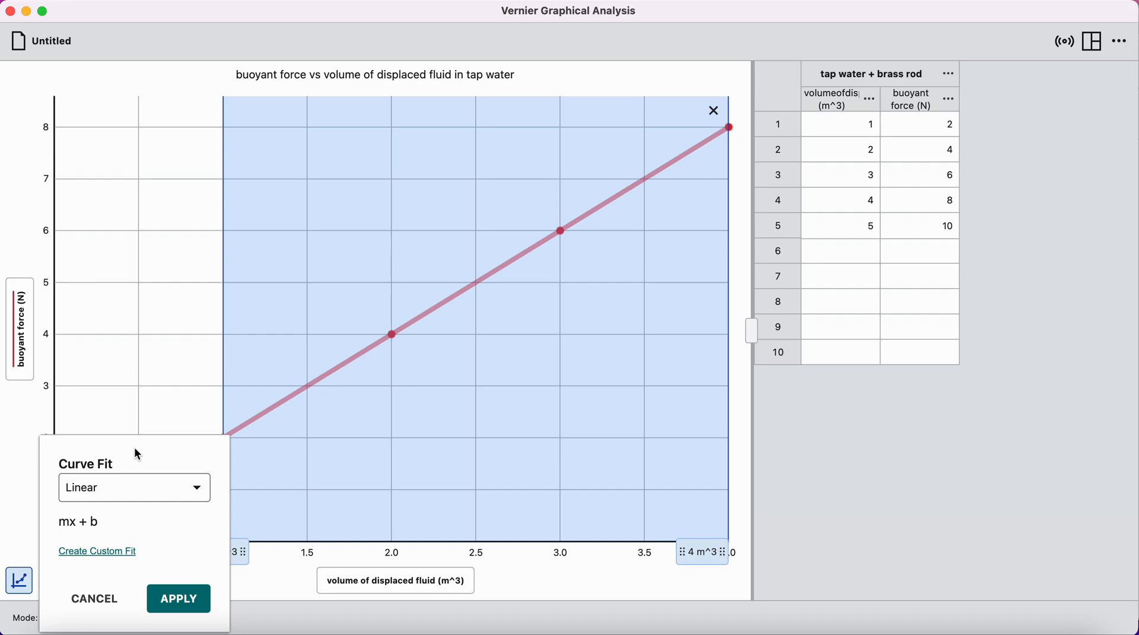
mouse_move(132, 470)
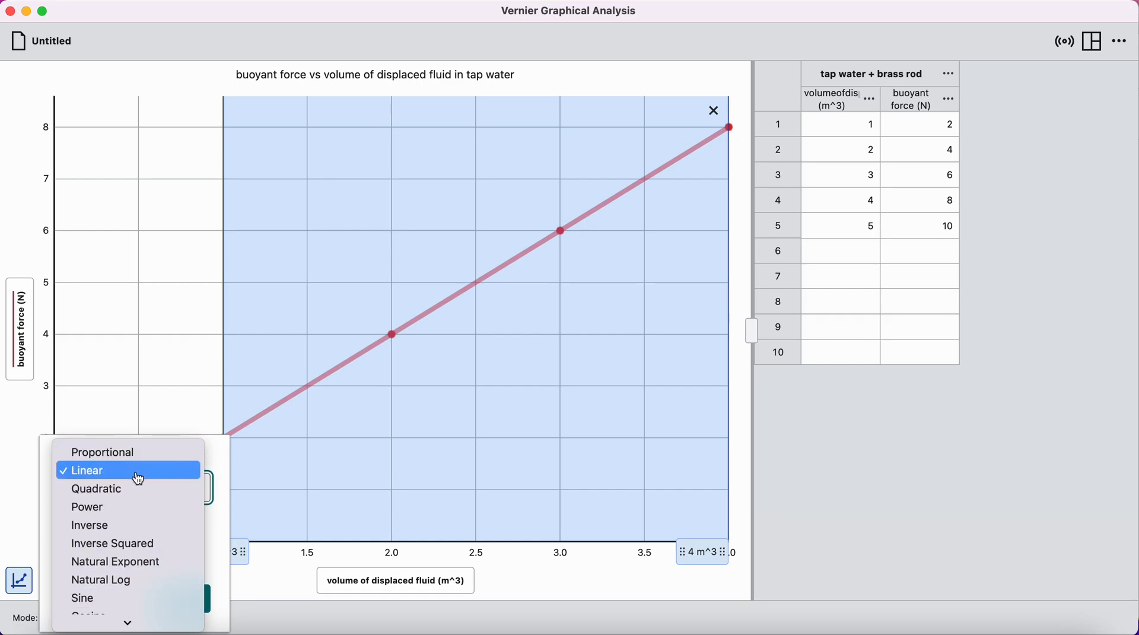
click(86, 470)
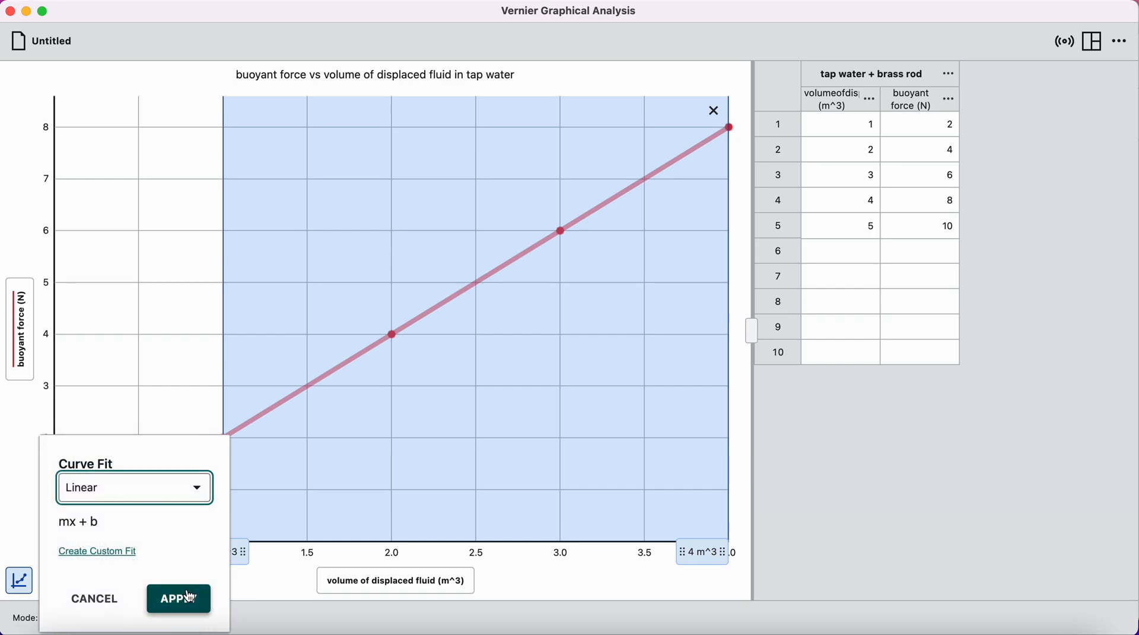
click(178, 598)
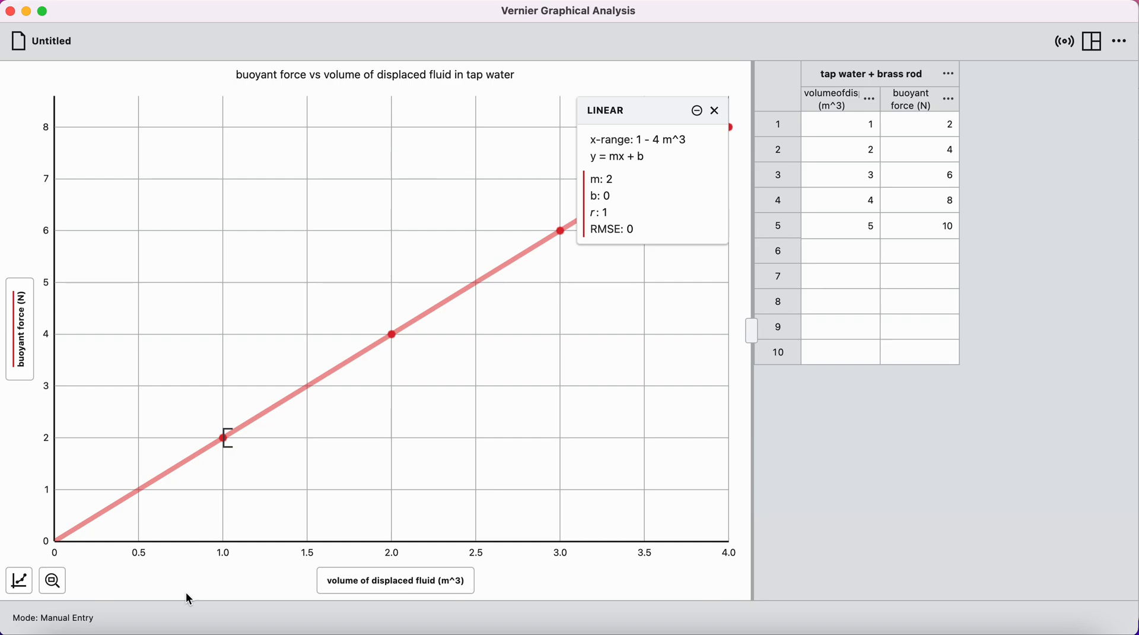
mouse_move(749, 98)
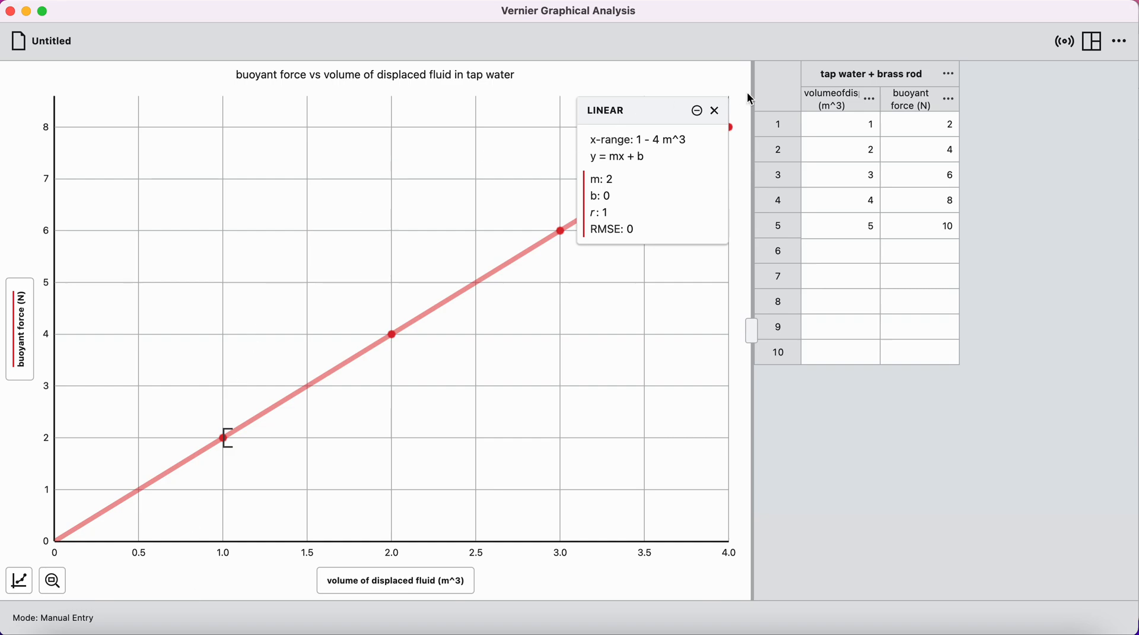
mouse_move(948, 76)
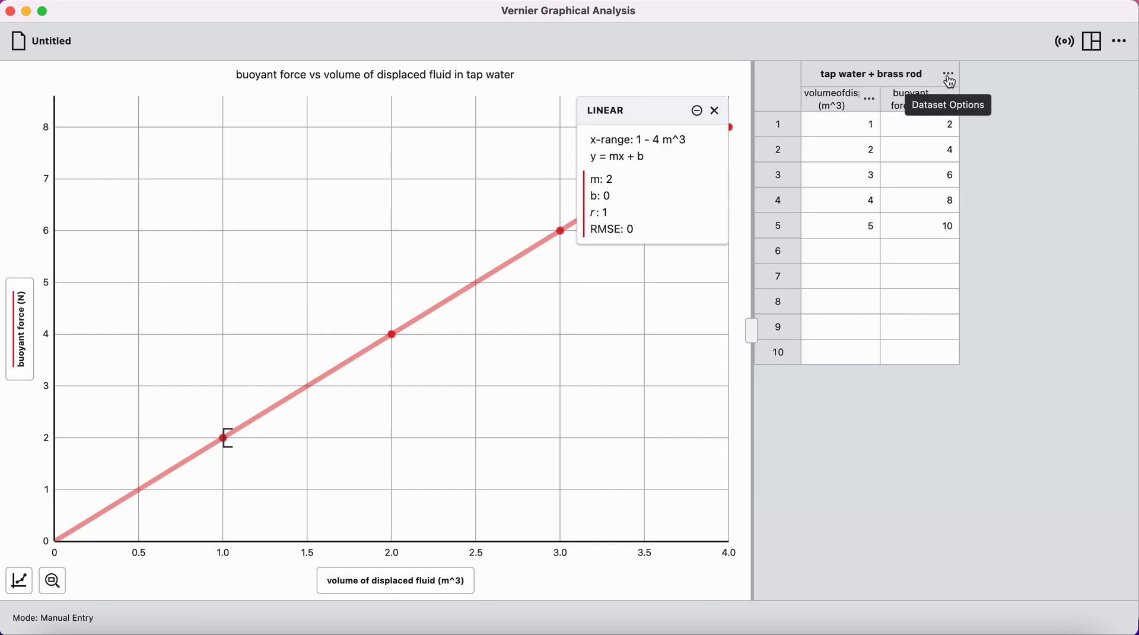
Add a new empty Data Set 2 beside the brass rod data
click(949, 76)
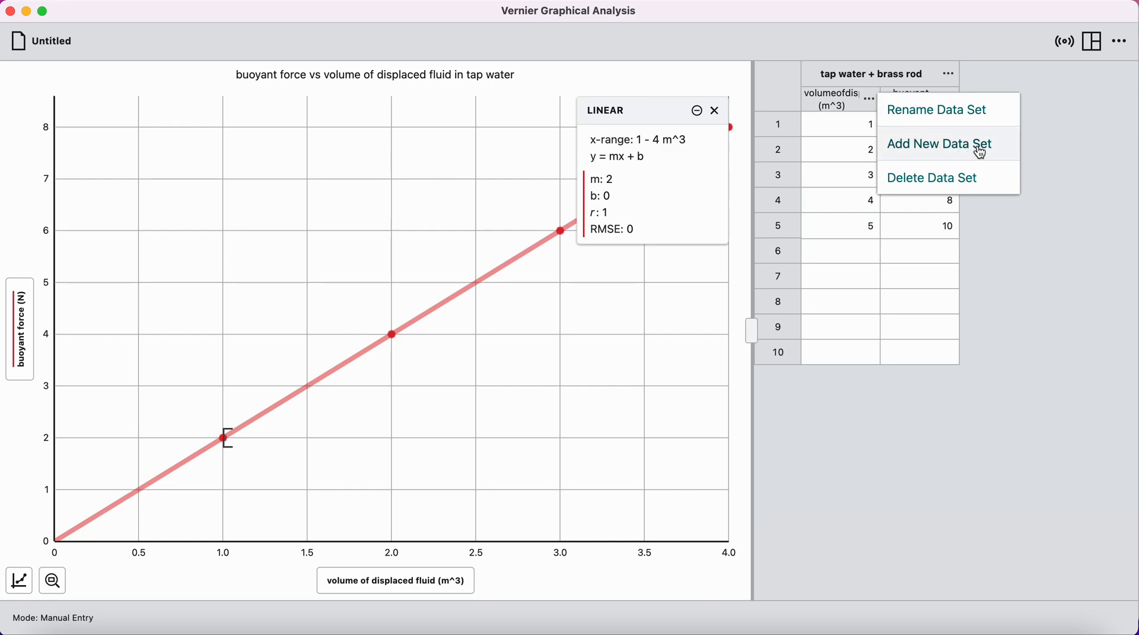
click(938, 144)
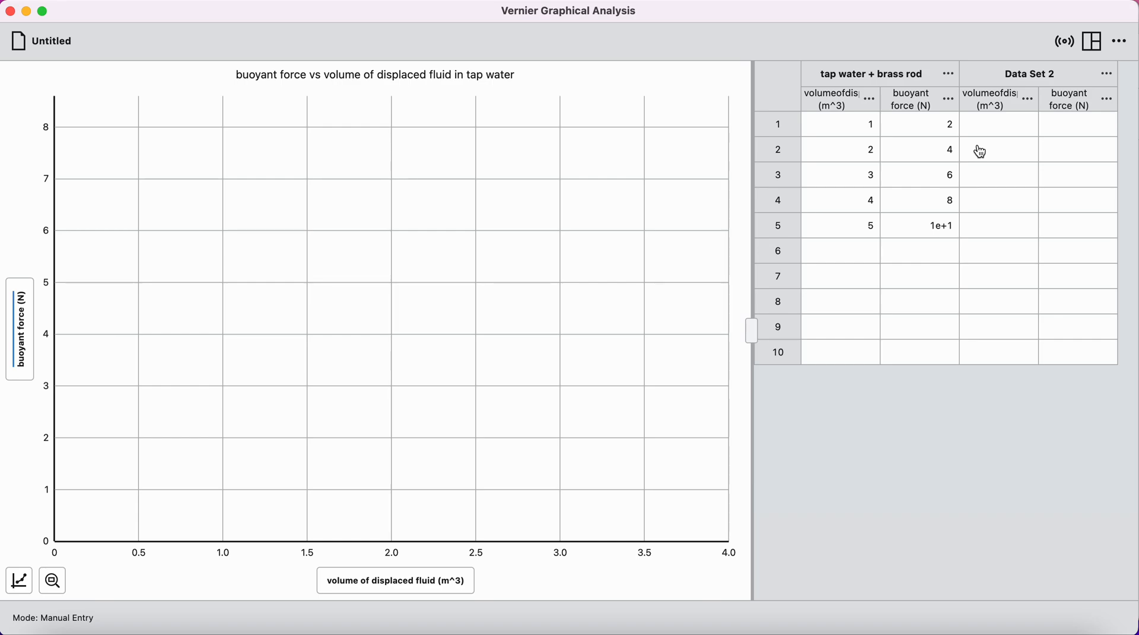
mouse_move(998, 111)
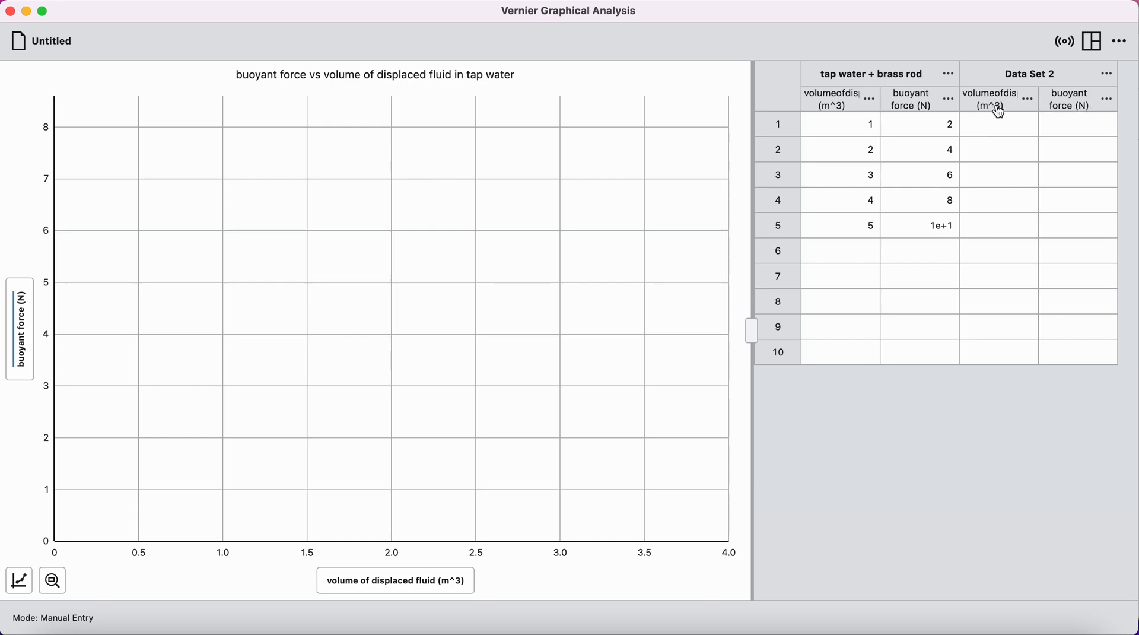
mouse_move(1023, 121)
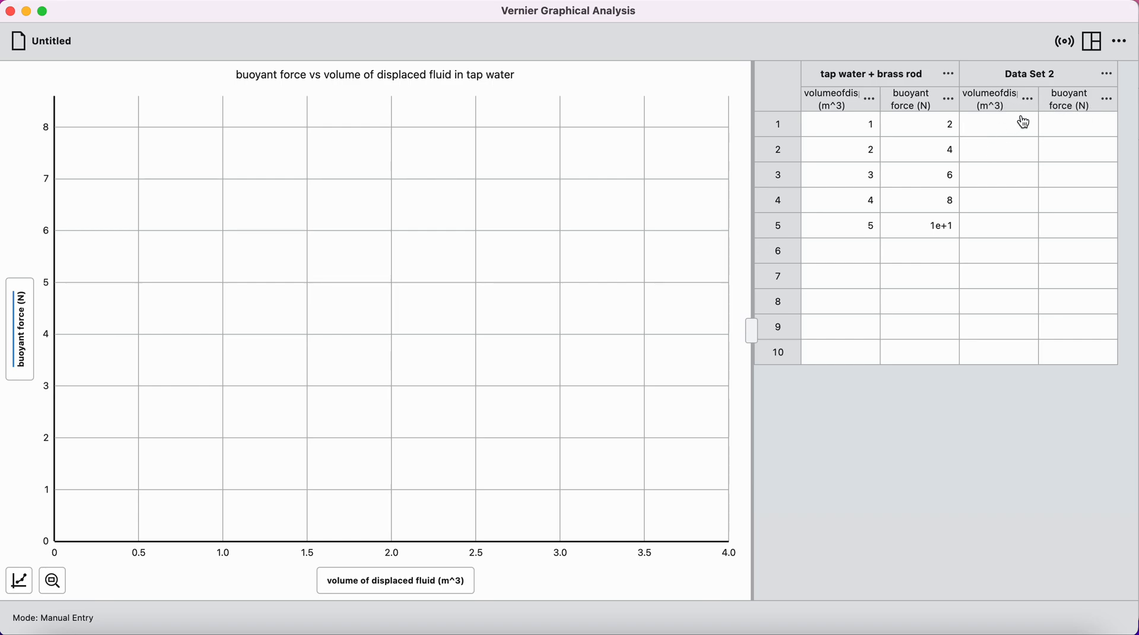
mouse_move(1065, 104)
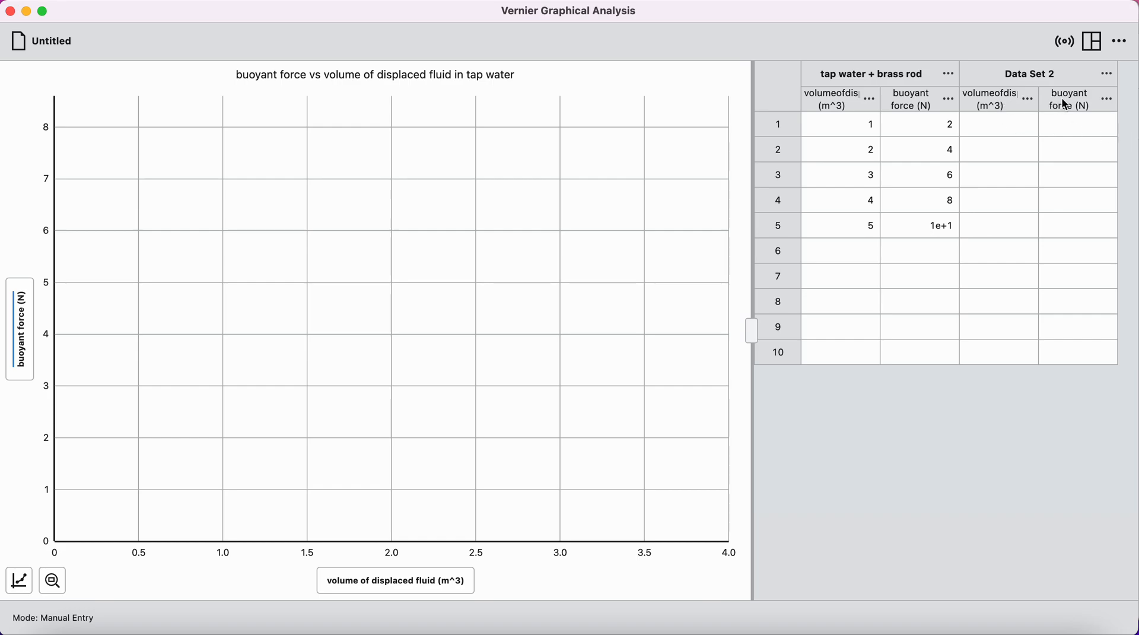
click(1106, 74)
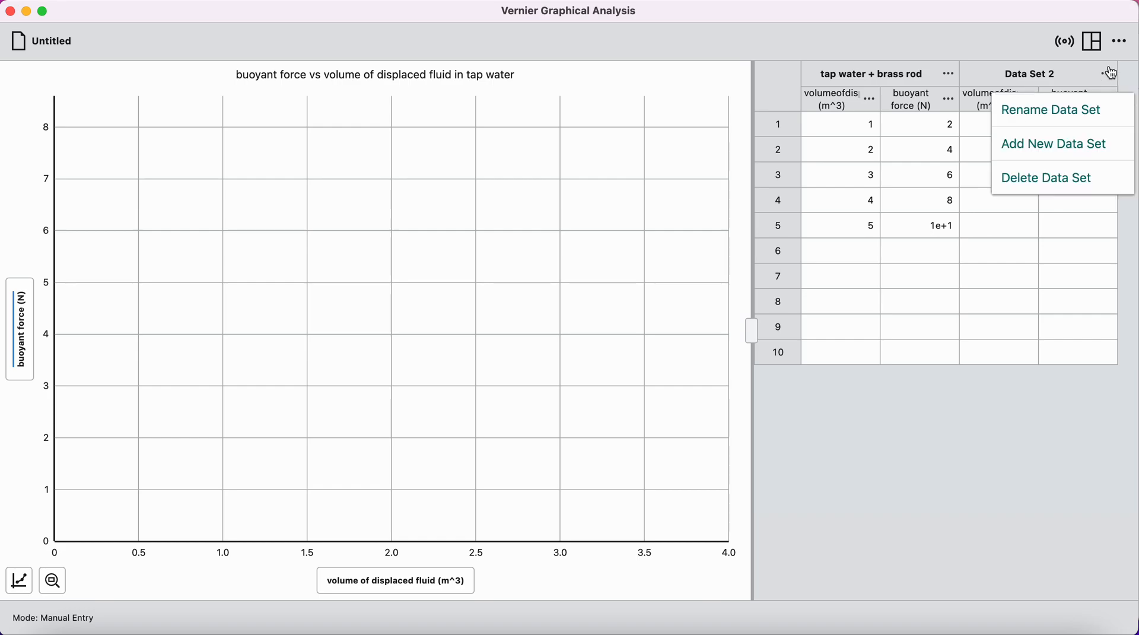
Name the second data set 'tap water + aluminum rod' and start entering its measurements
click(1051, 109)
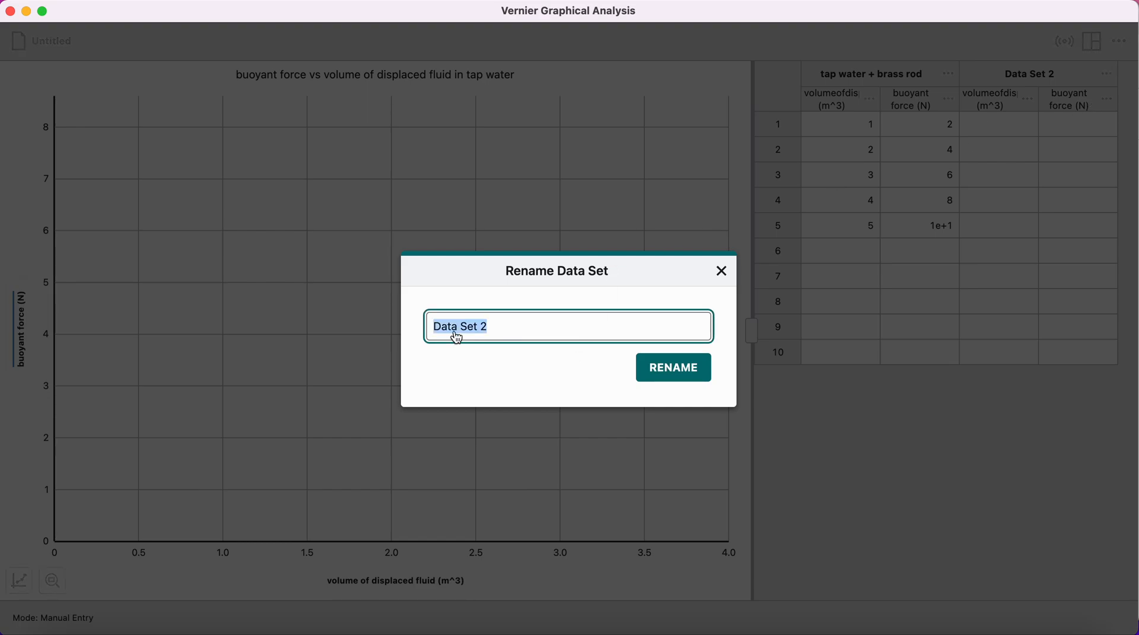
text(tap)
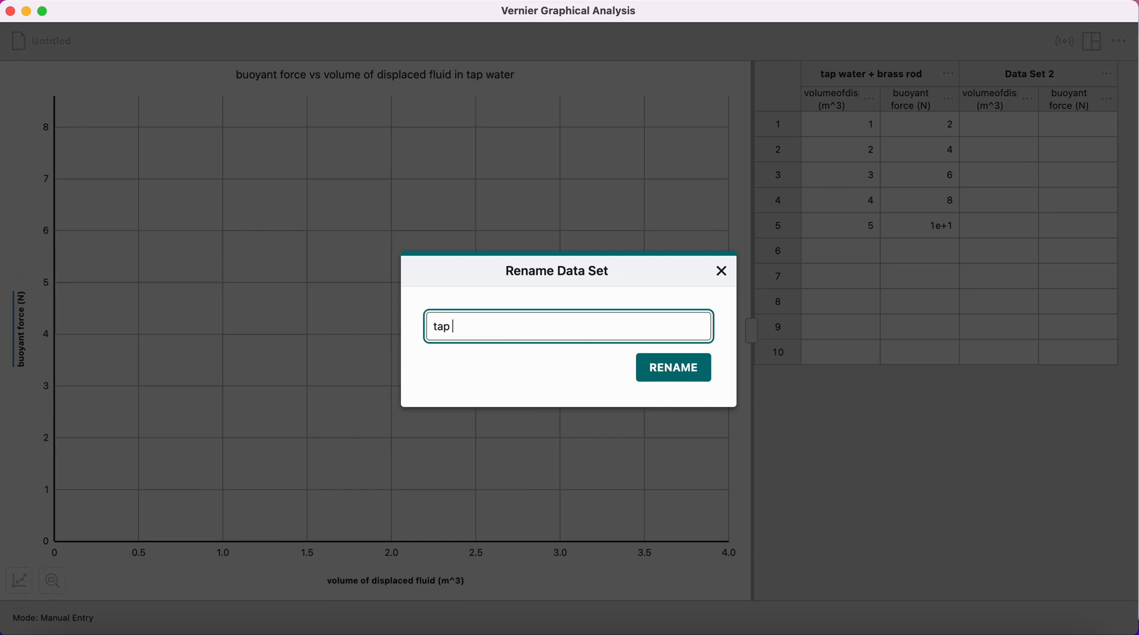
text(water +)
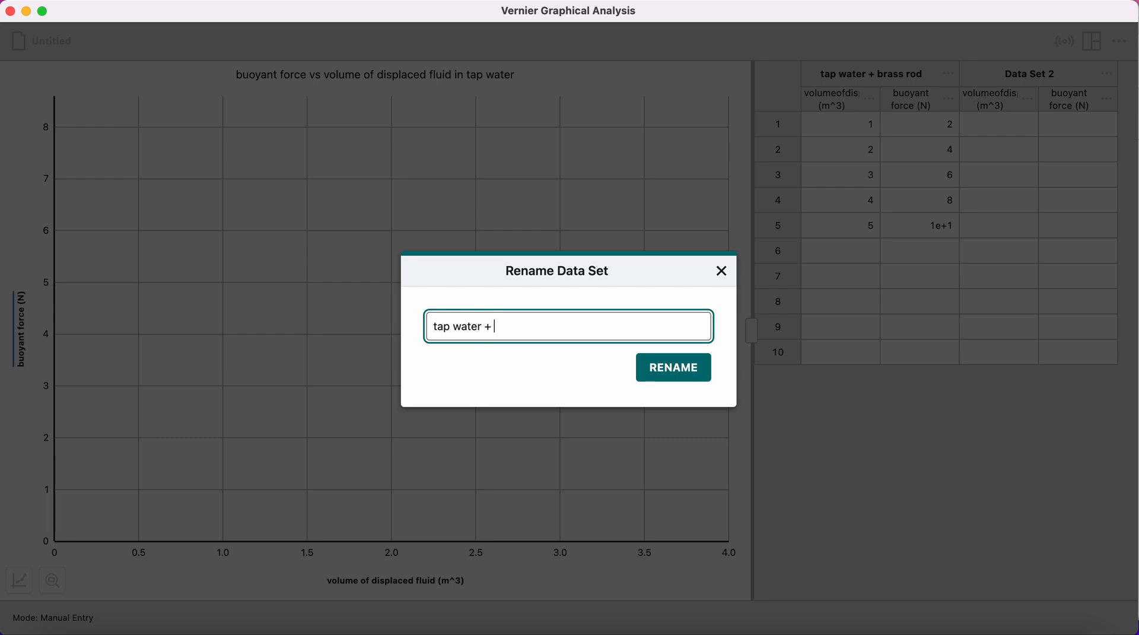
text(aluminum r)
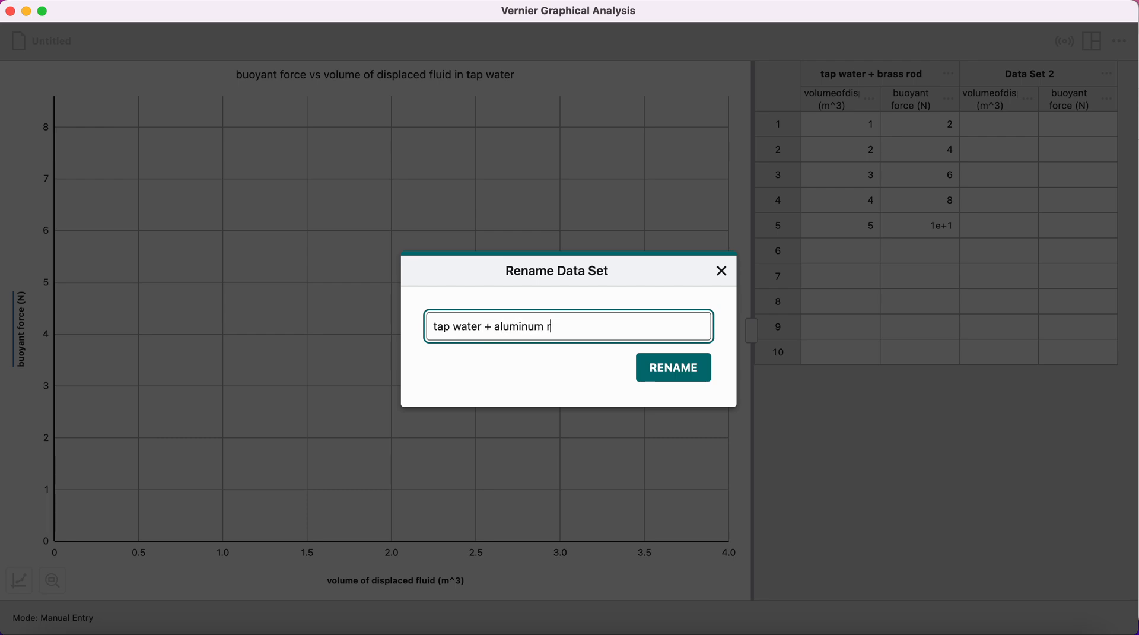
click(672, 366)
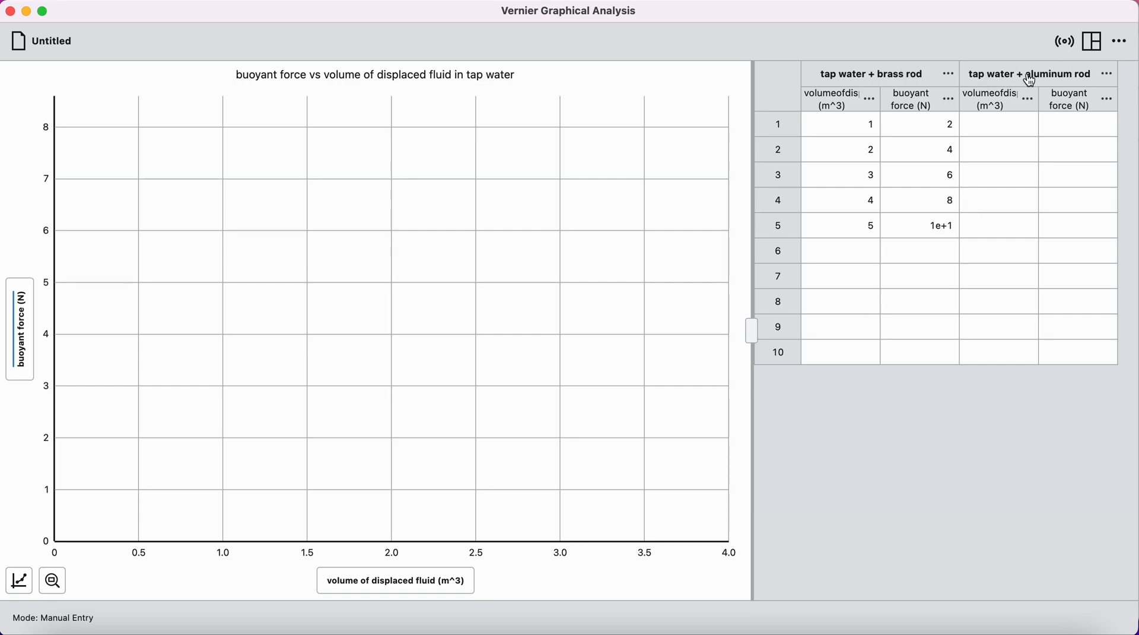
click(999, 125)
text(1)
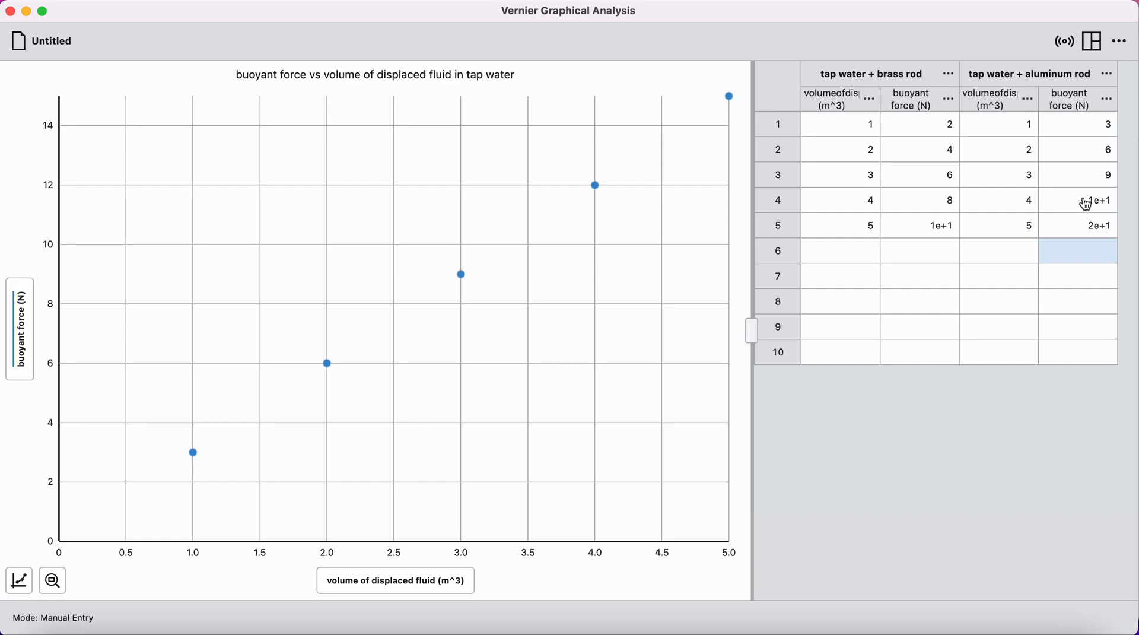
mouse_move(1077, 252)
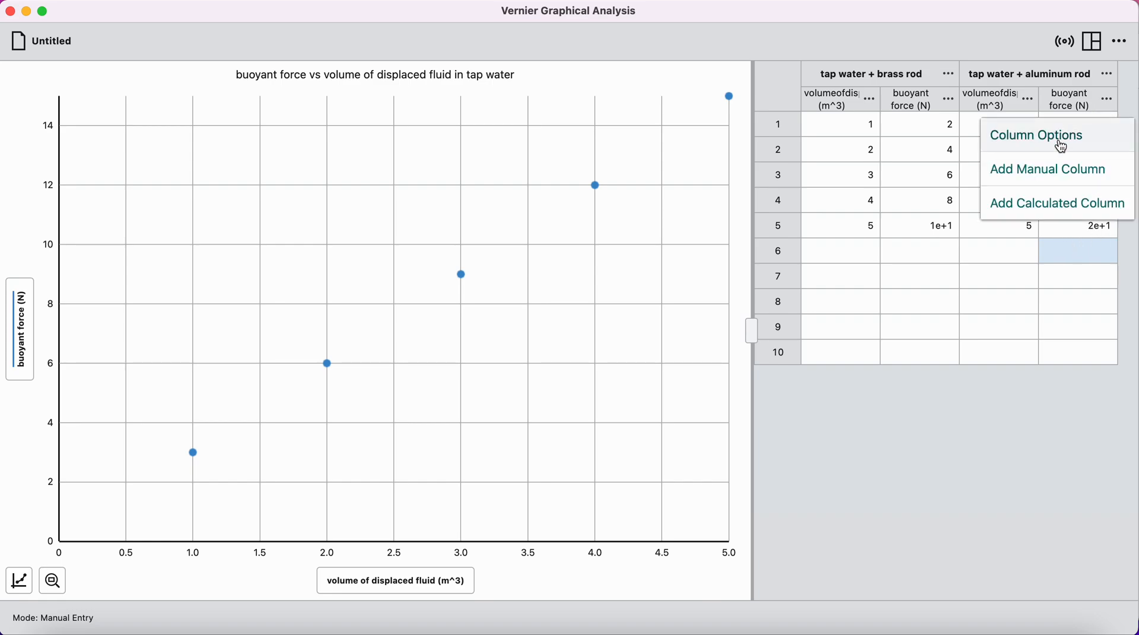
Set the force column's displayed precision to 3 significant figures
click(1038, 135)
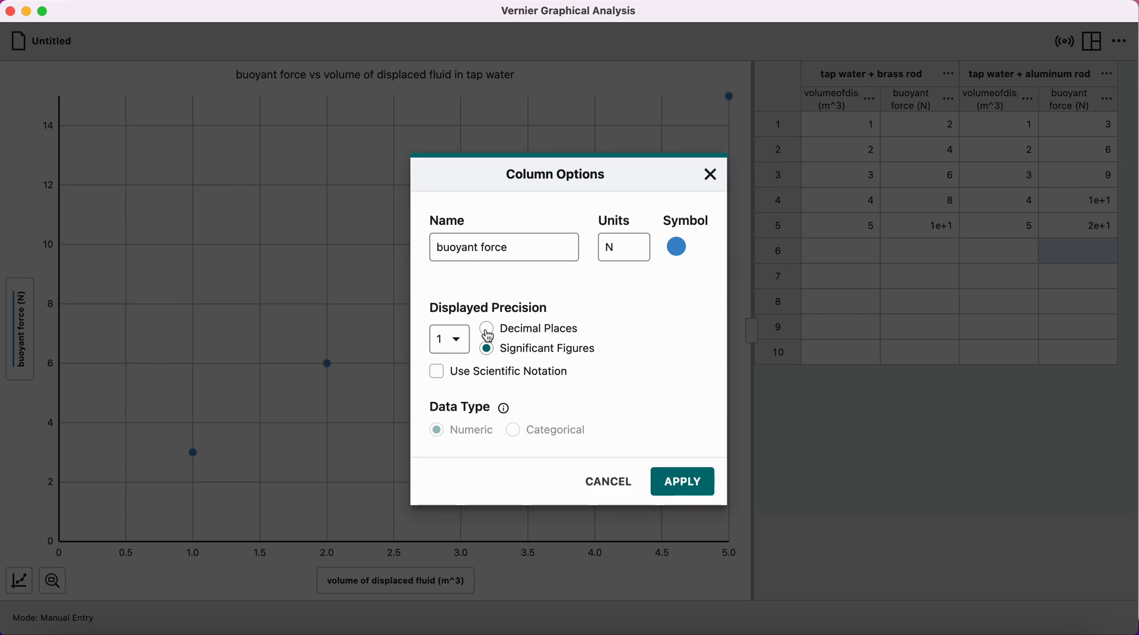
click(448, 340)
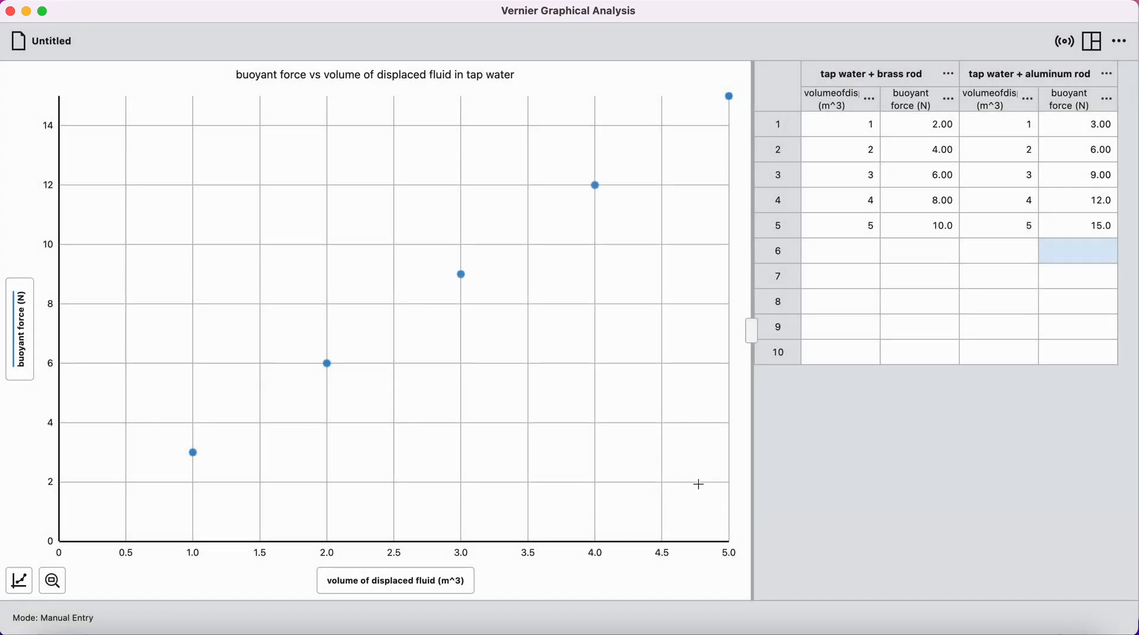
mouse_move(1052, 504)
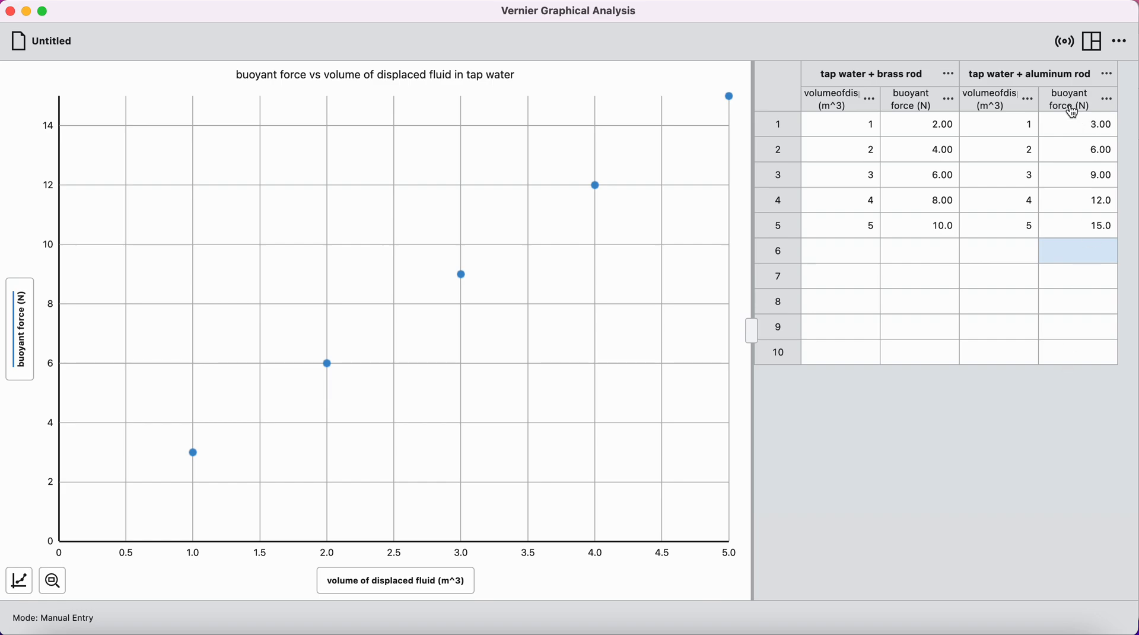
mouse_move(103, 245)
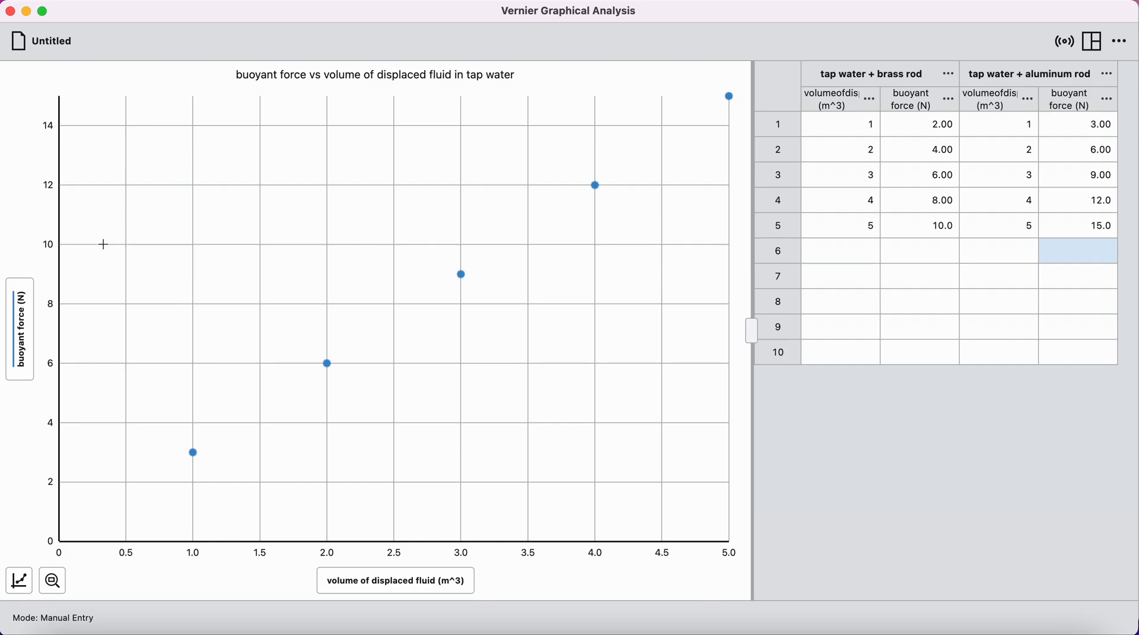
In Plot Manager, show both the brass rod and aluminum rod force series on the graph
click(18, 329)
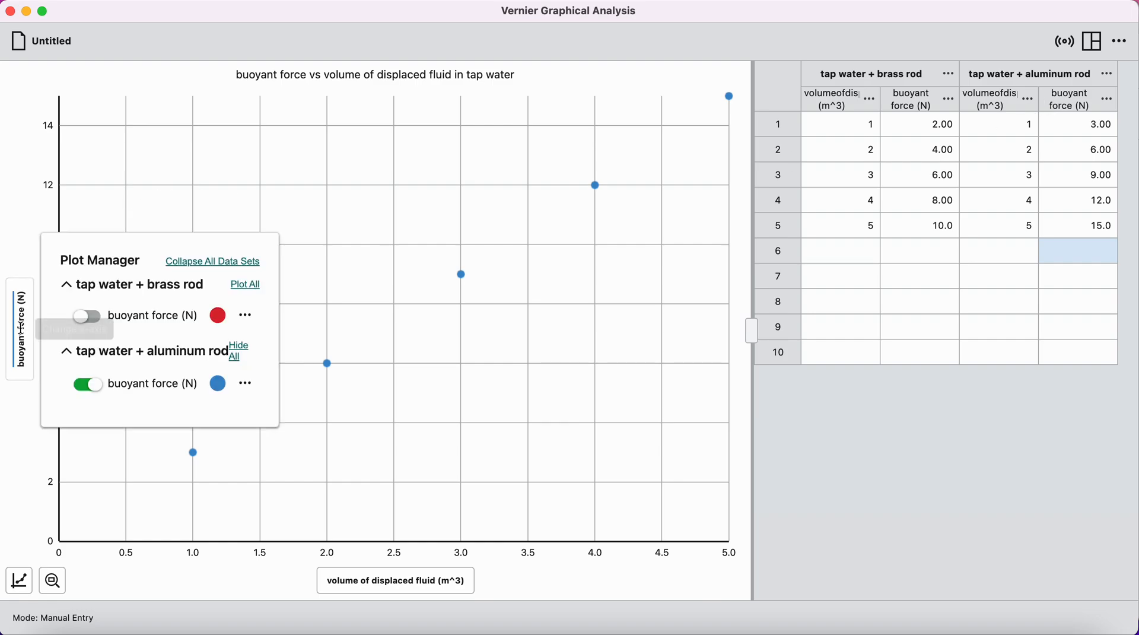
click(87, 315)
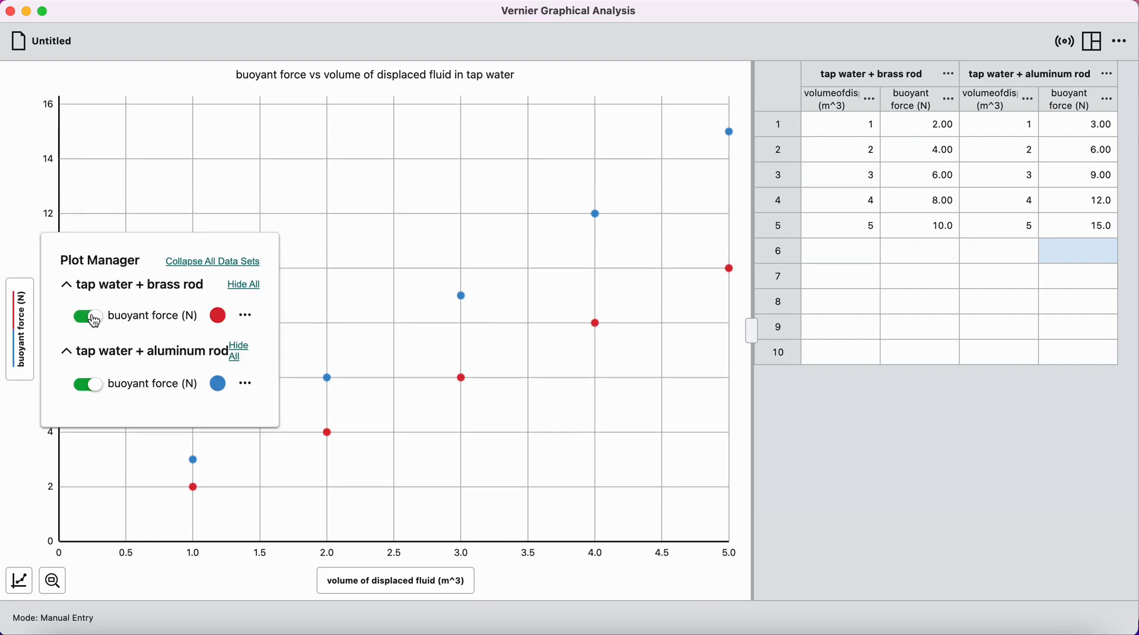
click(87, 384)
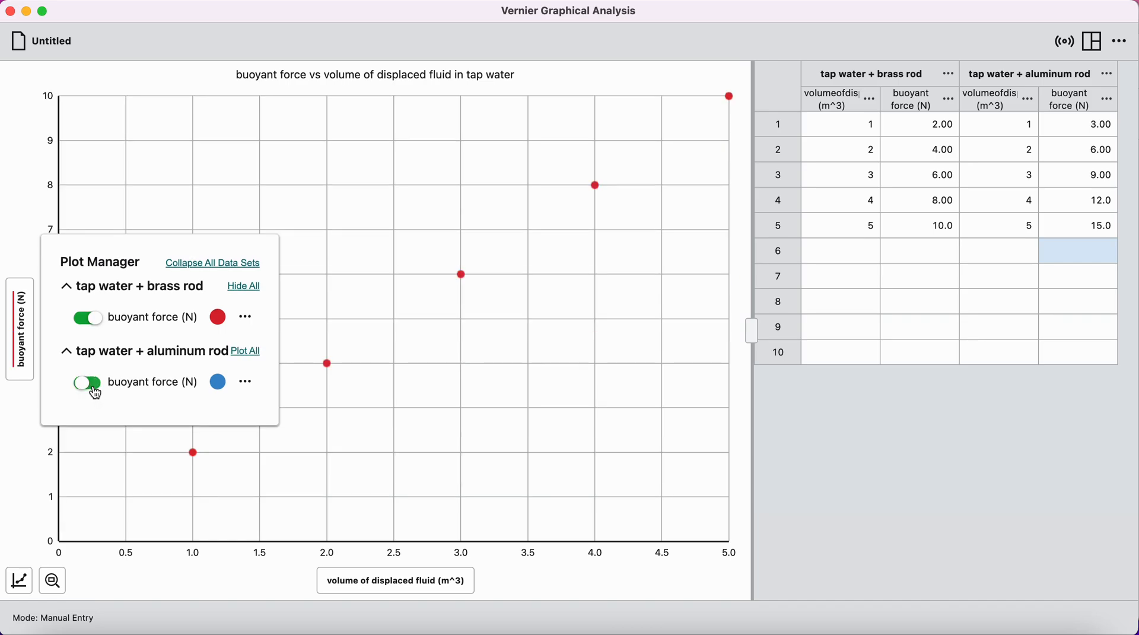
click(87, 381)
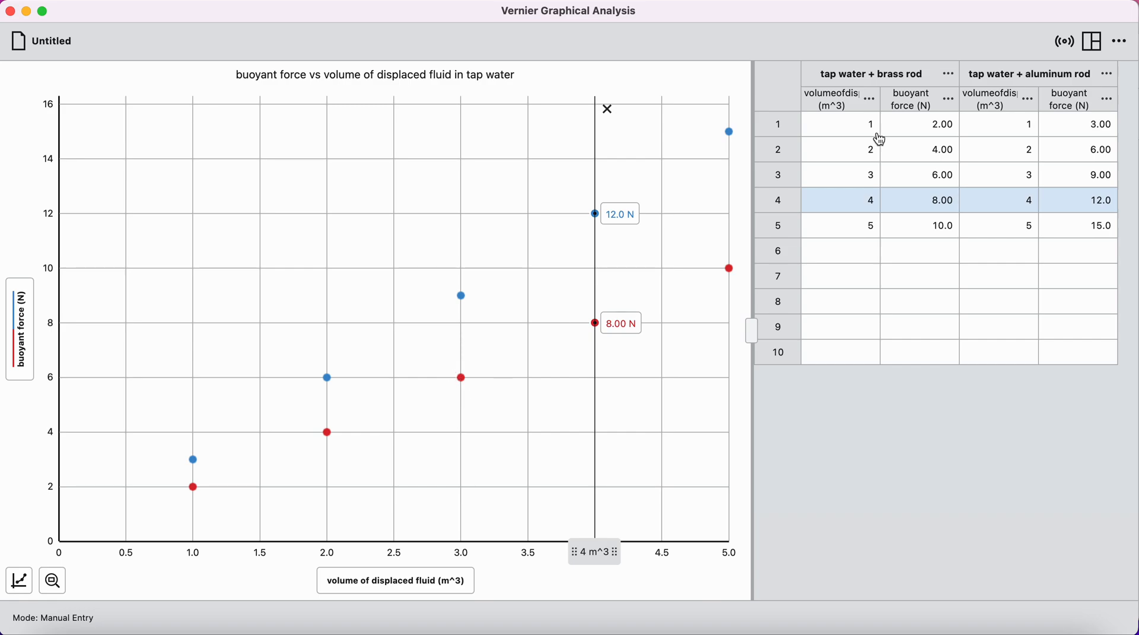
mouse_move(1107, 102)
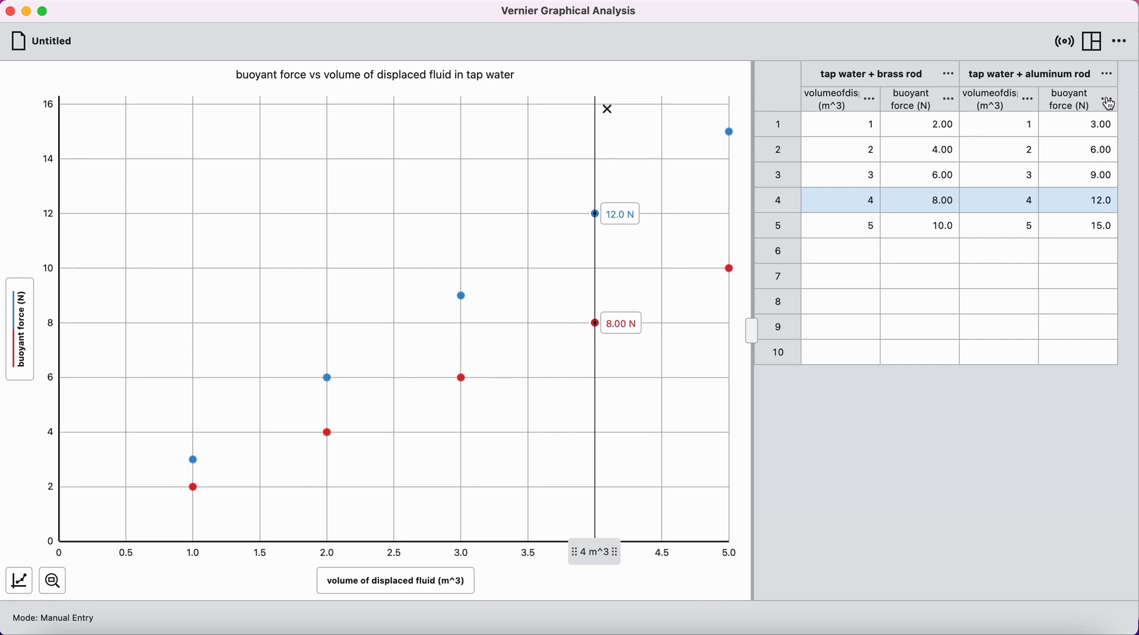
Change the aluminum force column's point symbol to filled squares
click(1107, 98)
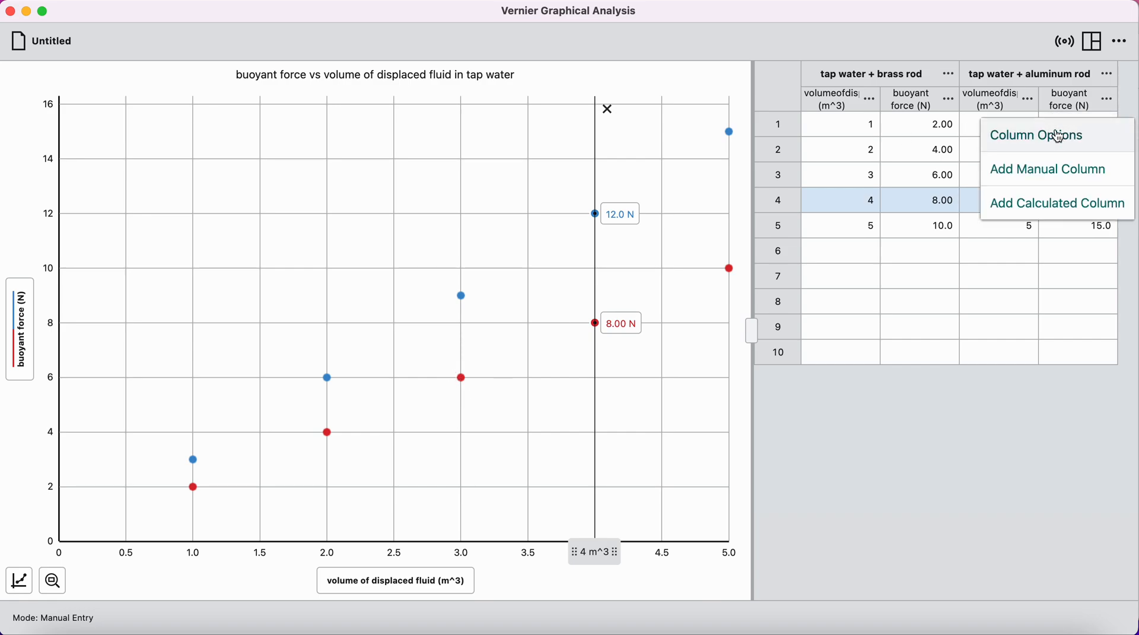
click(1035, 136)
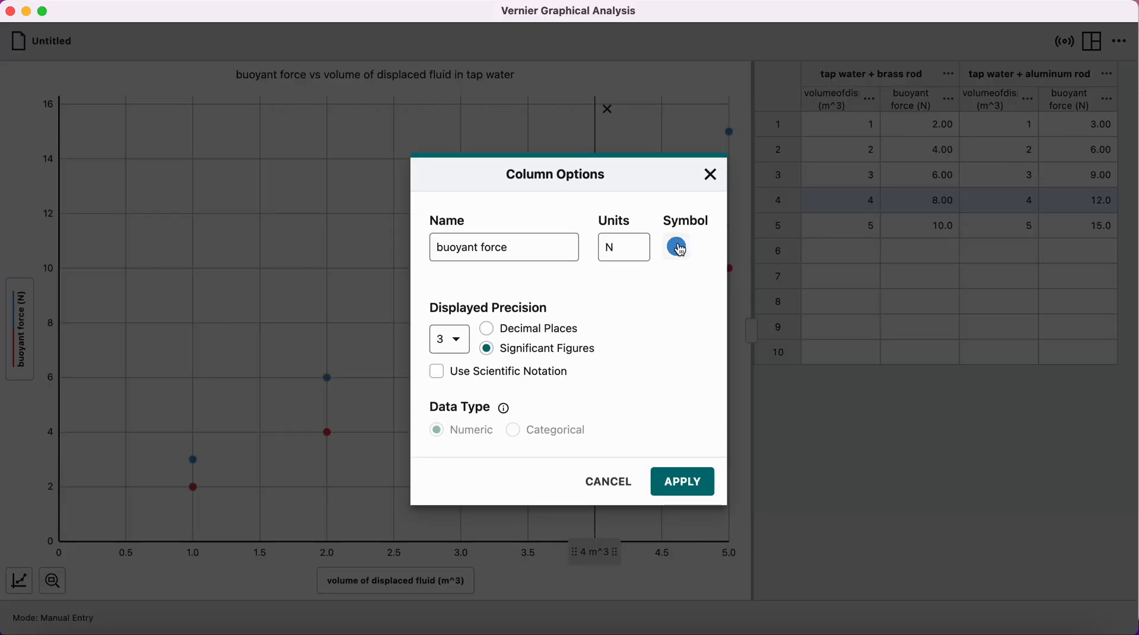
click(675, 247)
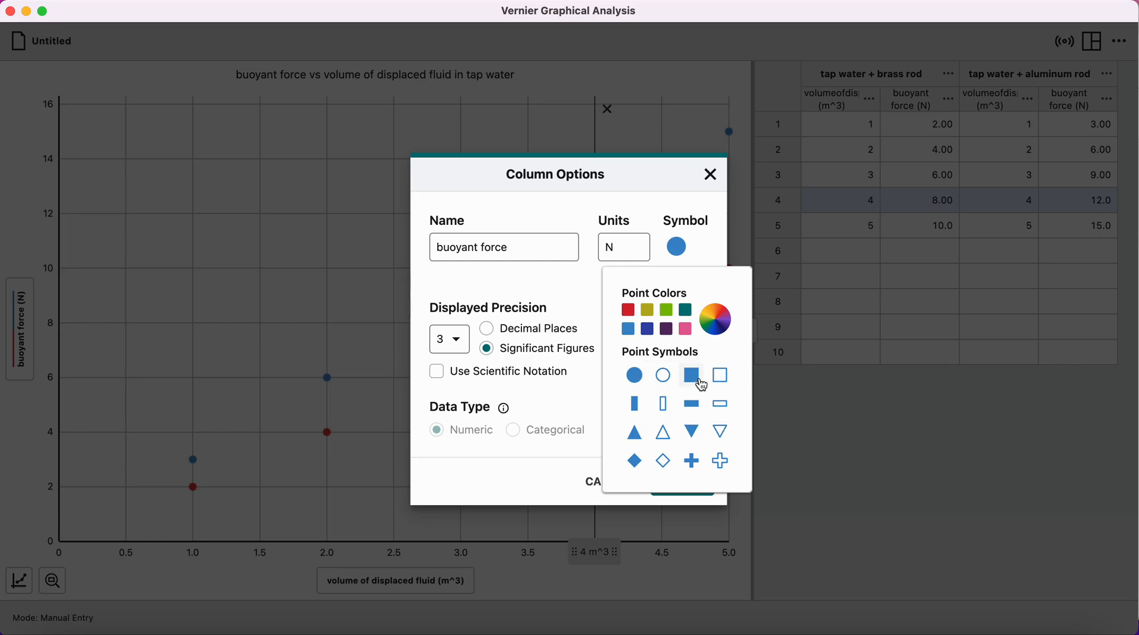
click(691, 375)
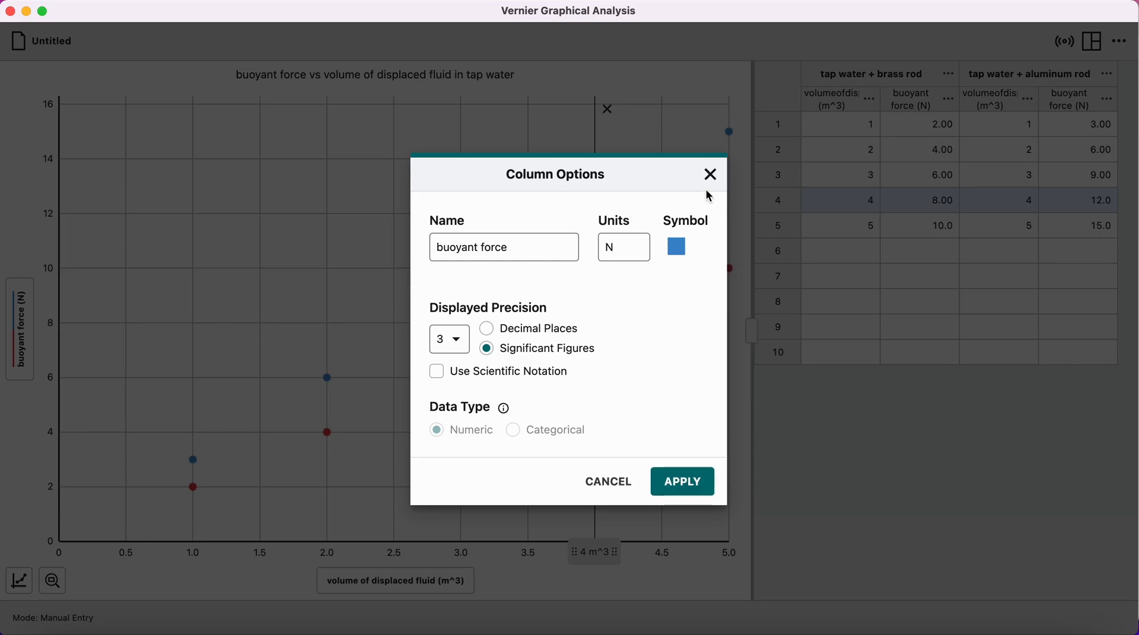
mouse_move(681, 481)
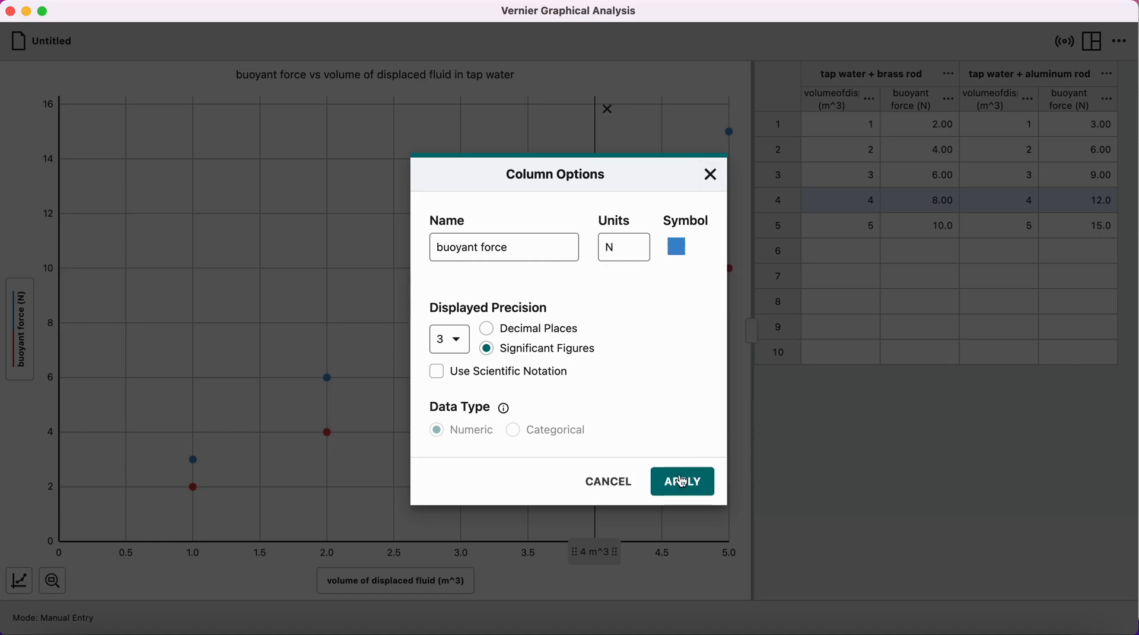
click(681, 481)
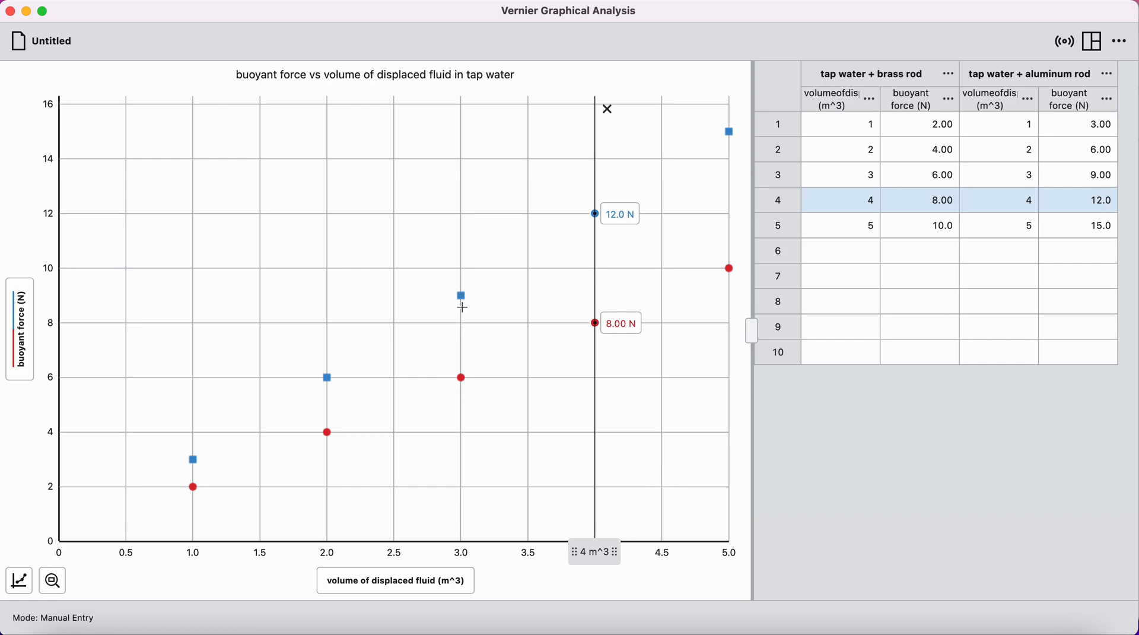
mouse_move(653, 385)
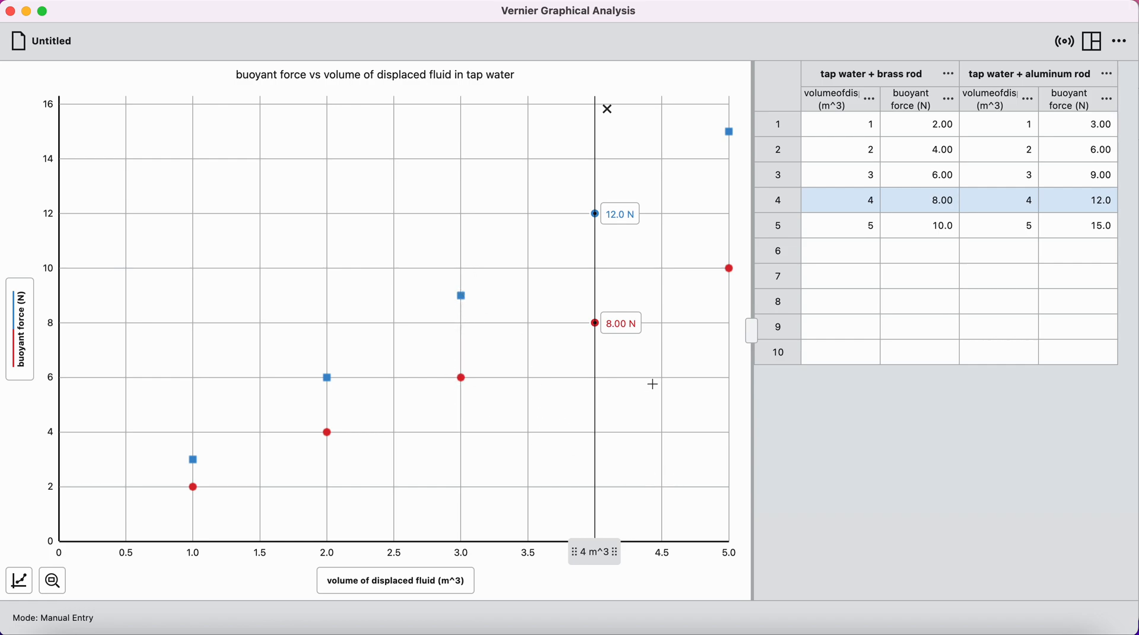
mouse_move(729, 137)
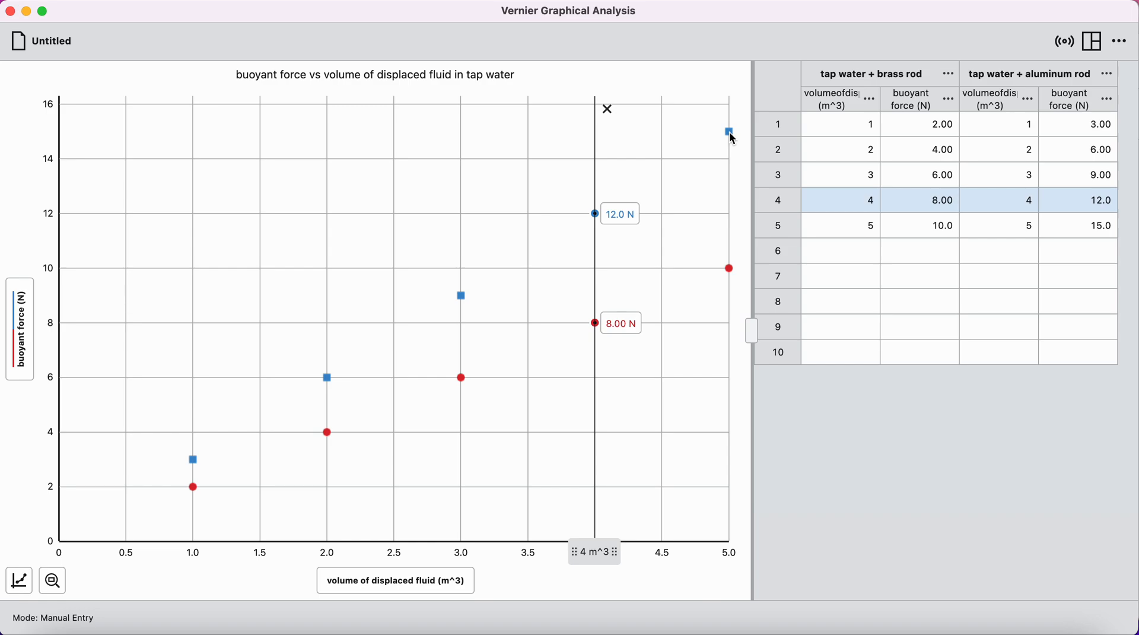
Apply a Linear (mx + b) curve fit to both the brass and aluminum data sets
click(607, 109)
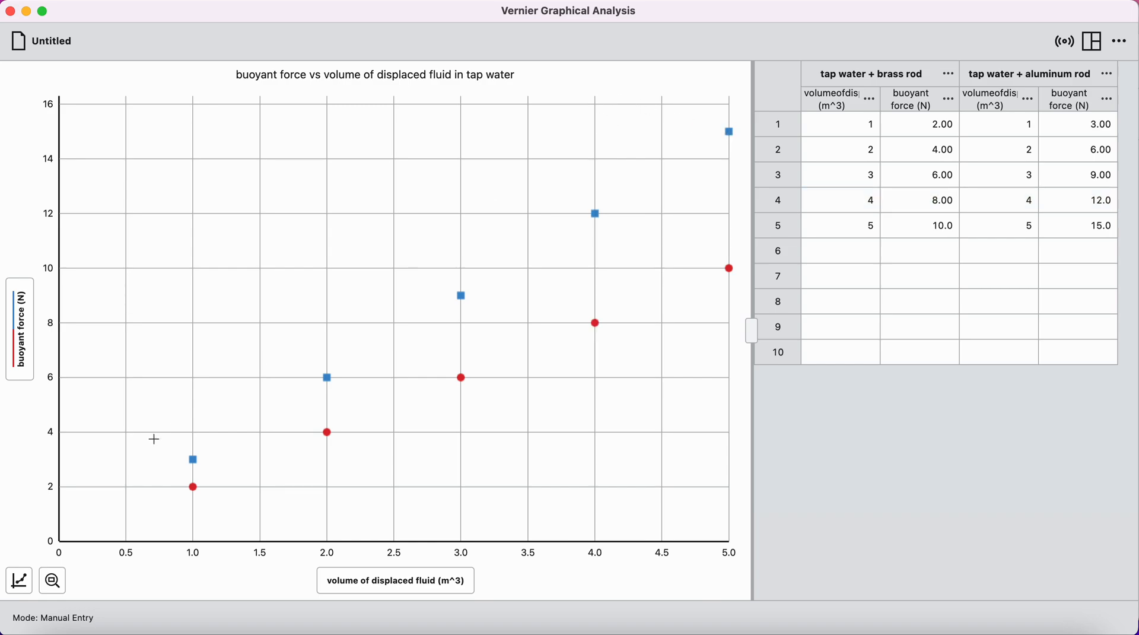
mouse_move(18, 581)
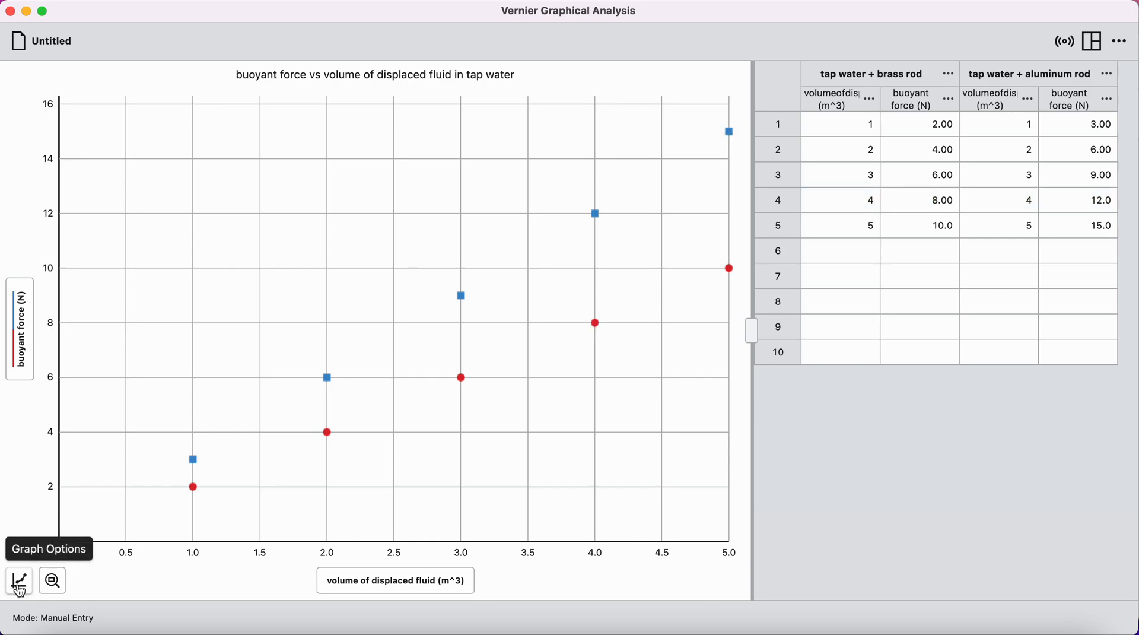
click(17, 580)
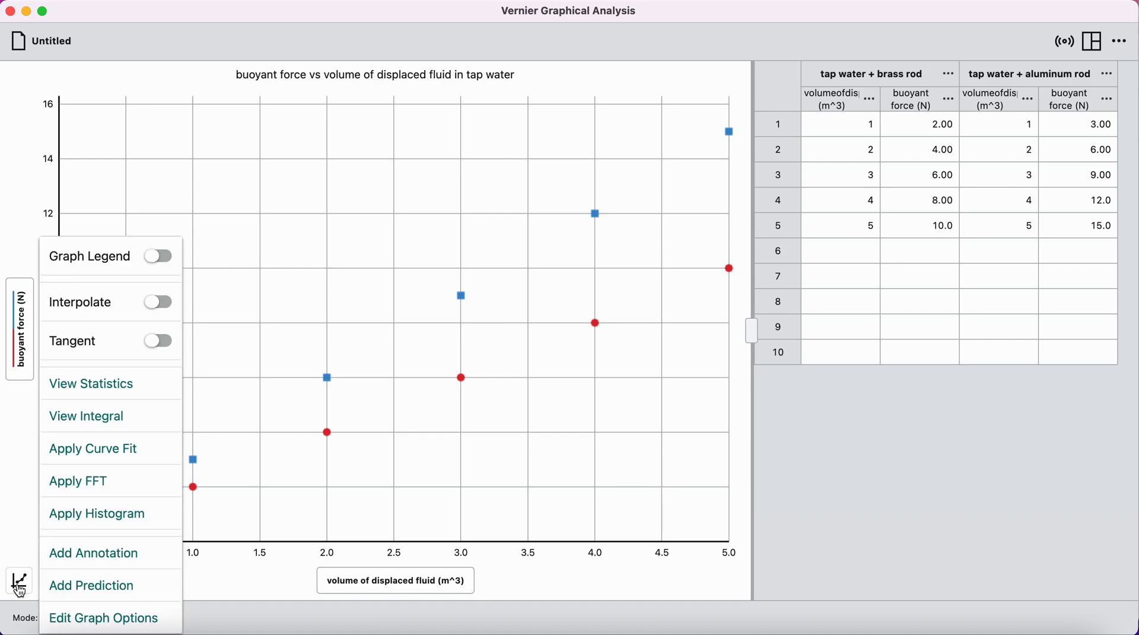
click(93, 449)
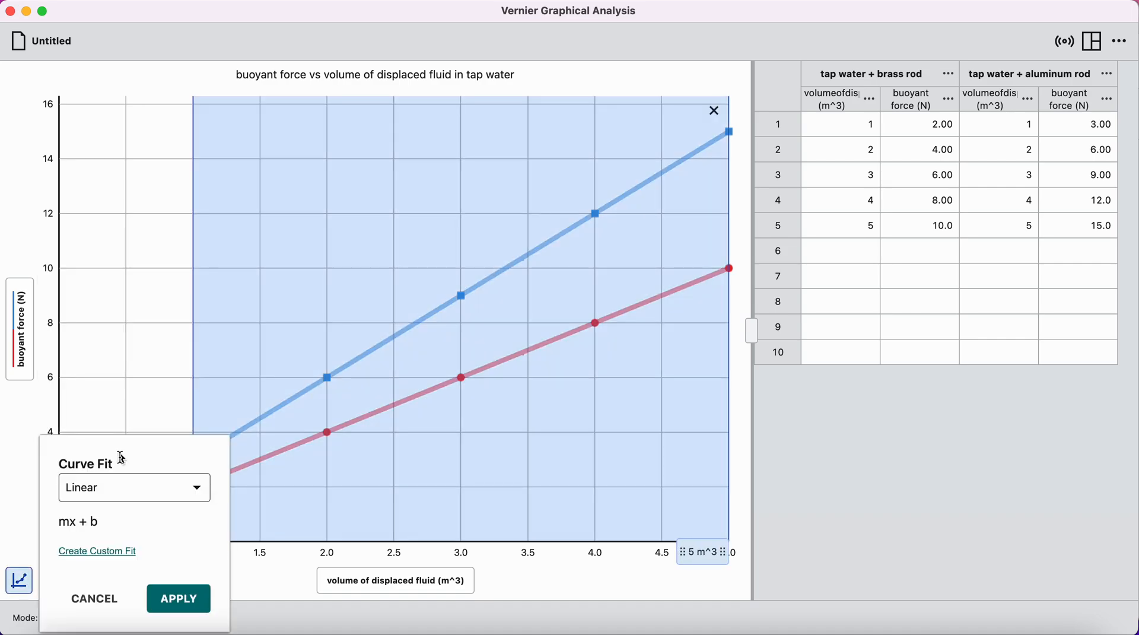
click(178, 598)
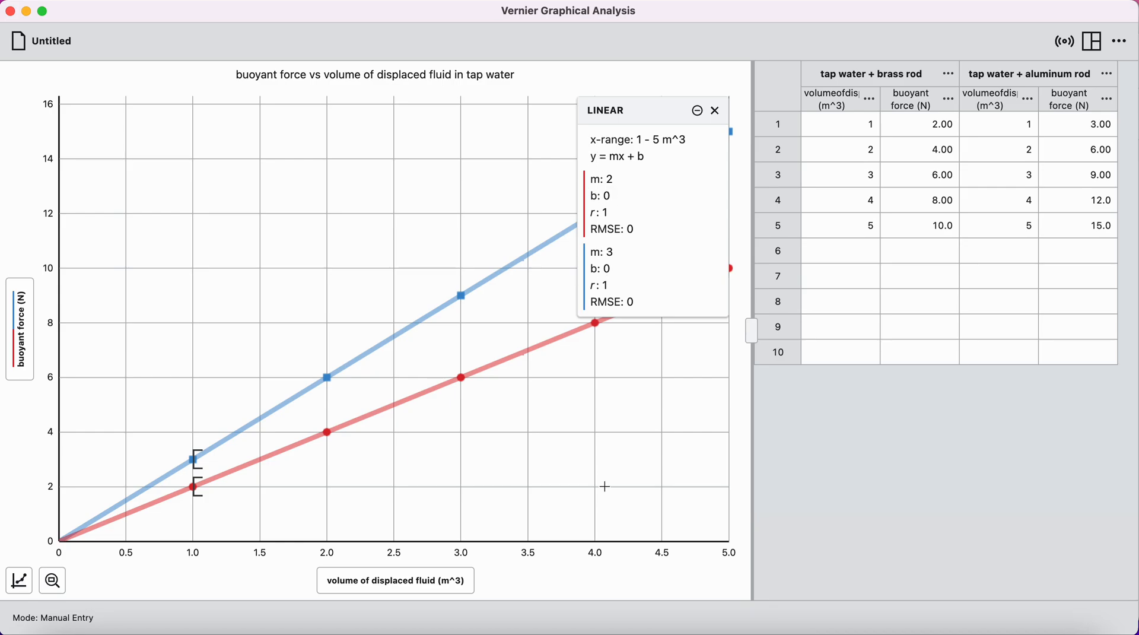
mouse_move(627, 134)
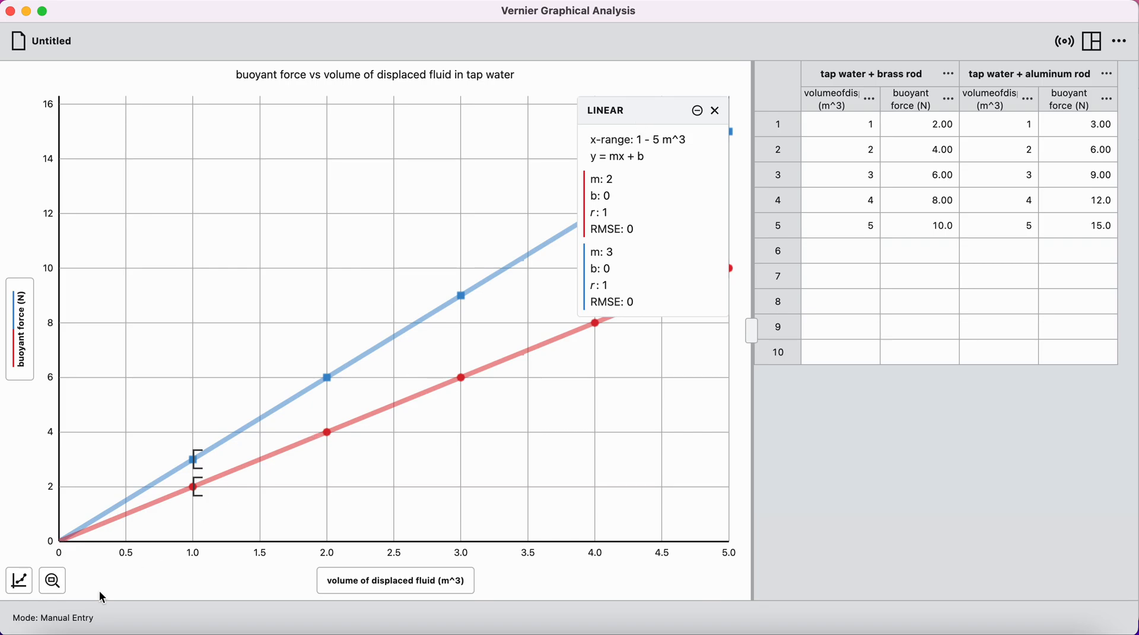
click(18, 579)
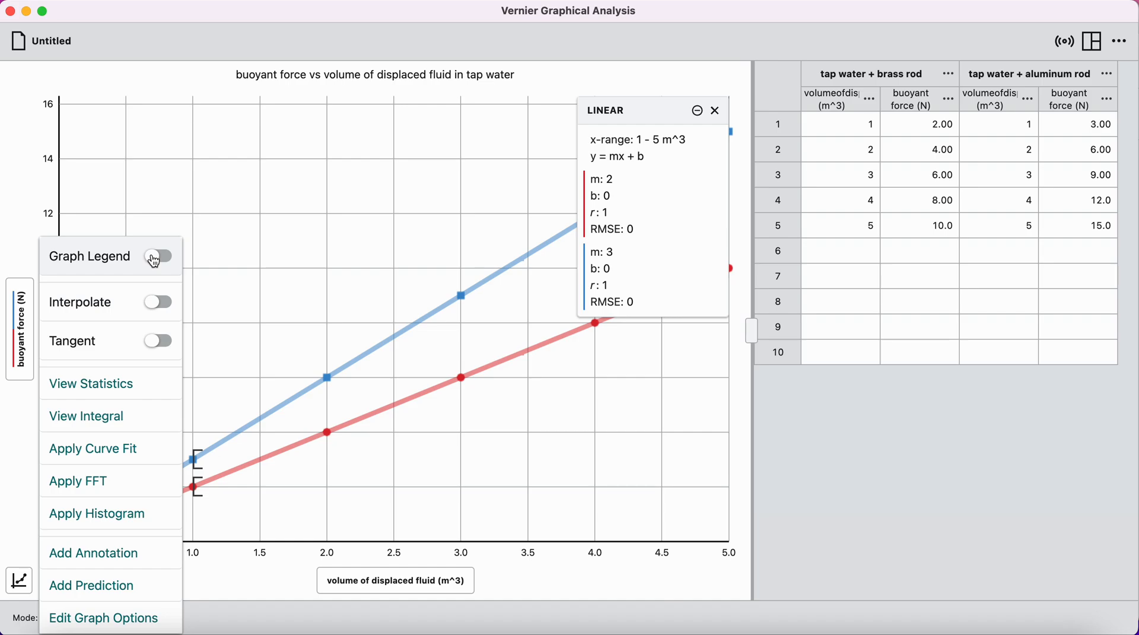
click(158, 255)
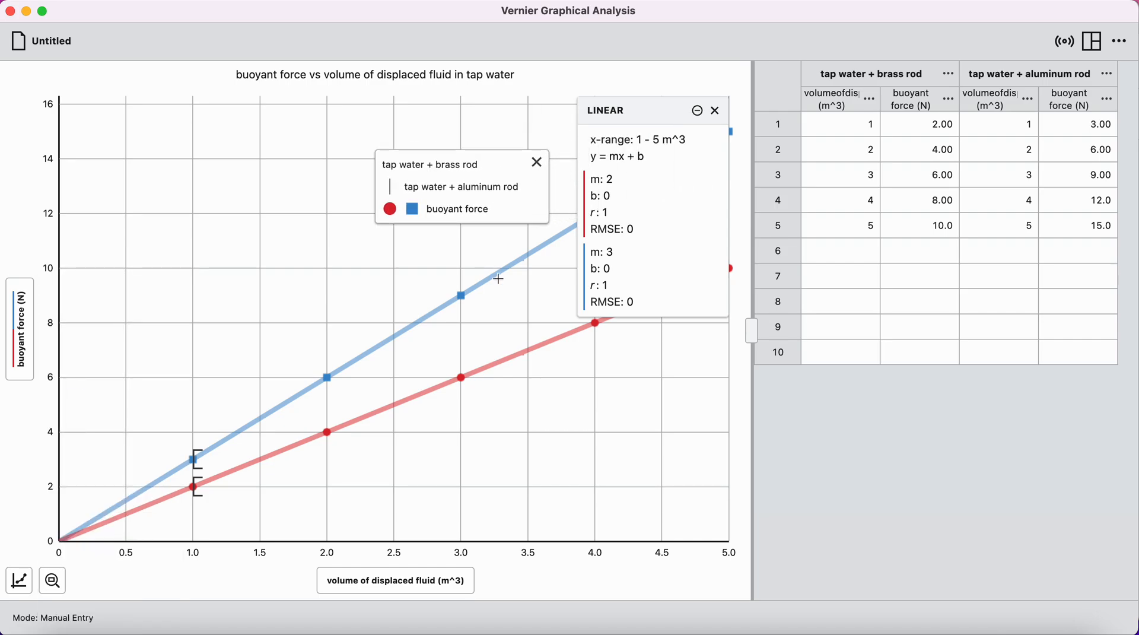
click(536, 163)
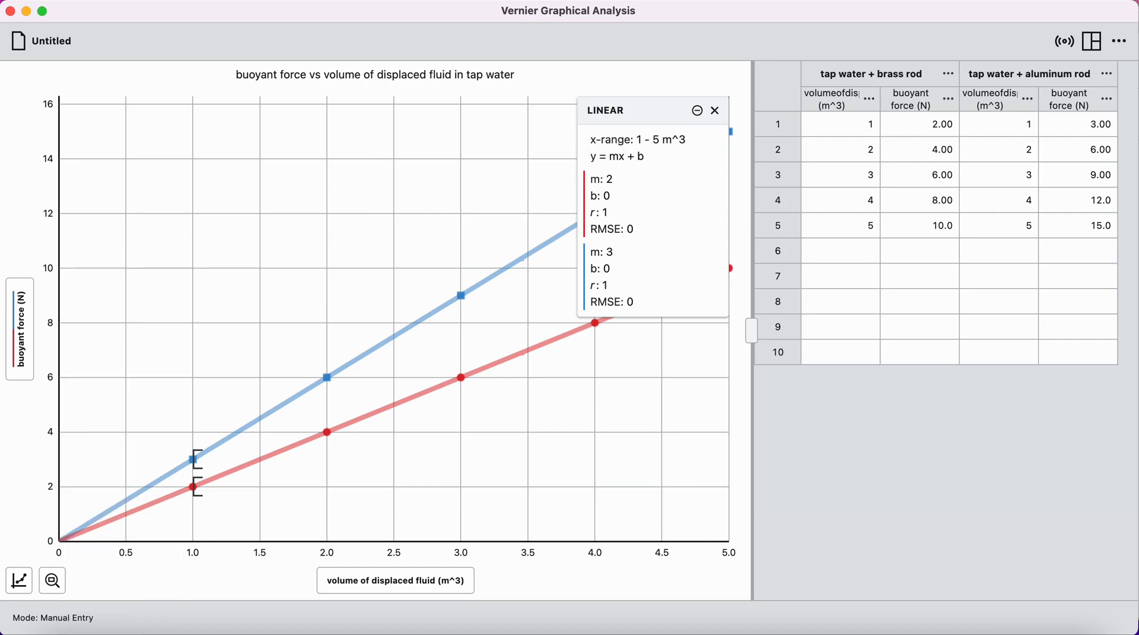
Add an annotation labelling the blue line as the aluminum rod
click(18, 580)
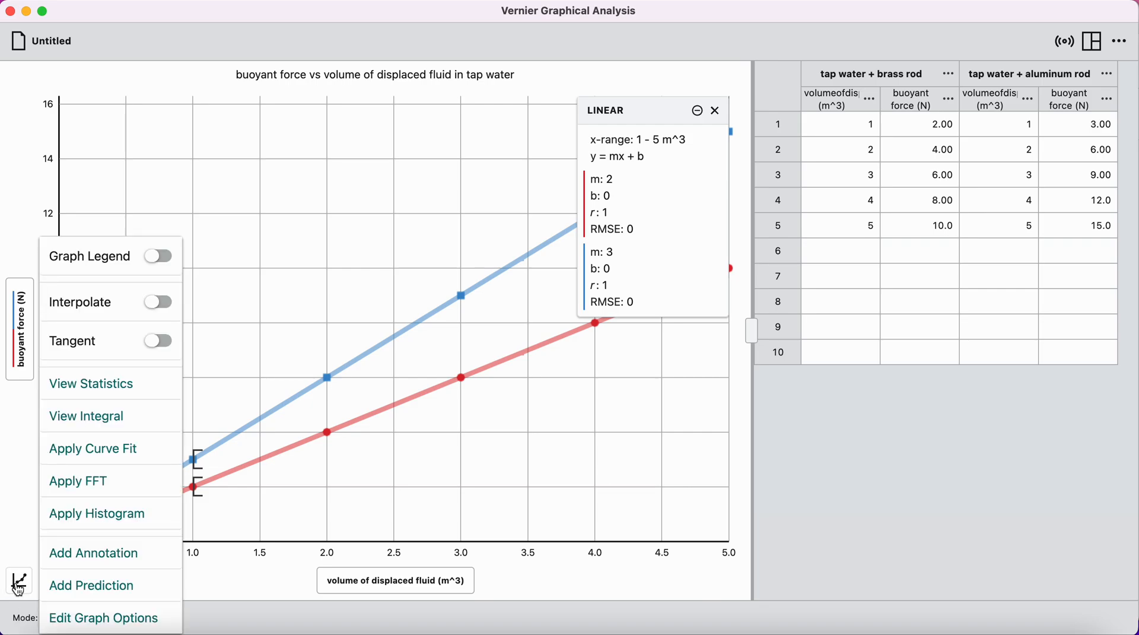
mouse_move(93, 554)
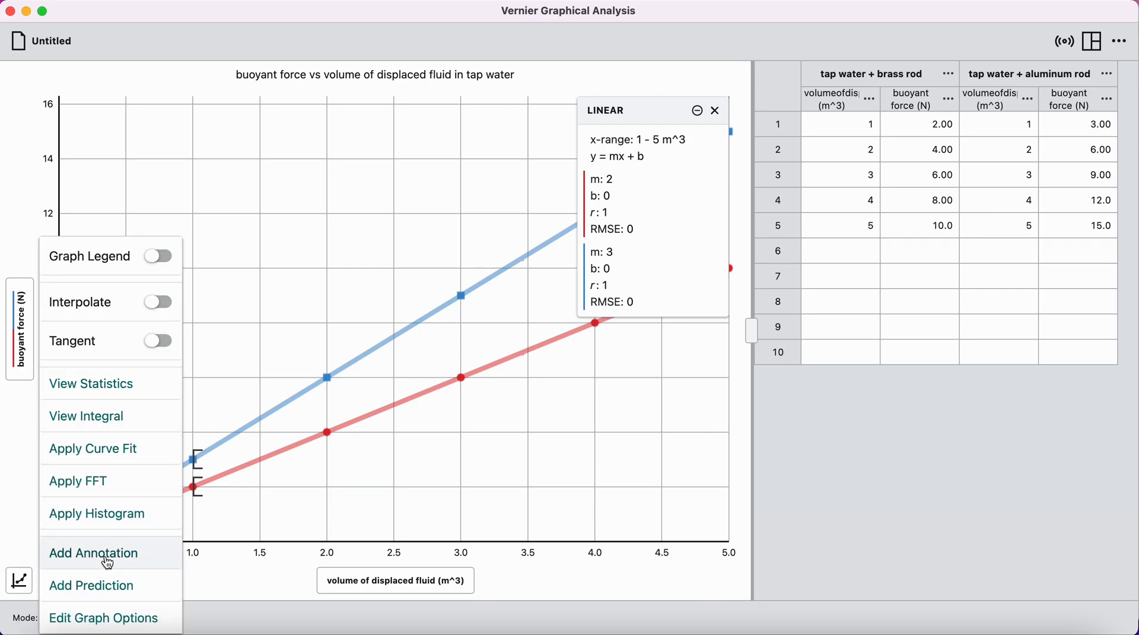
click(92, 553)
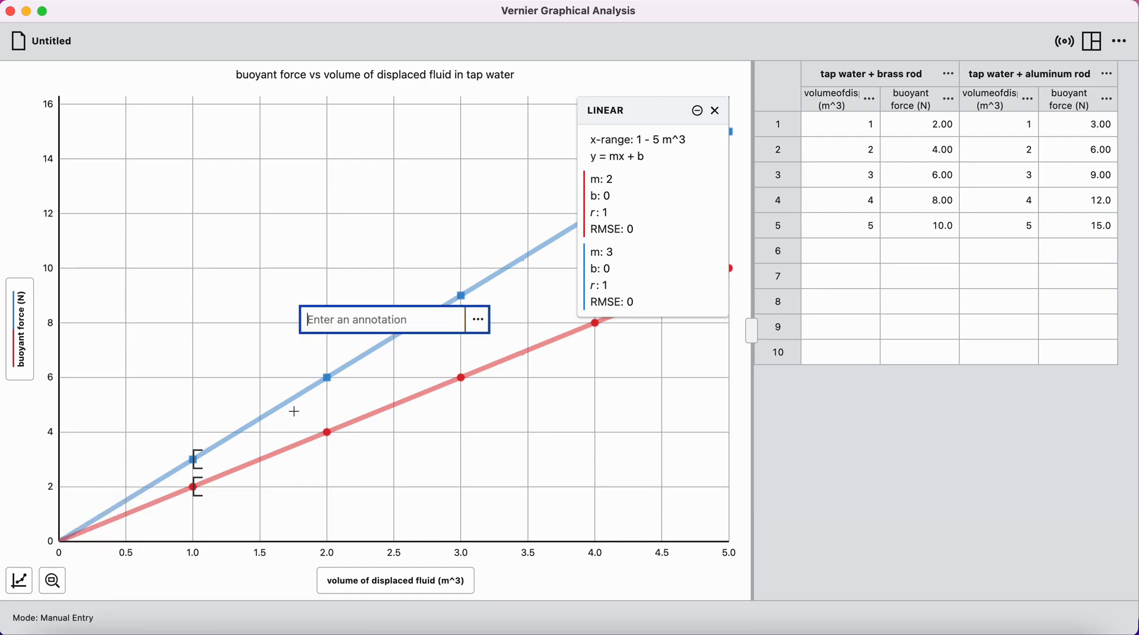
mouse_move(304, 396)
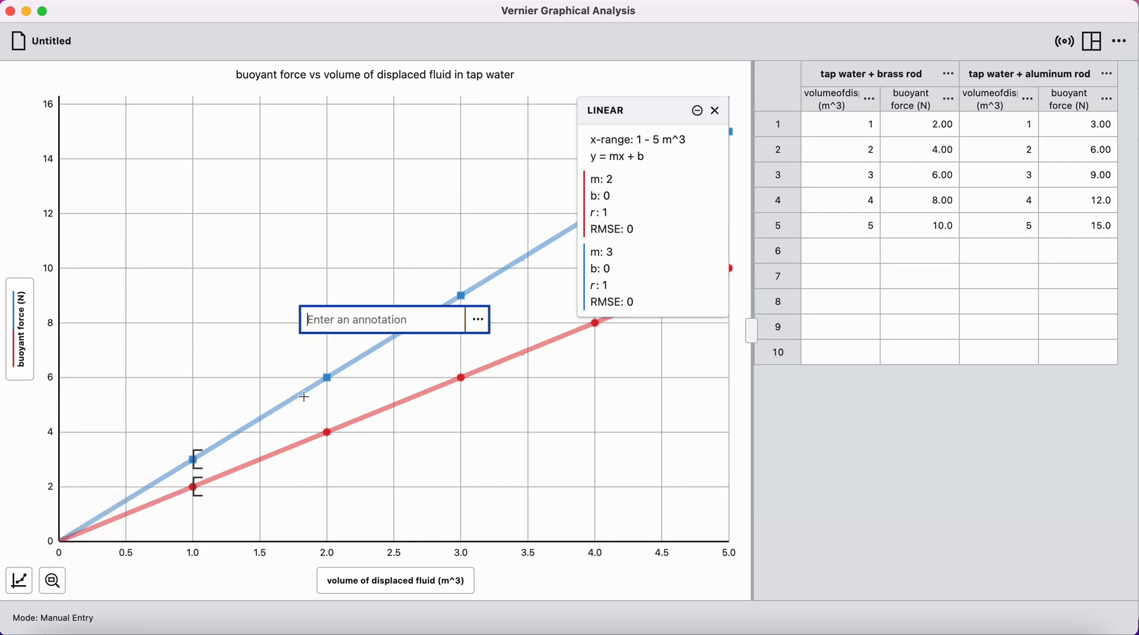
text(alumimum rod)
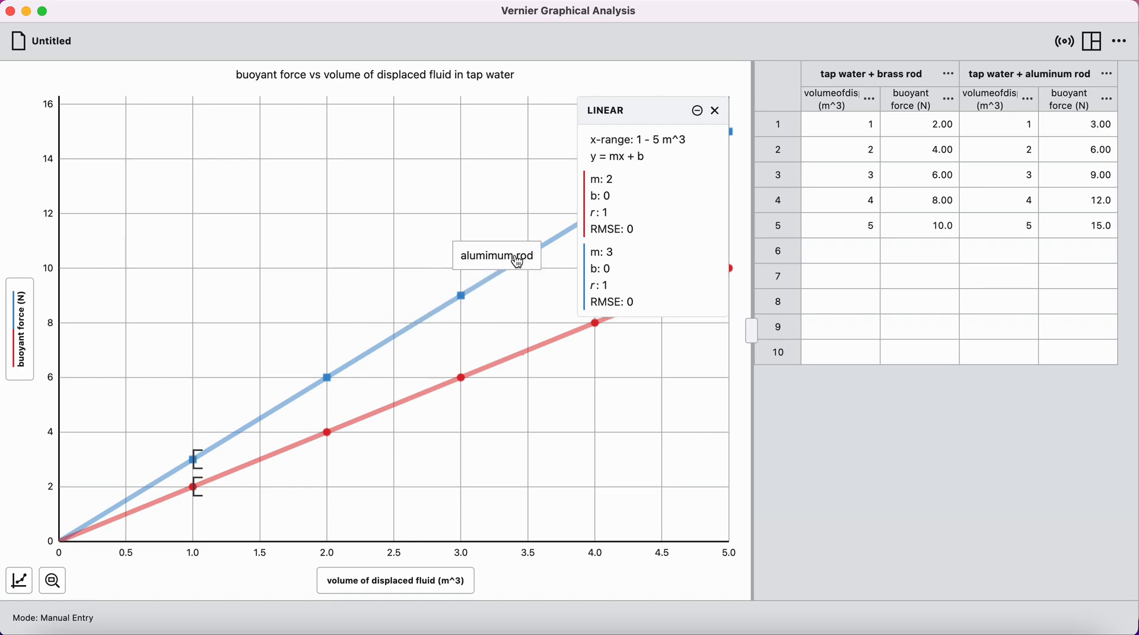
Add a second annotation reading 'brass rod' for the red line
click(19, 581)
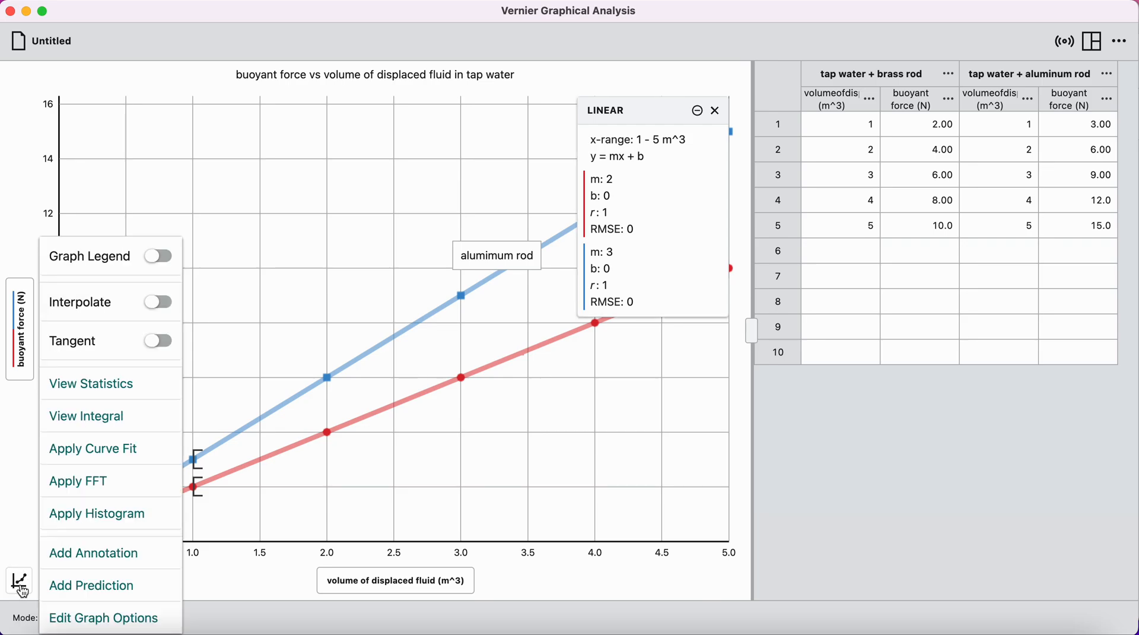
click(92, 553)
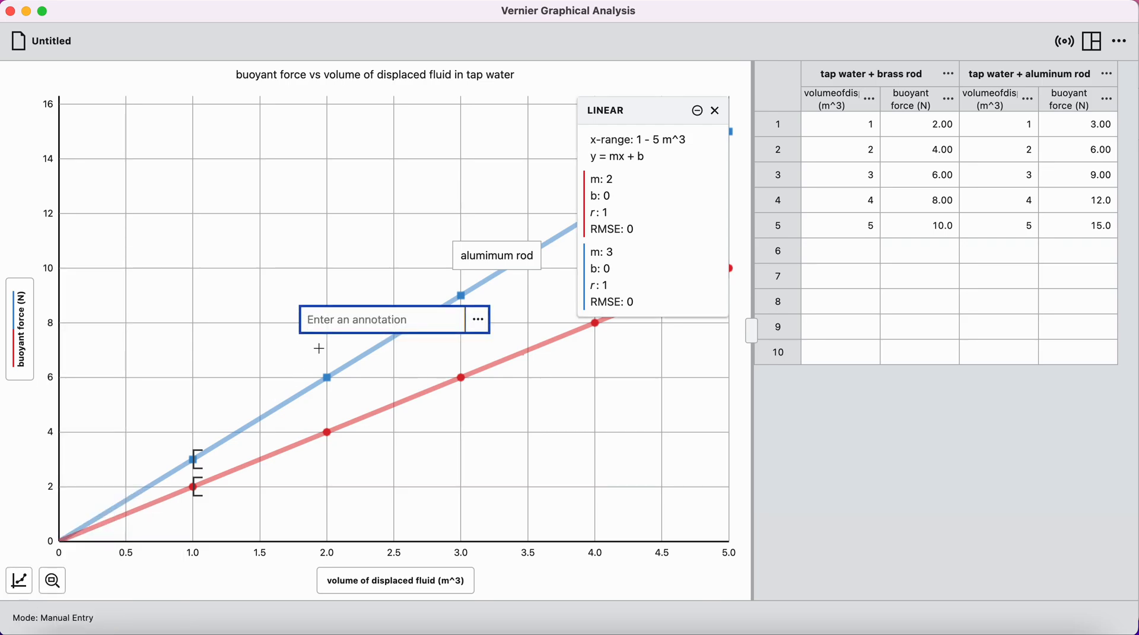
text(brass rod)
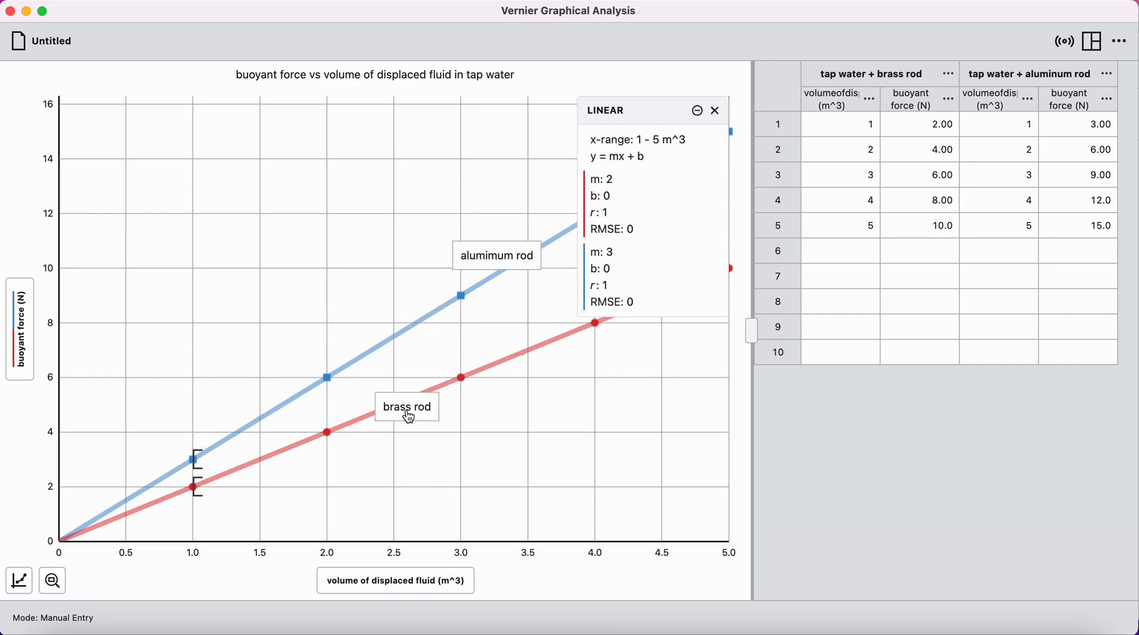
click(18, 580)
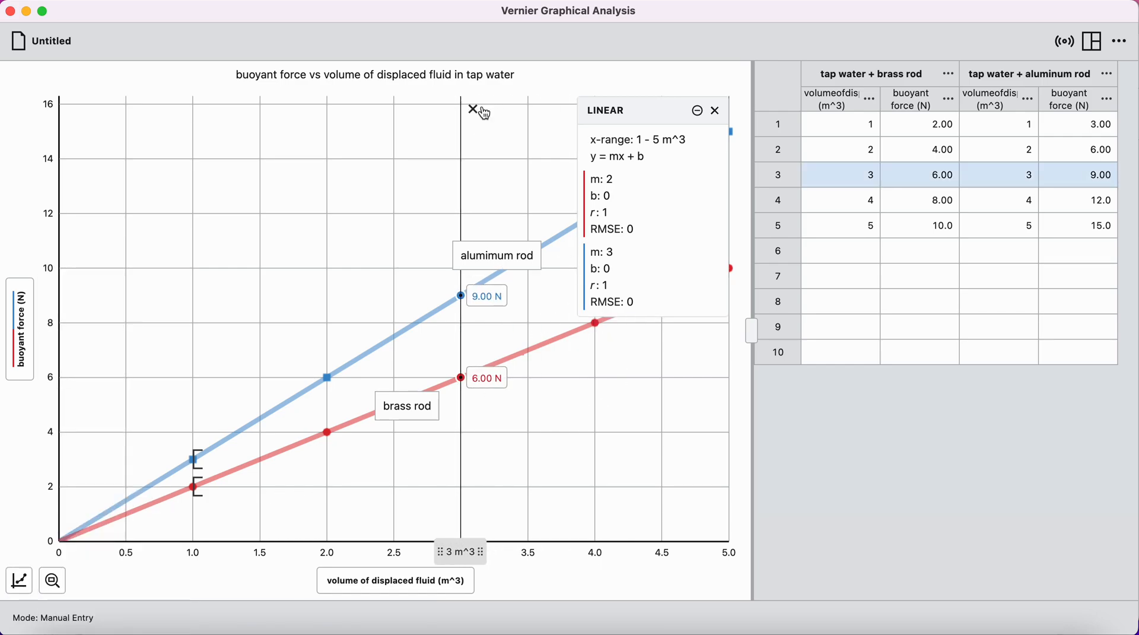
mouse_move(474, 110)
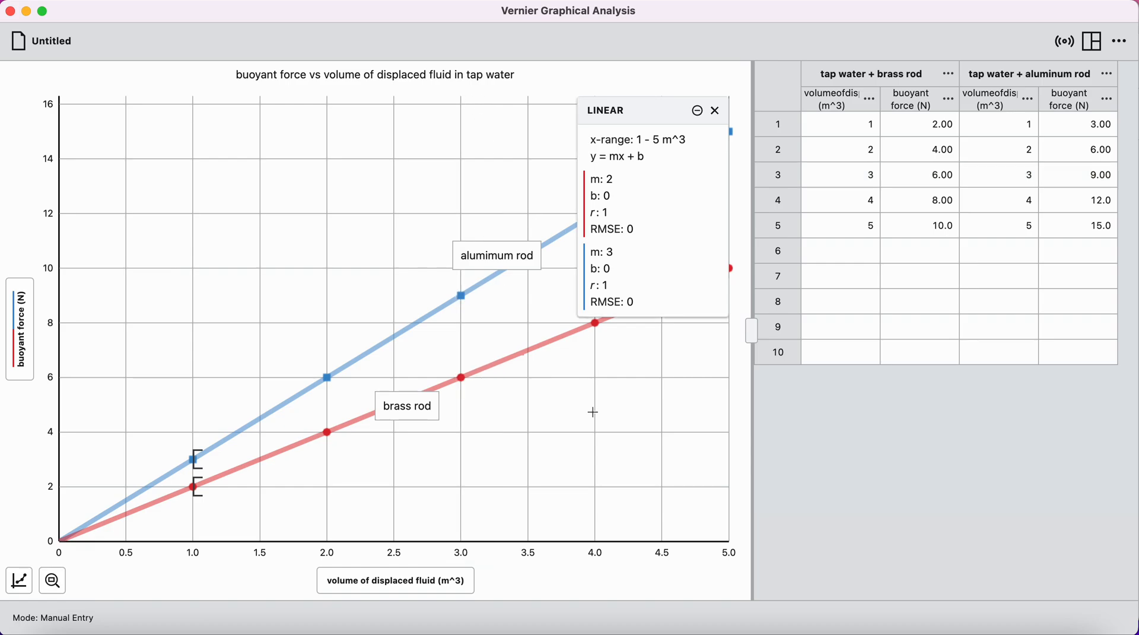
mouse_move(651, 109)
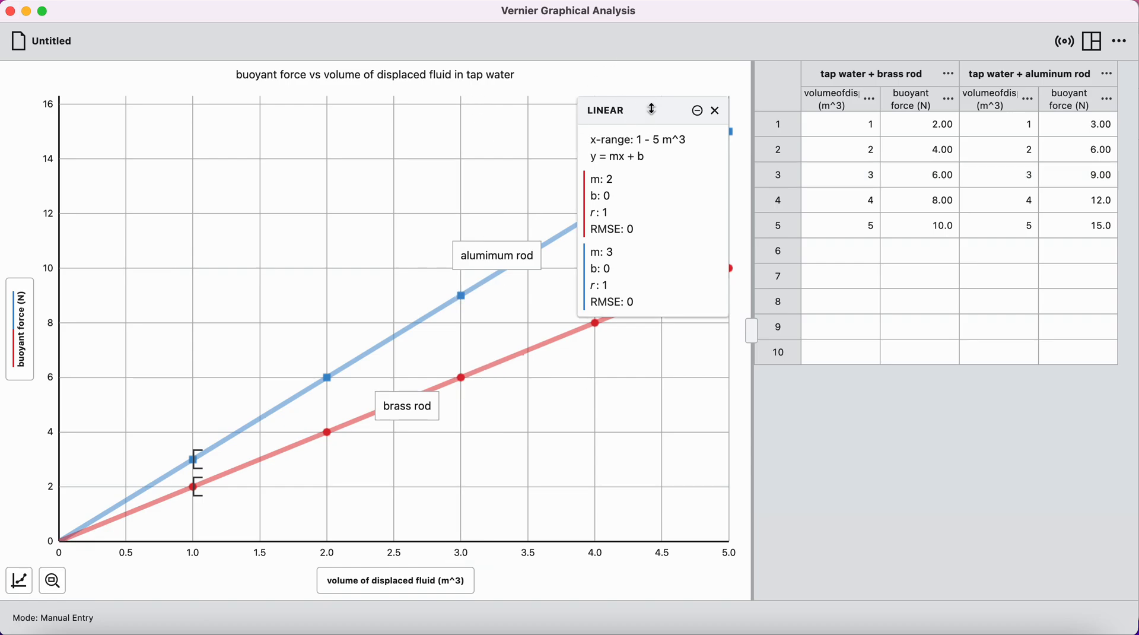
mouse_move(646, 154)
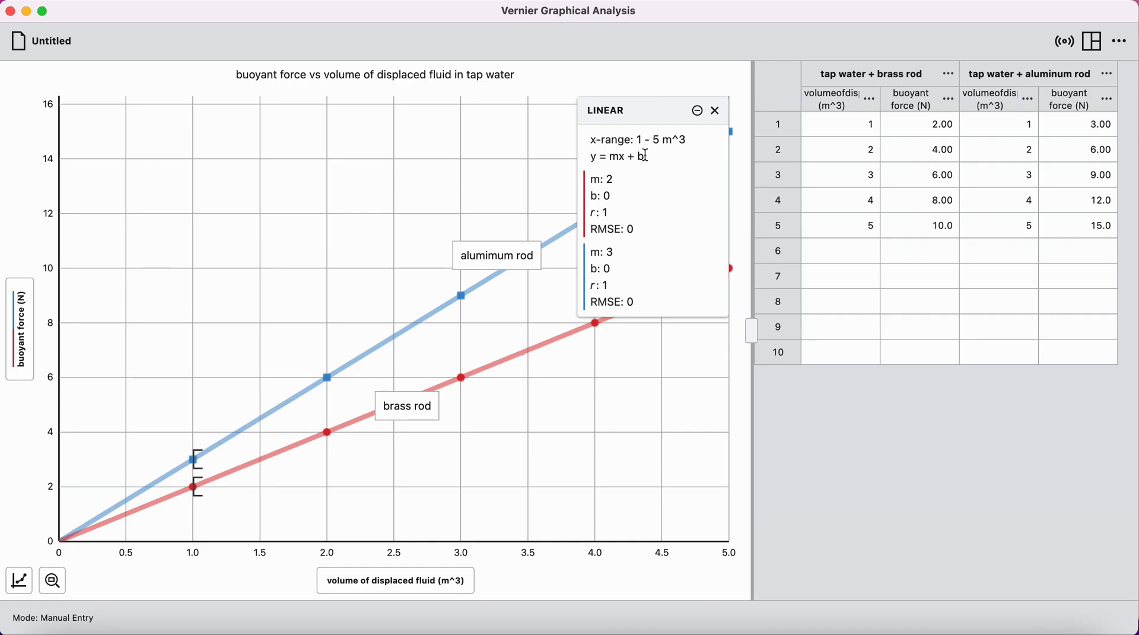
mouse_move(616, 310)
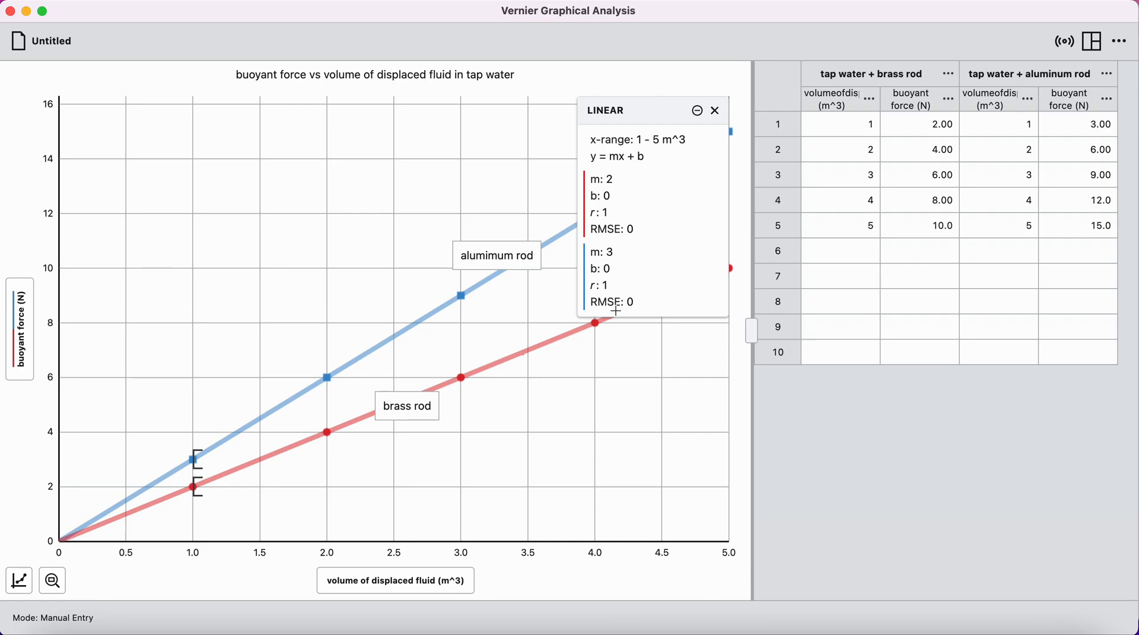
mouse_move(352, 357)
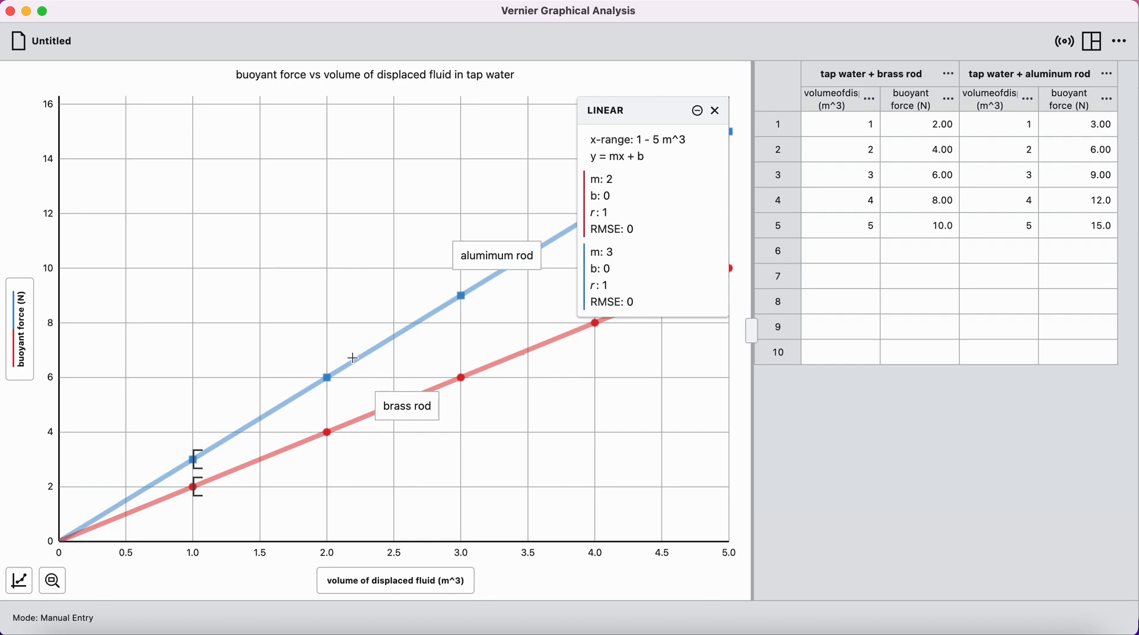
mouse_move(52, 41)
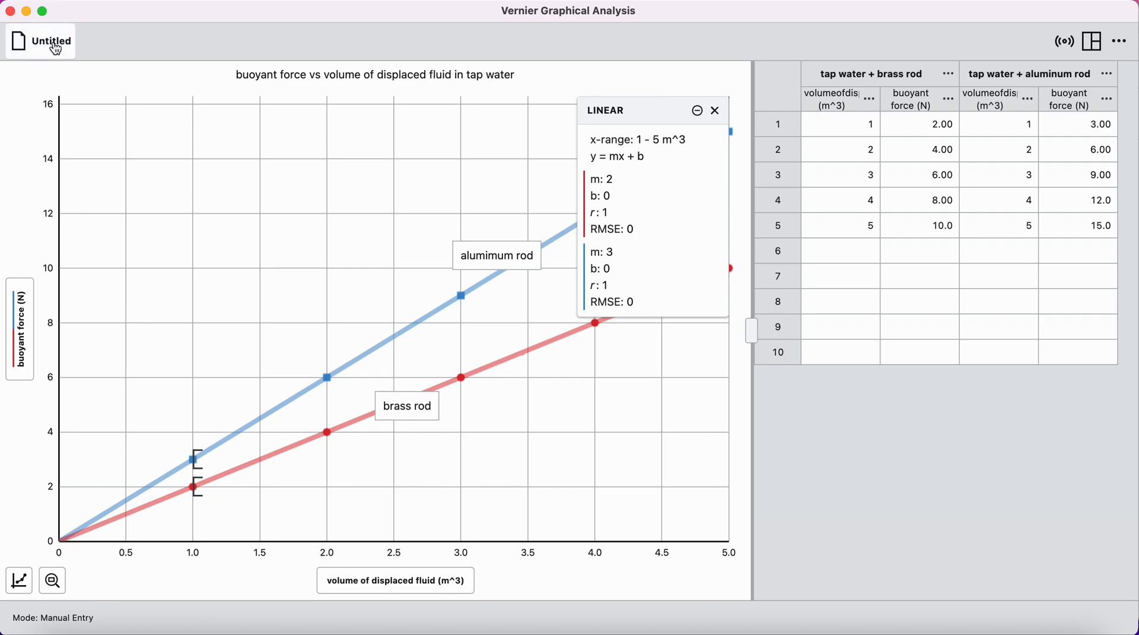
mouse_move(40, 40)
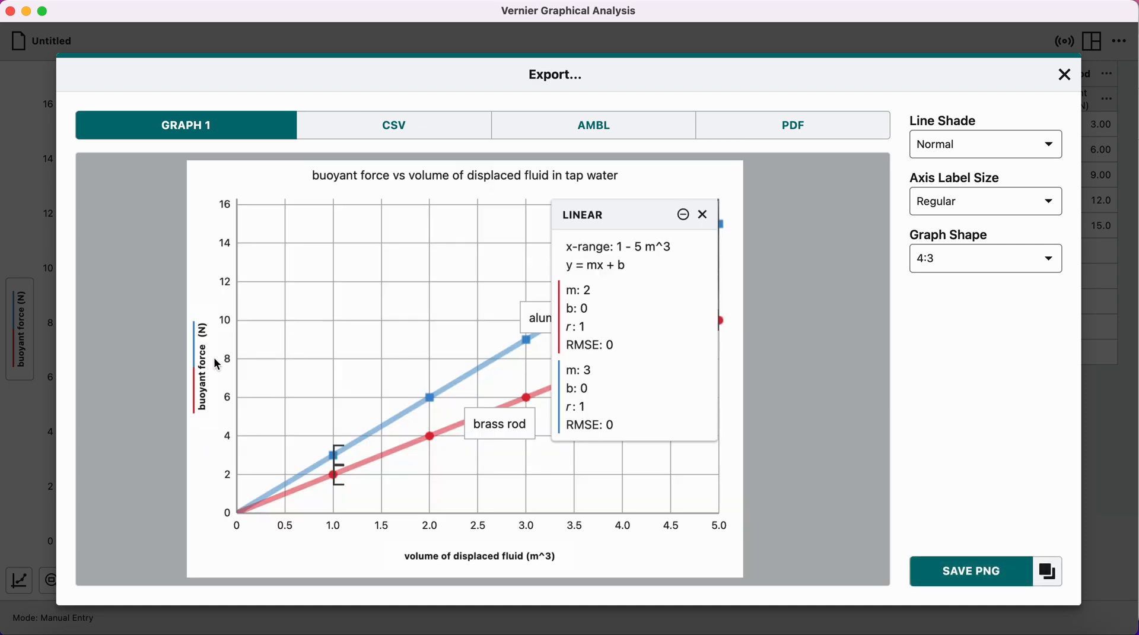
mouse_move(674, 346)
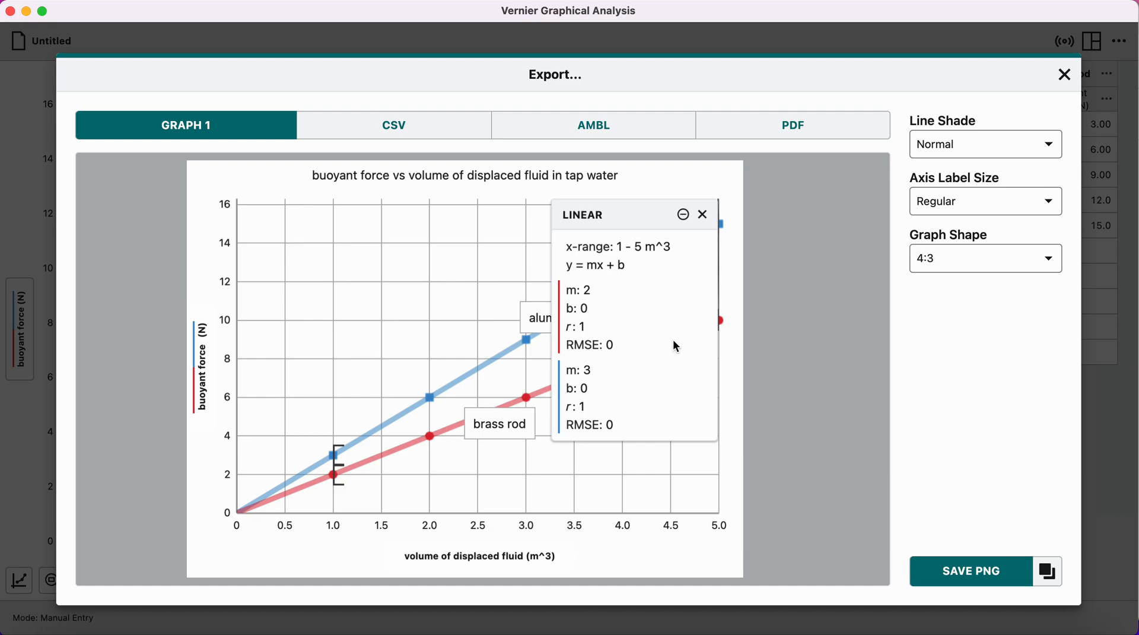
mouse_move(499, 433)
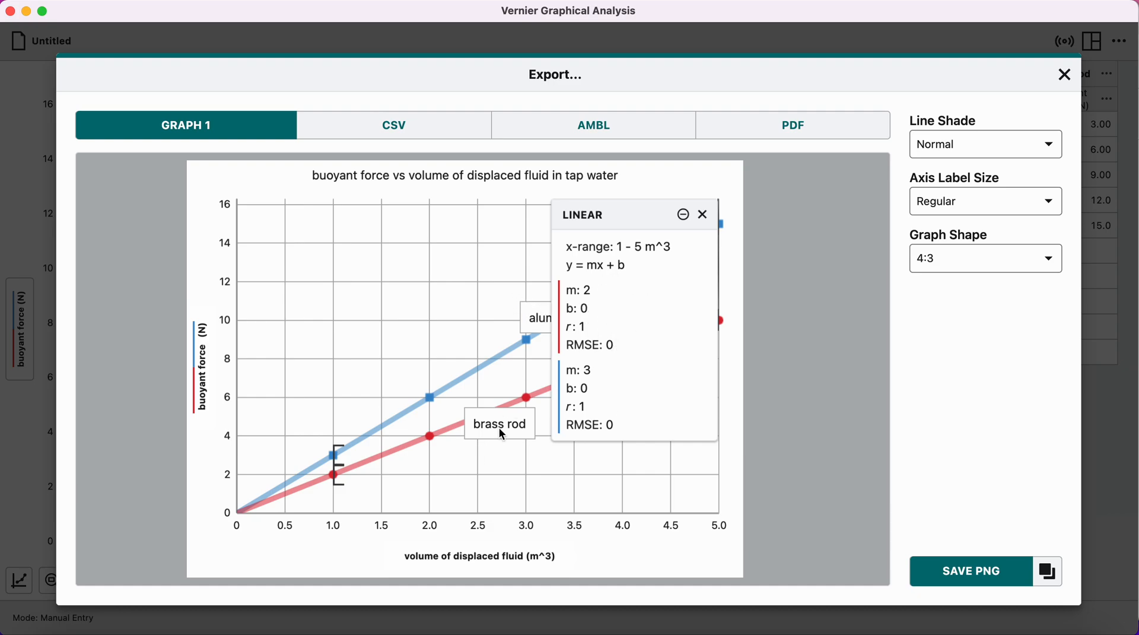
mouse_move(536, 338)
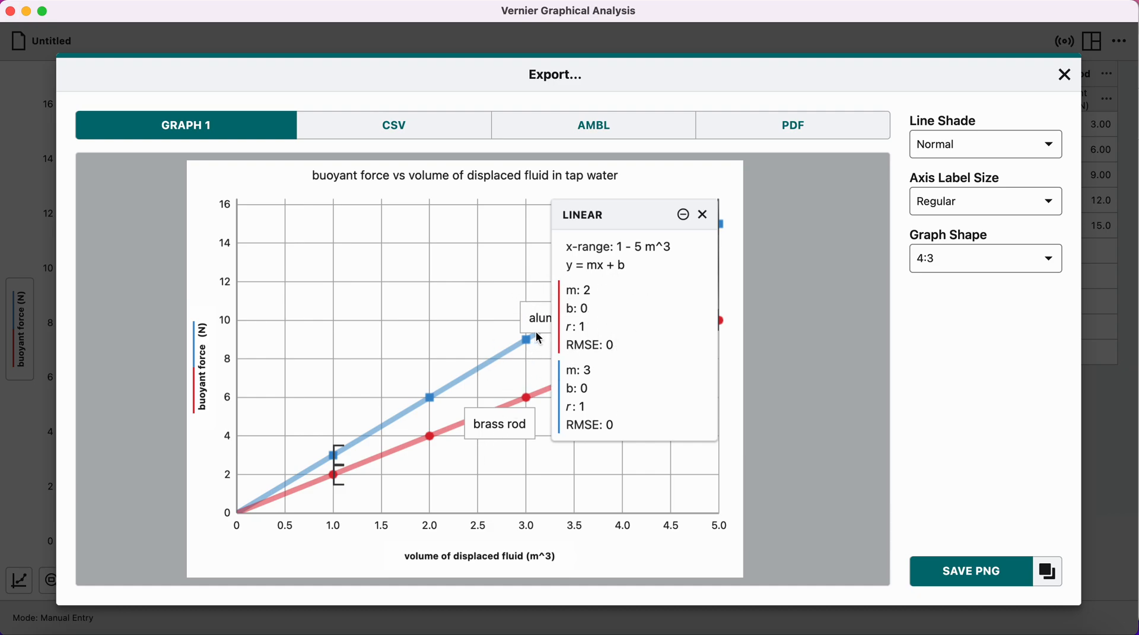
mouse_move(541, 327)
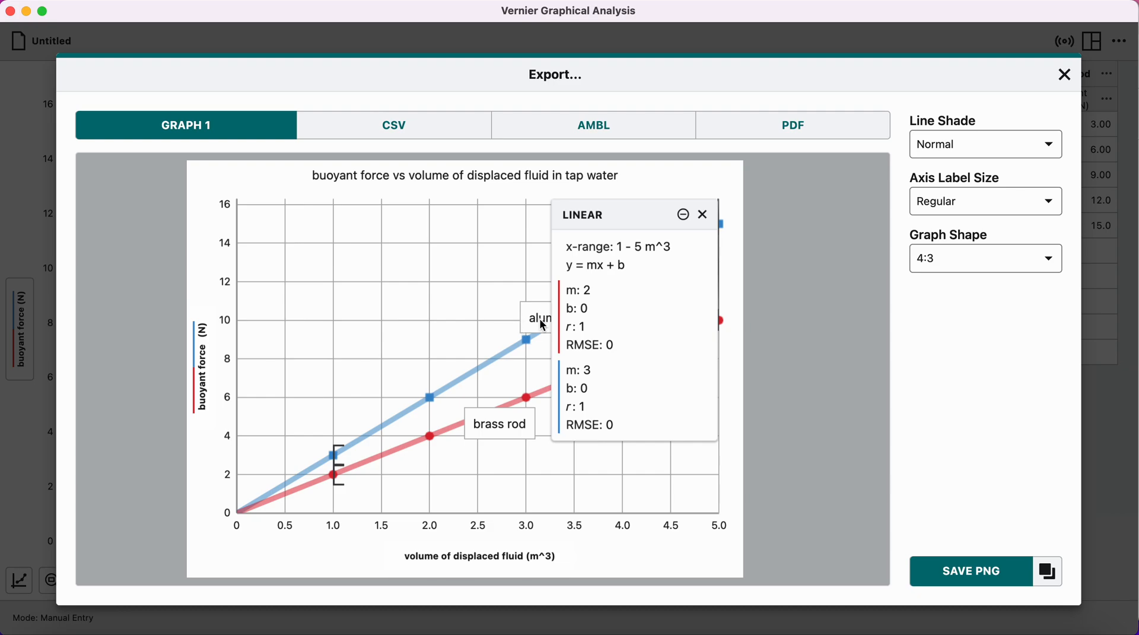
mouse_move(624, 318)
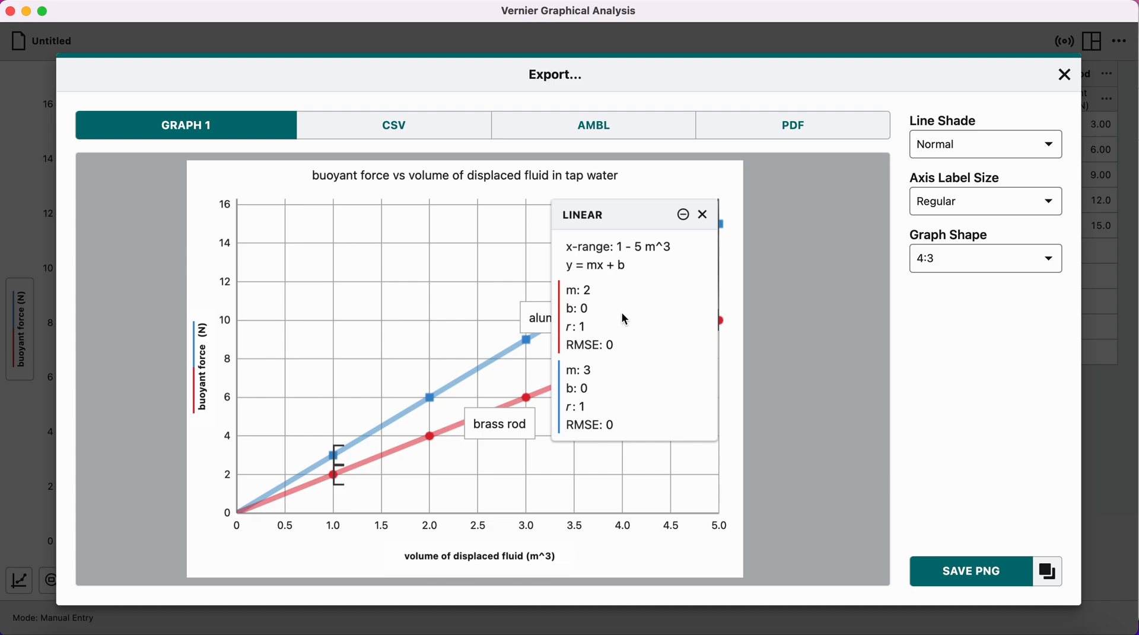
mouse_move(626, 312)
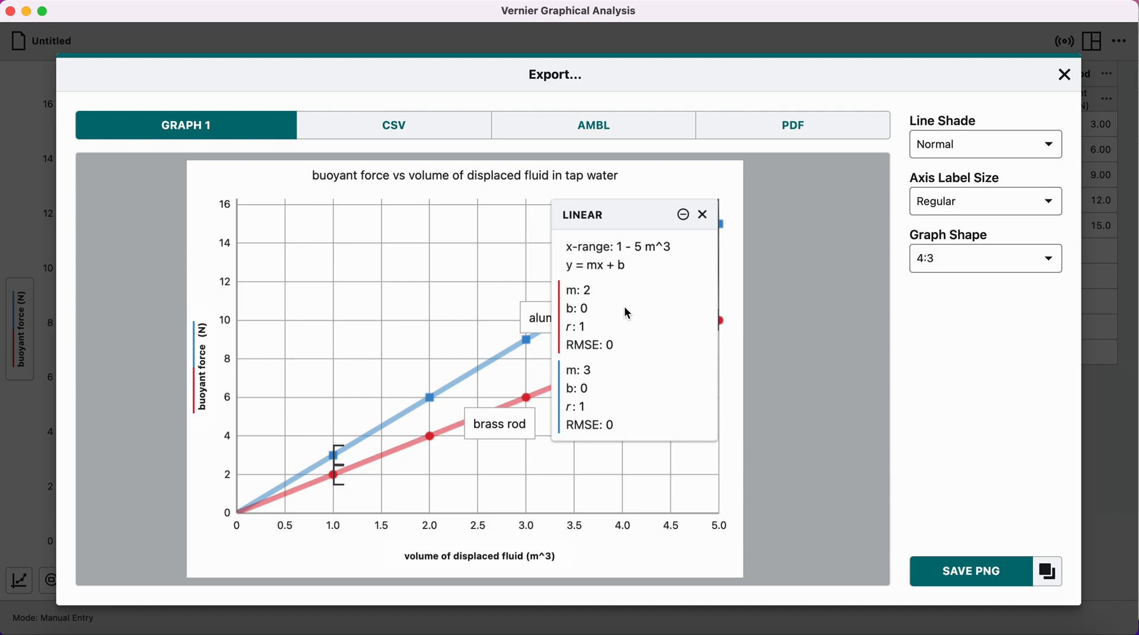
click(1064, 74)
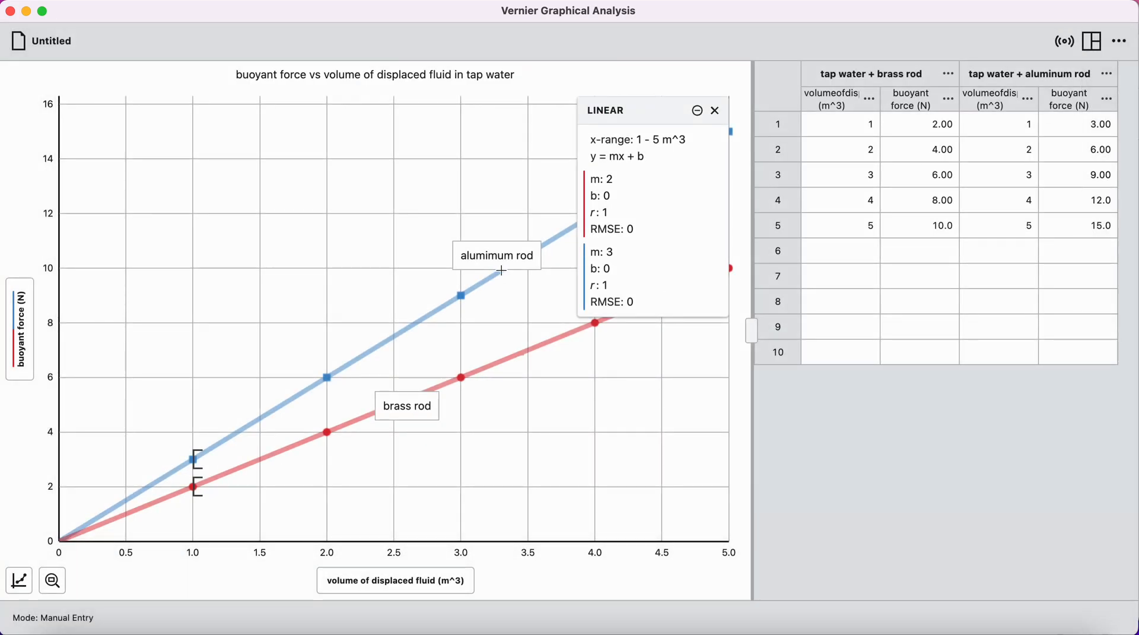
mouse_move(509, 380)
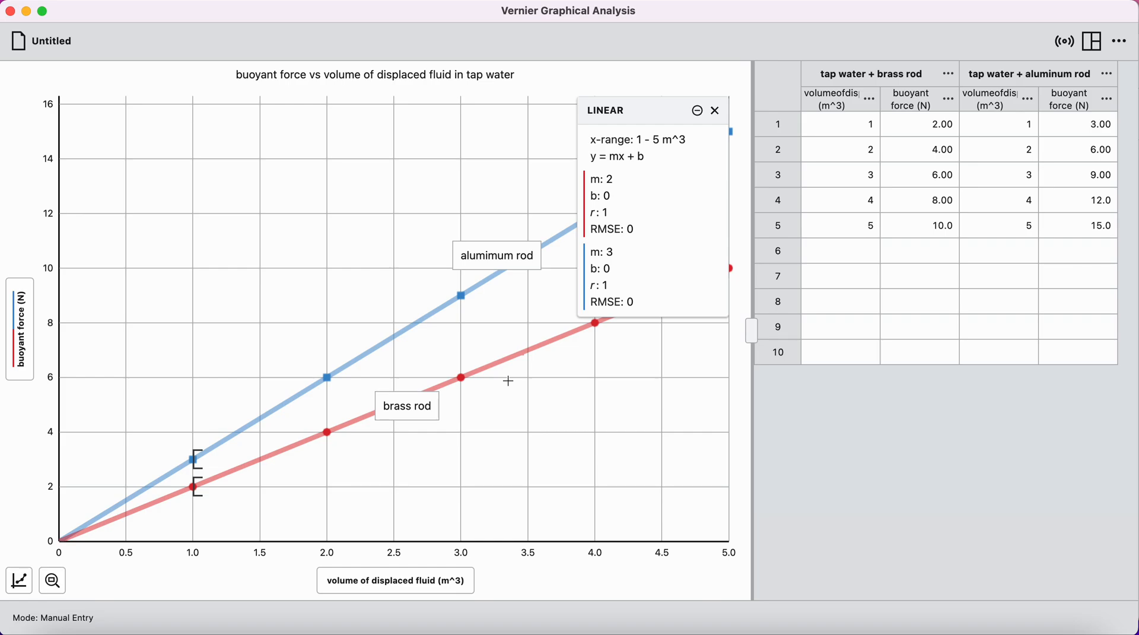
mouse_move(331, 284)
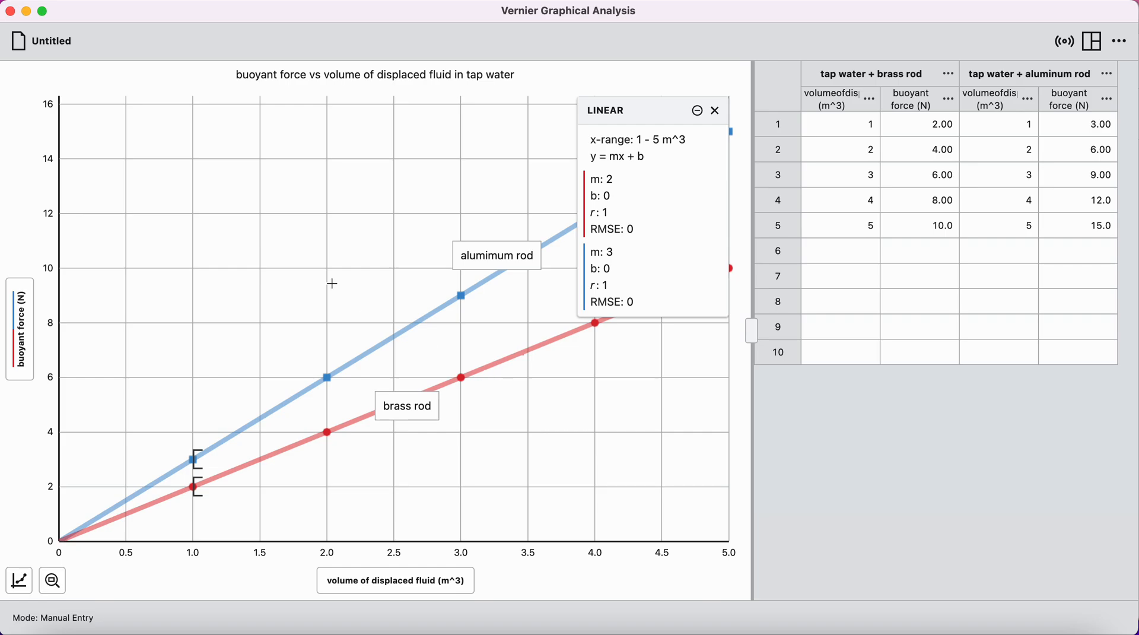
Save the experiment as 'buoyant force example.gambl' in Documents
click(11, 41)
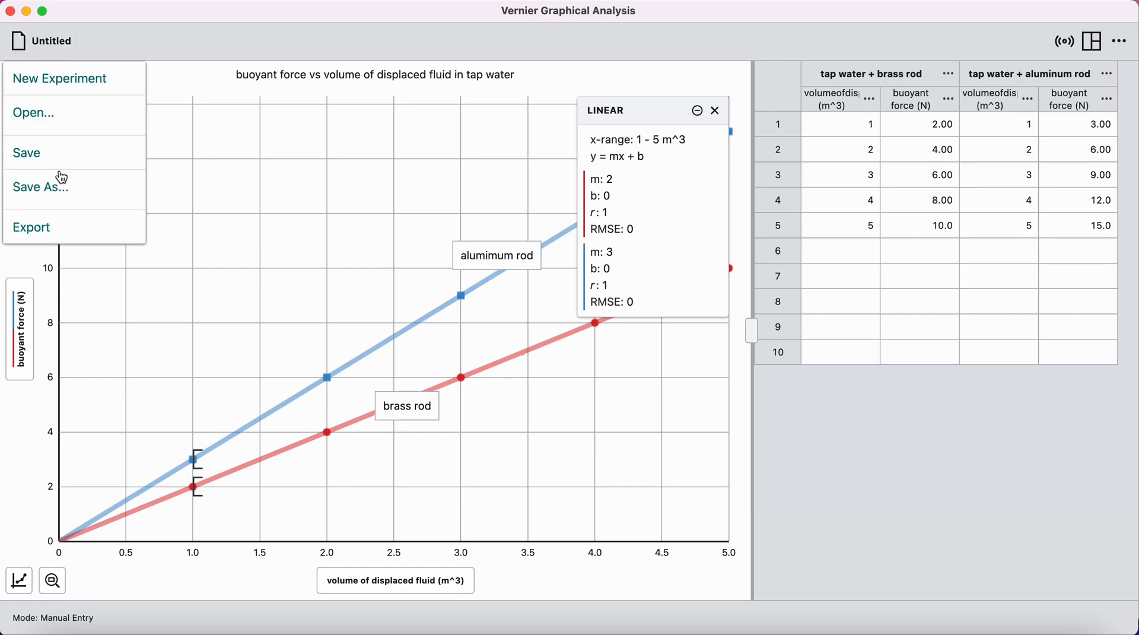
click(40, 186)
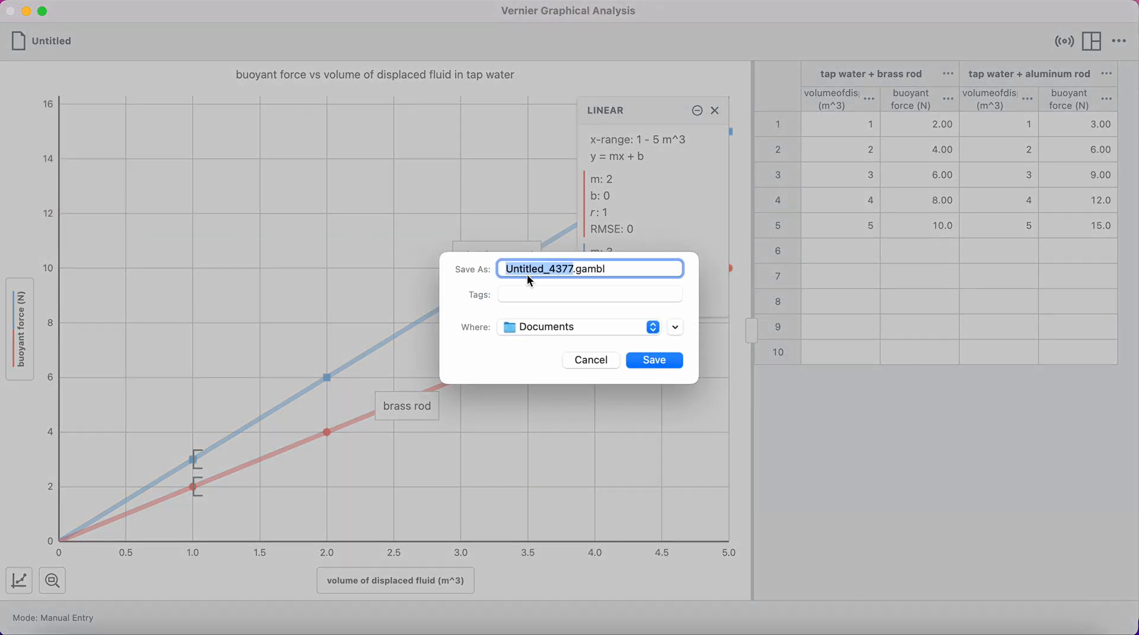
text(buoyant .gambl)
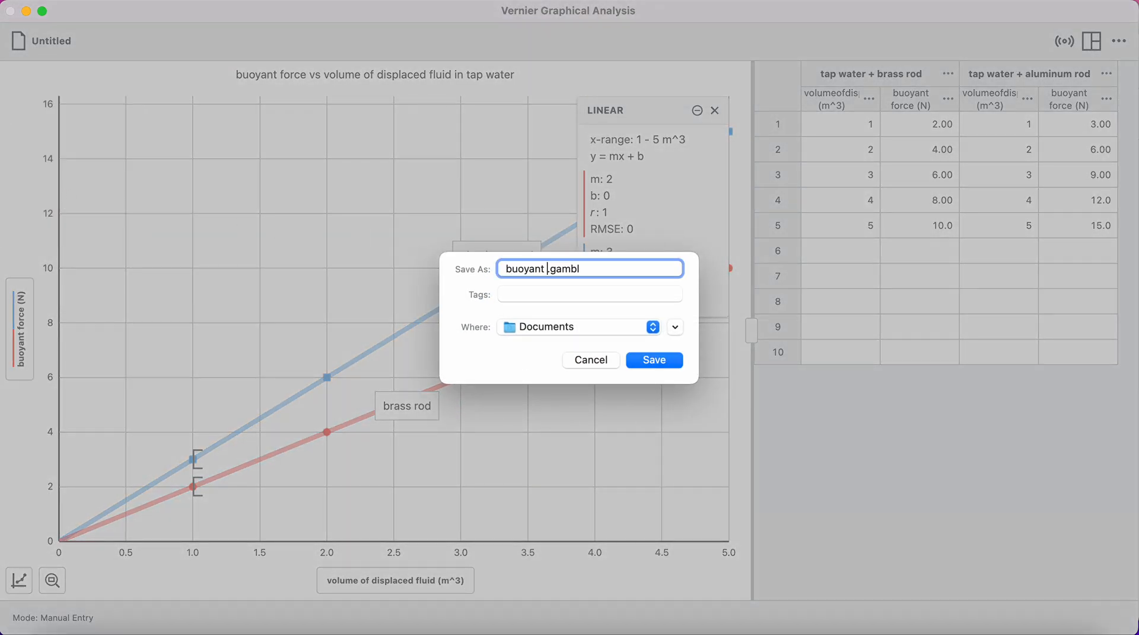
text(force example)
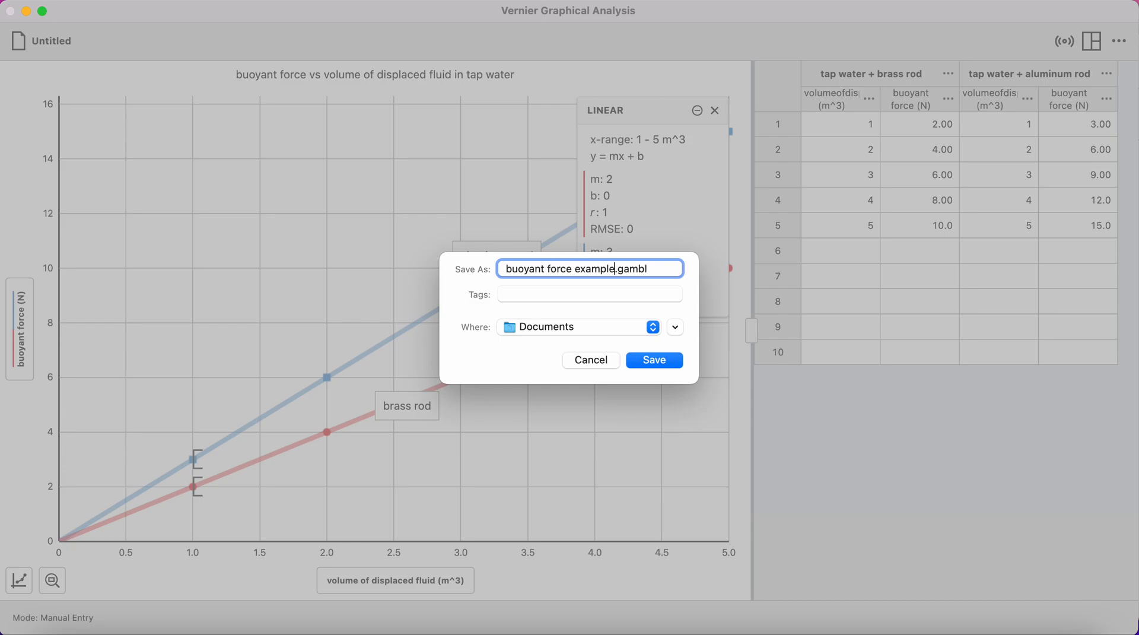
mouse_move(605, 339)
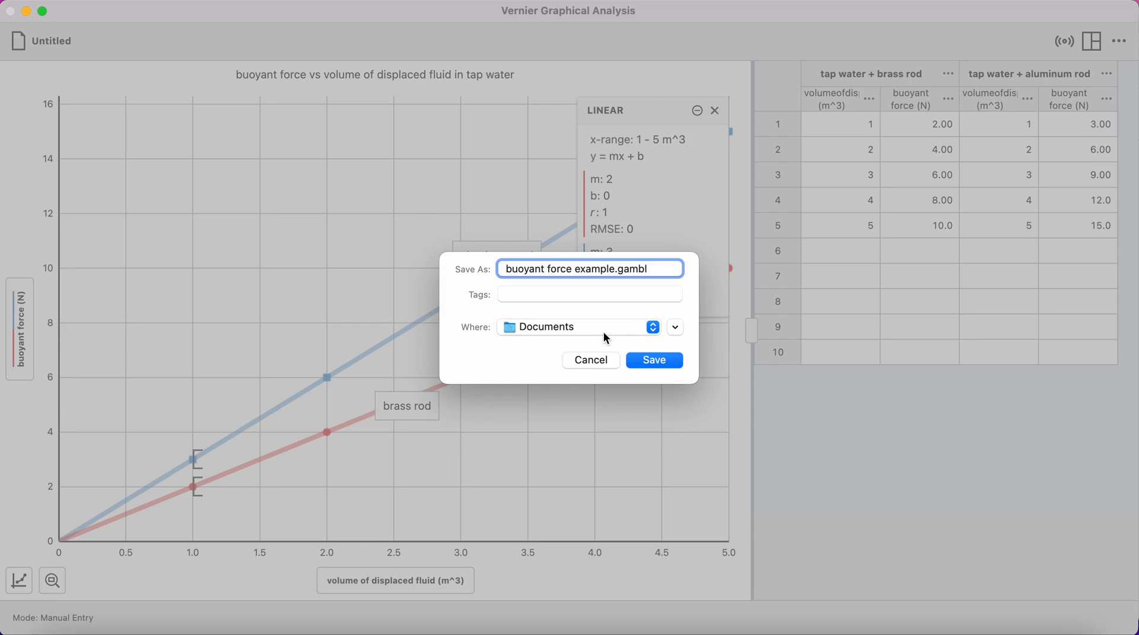
click(653, 360)
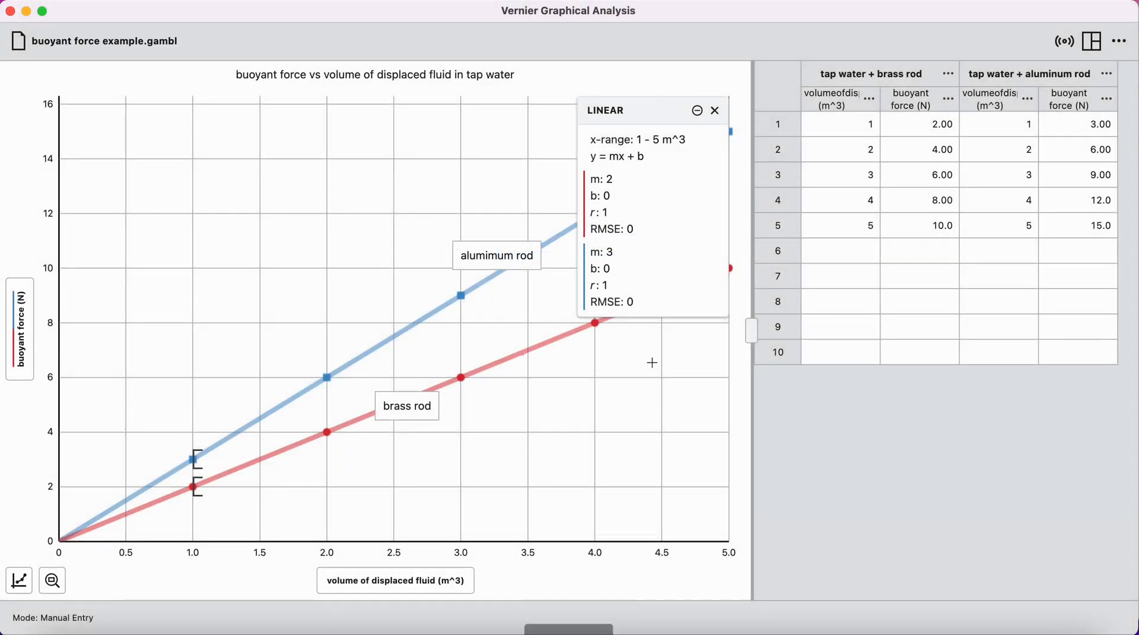